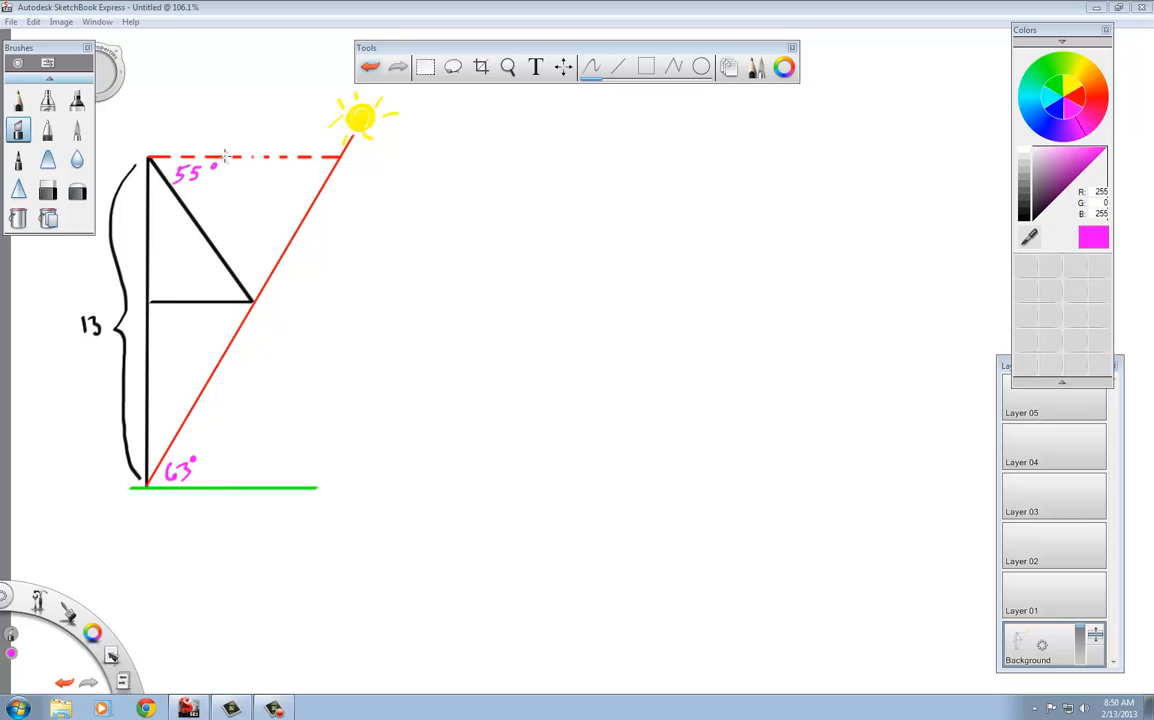
{"action": "mouse_move", "coordinate": [186, 54]}
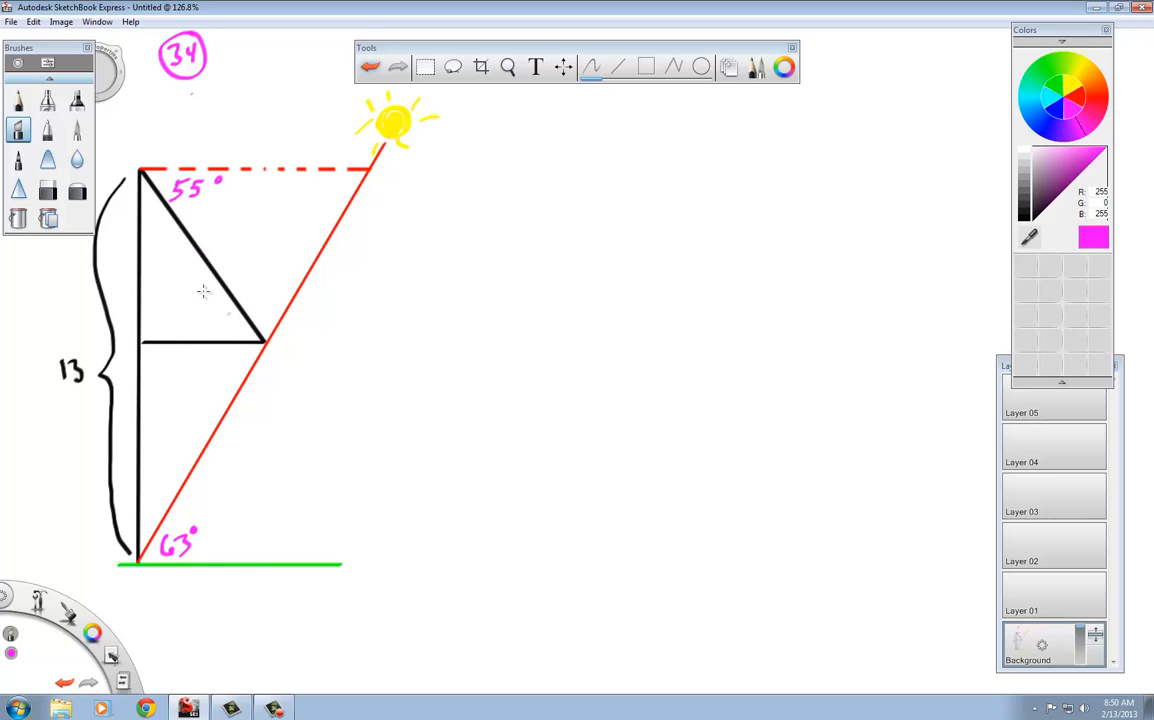
{"action": "mouse_move", "coordinate": [148, 444]}
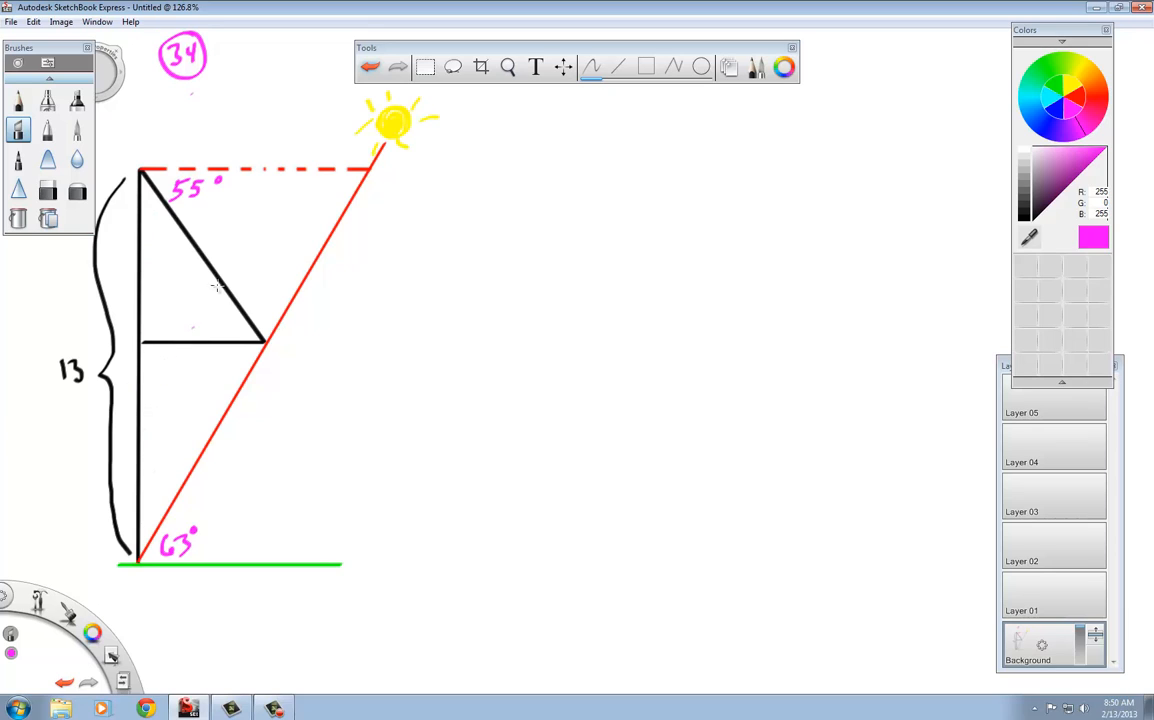
{"action": "mouse_move", "coordinate": [254, 320]}
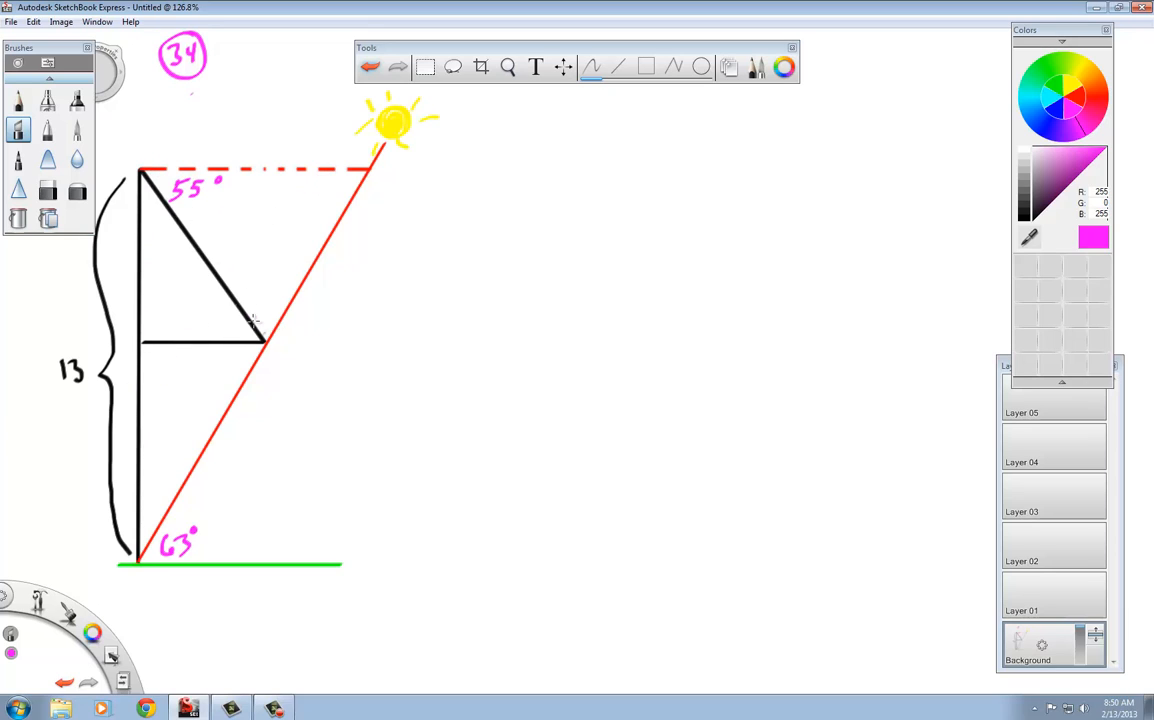
{"action": "mouse_move", "coordinate": [276, 304]}
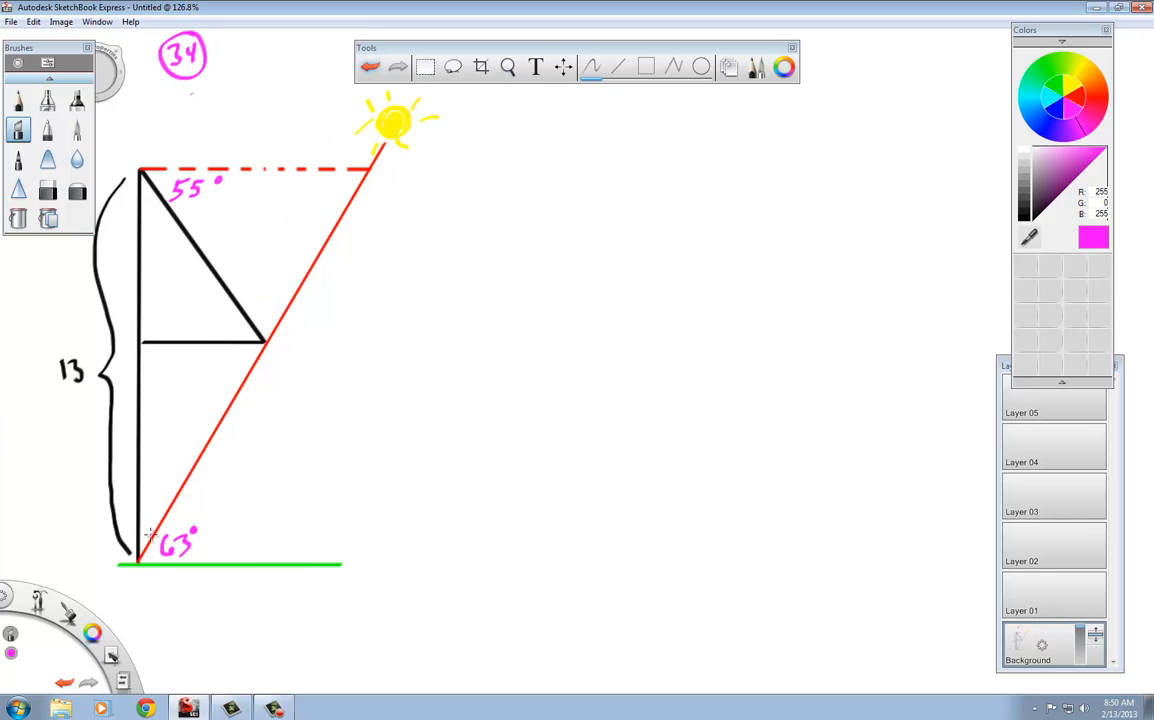
{"action": "mouse_move", "coordinate": [264, 284]}
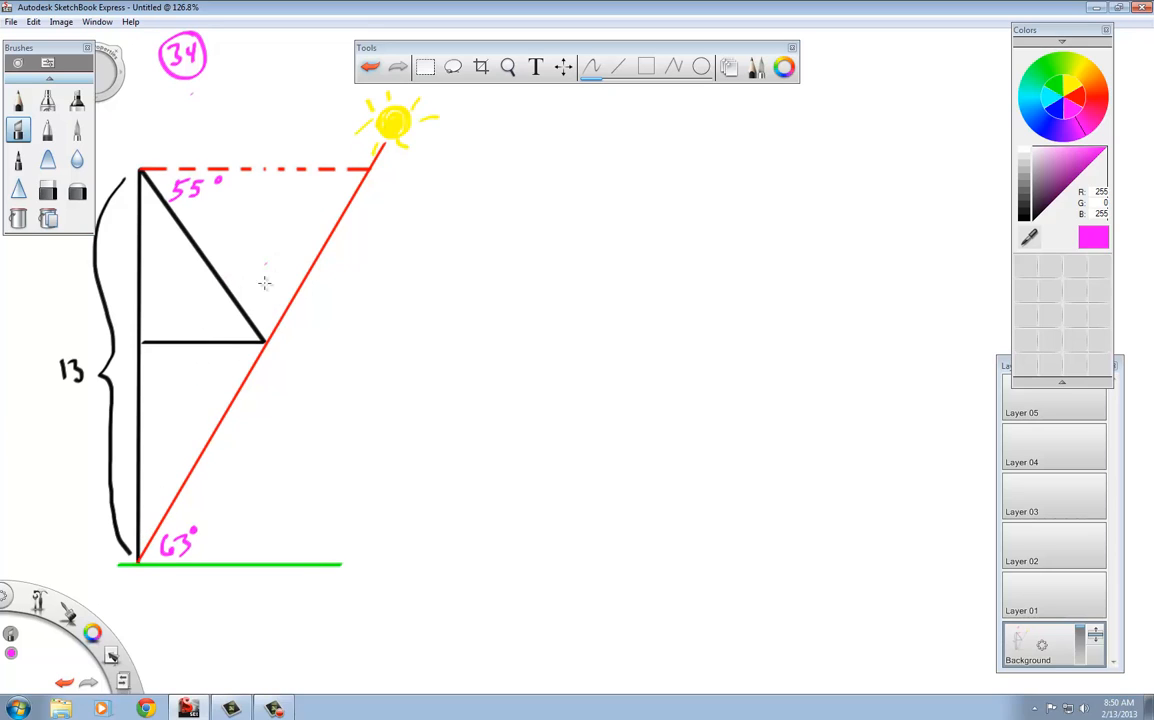
{"action": "mouse_move", "coordinate": [264, 322]}
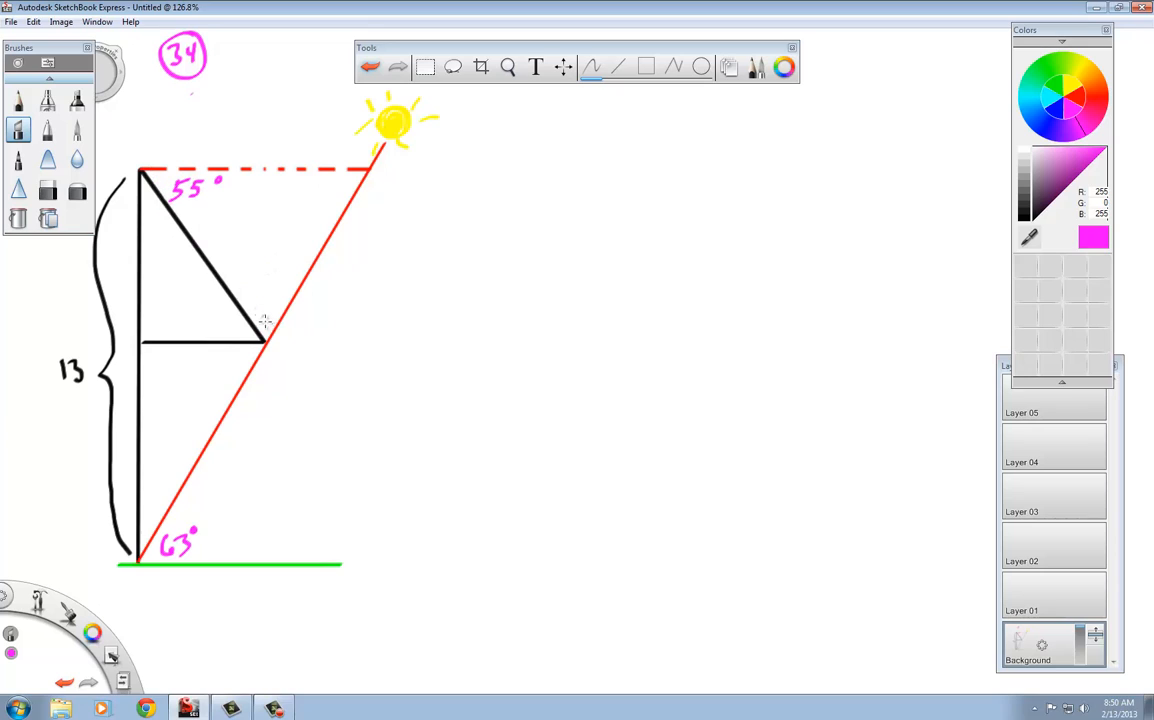
{"action": "mouse_move", "coordinate": [188, 282]}
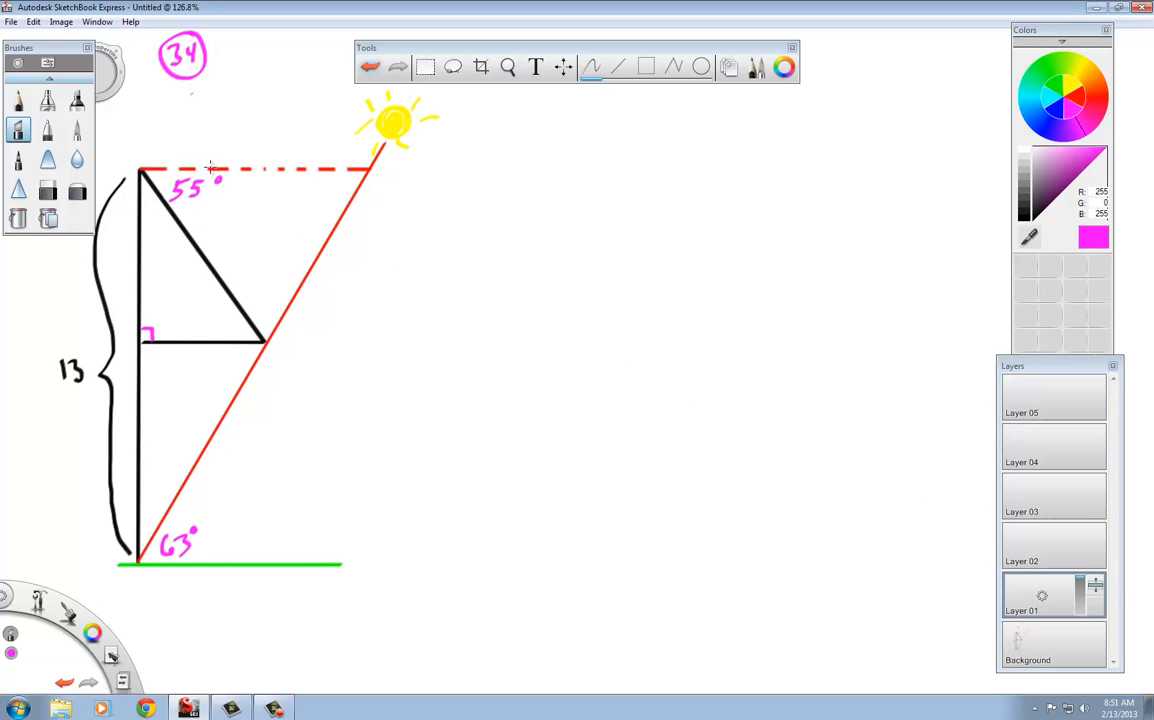
{"action": "mouse_move", "coordinate": [160, 216]}
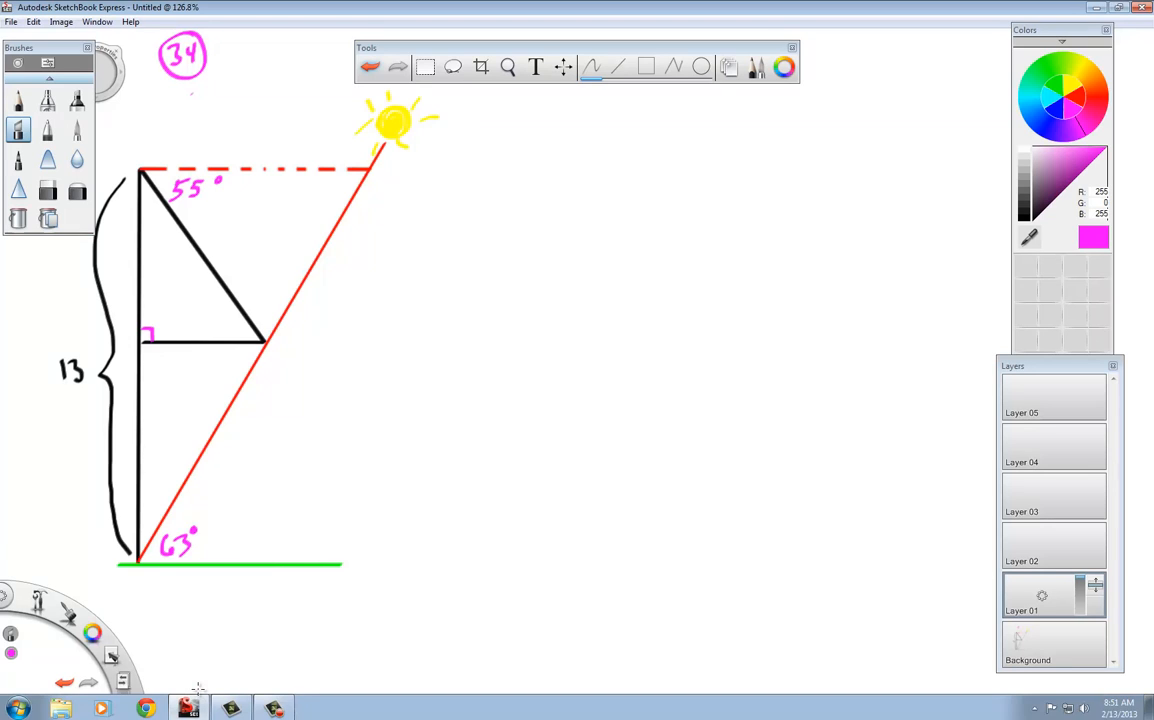
{"action": "mouse_move", "coordinate": [298, 312]}
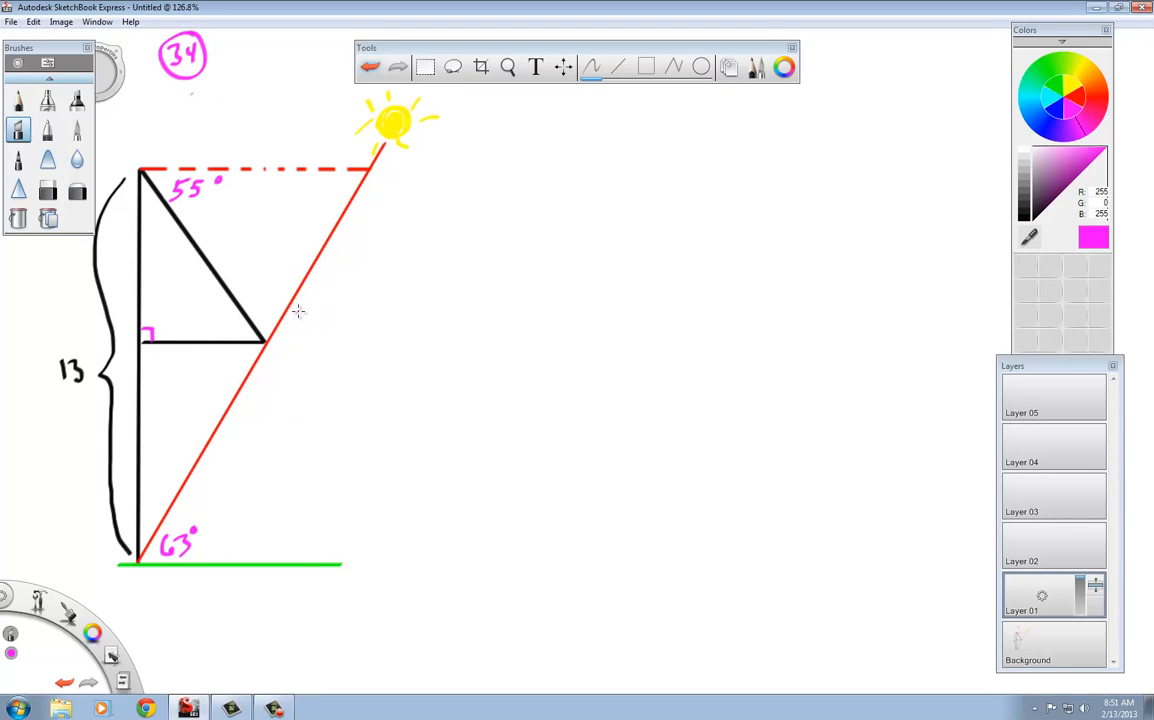
{"action": "mouse_move", "coordinate": [224, 260]}
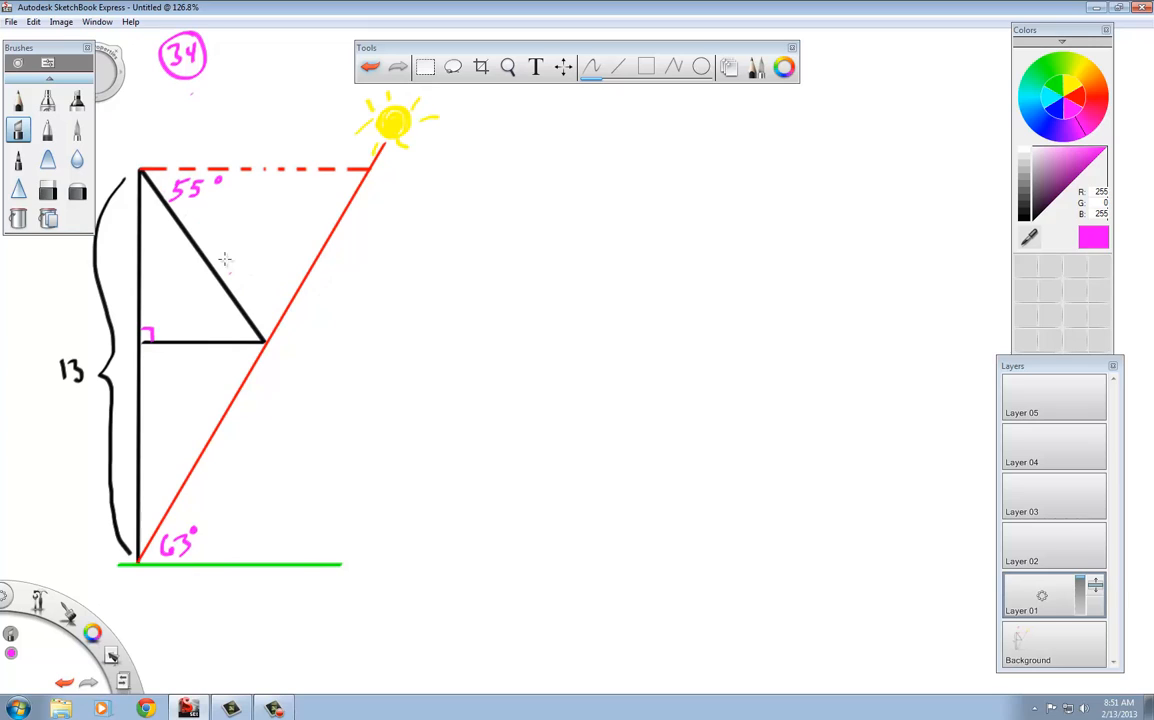
- Write a pink 'c' beside the awning's slanted inner side
{"action": "left_click", "coordinate": [216, 244]}
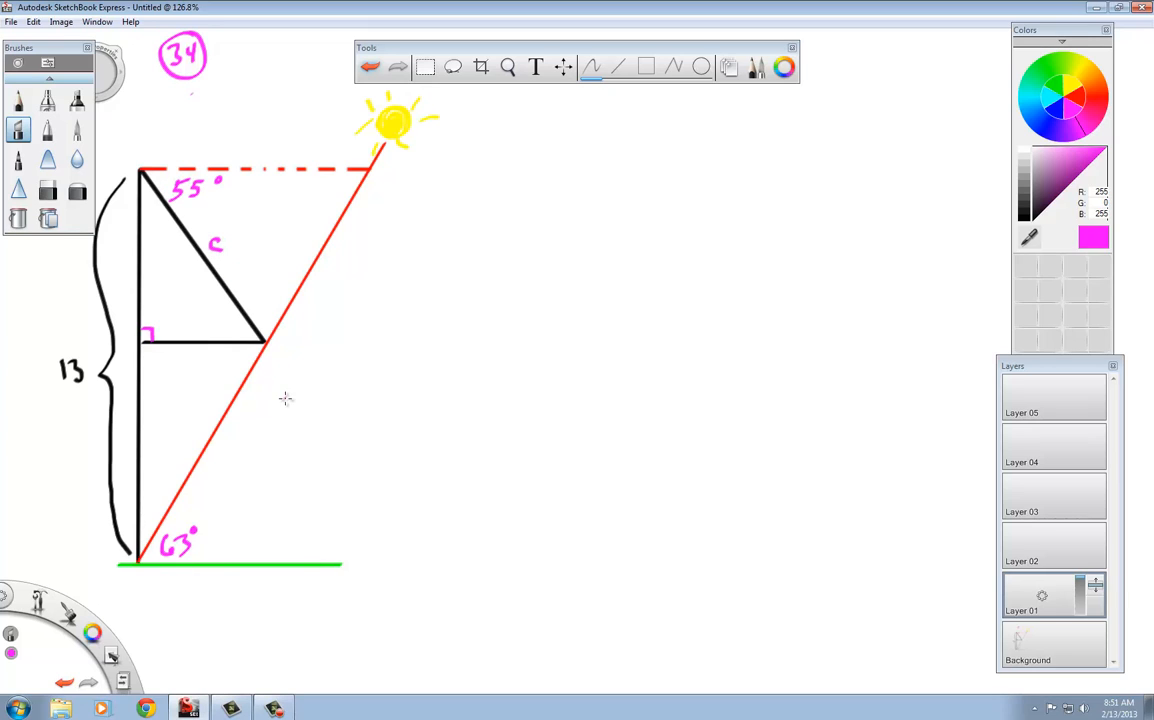
{"action": "mouse_move", "coordinate": [270, 350]}
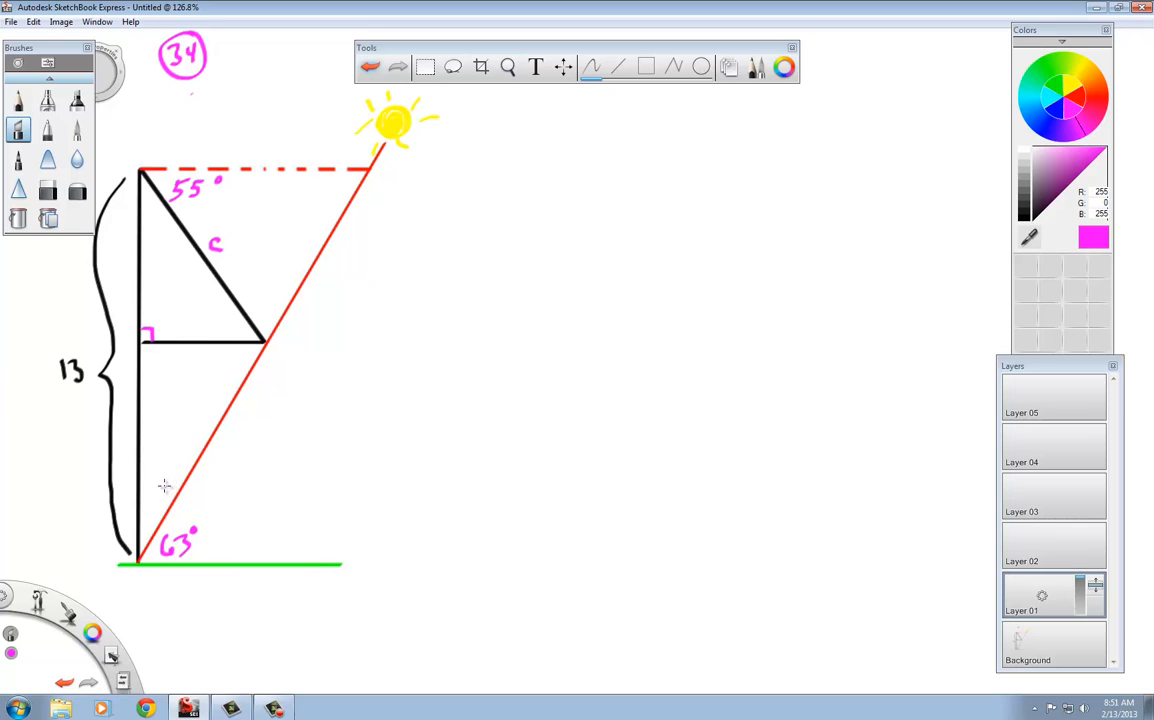
{"action": "mouse_move", "coordinate": [1044, 140]}
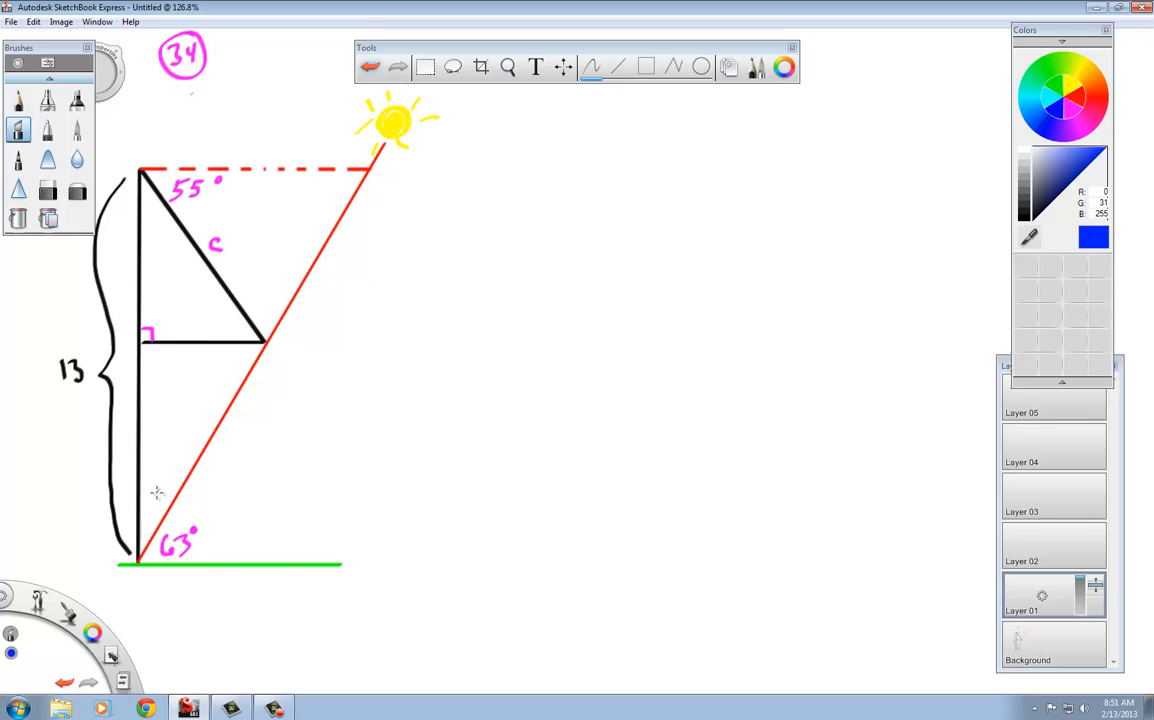
{"action": "mouse_move", "coordinate": [150, 504]}
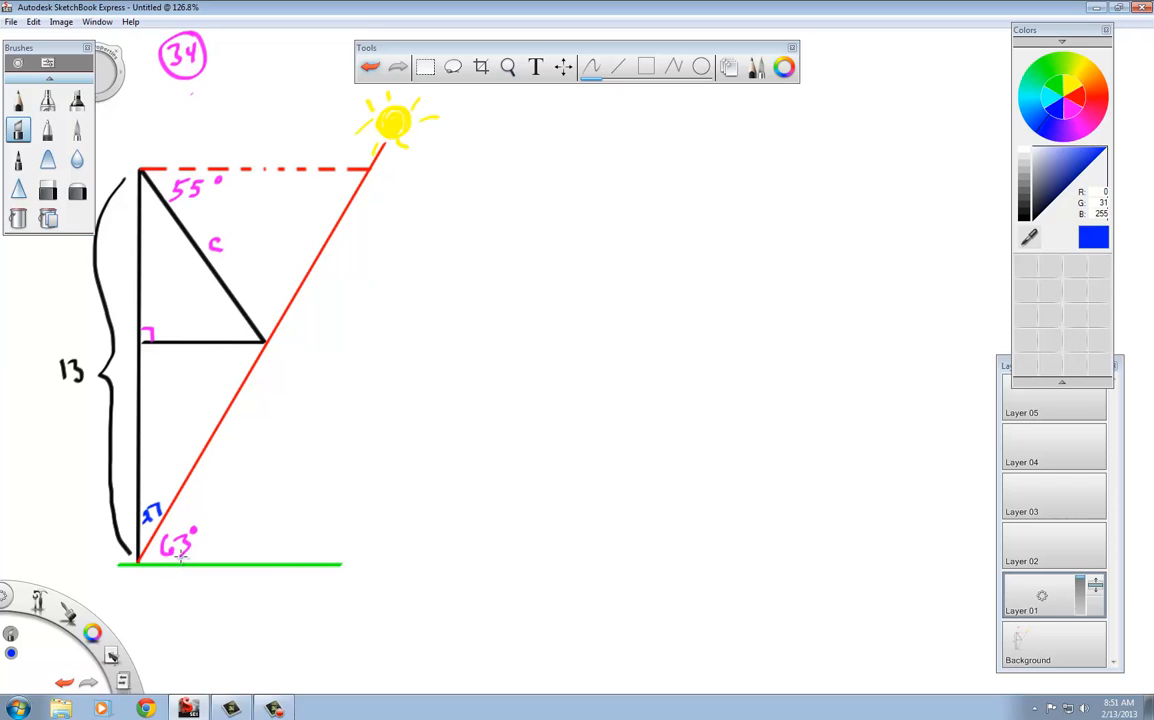
{"action": "mouse_move", "coordinate": [248, 360]}
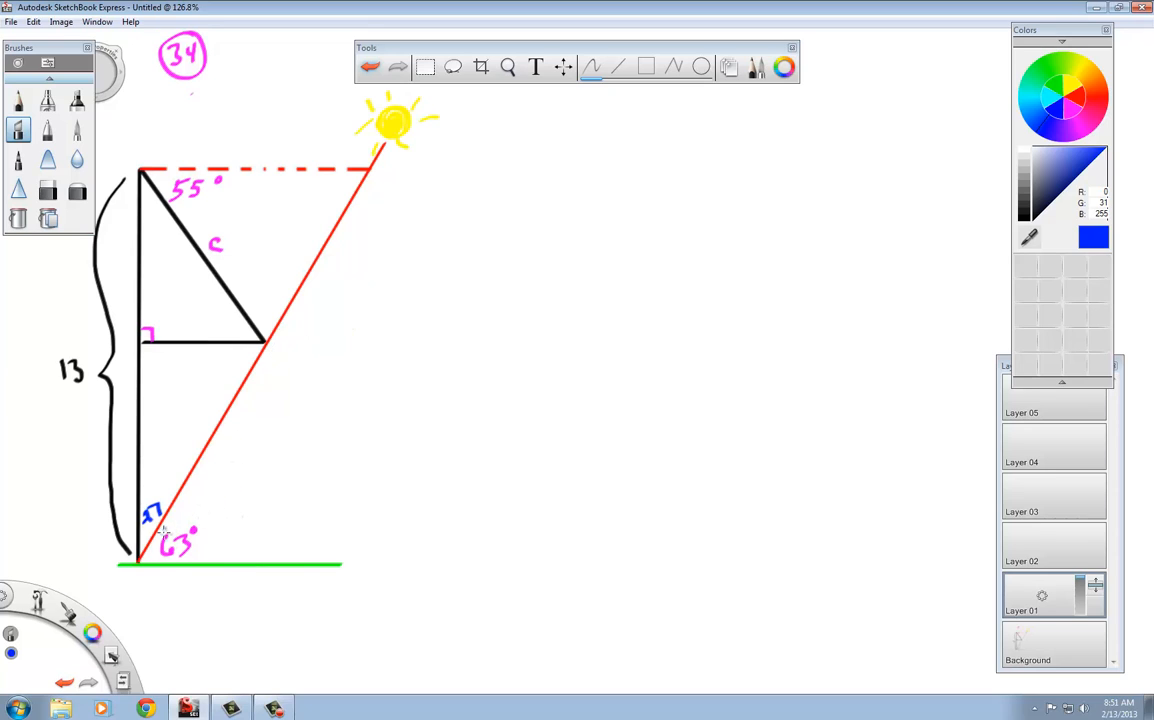
{"action": "mouse_move", "coordinate": [236, 348]}
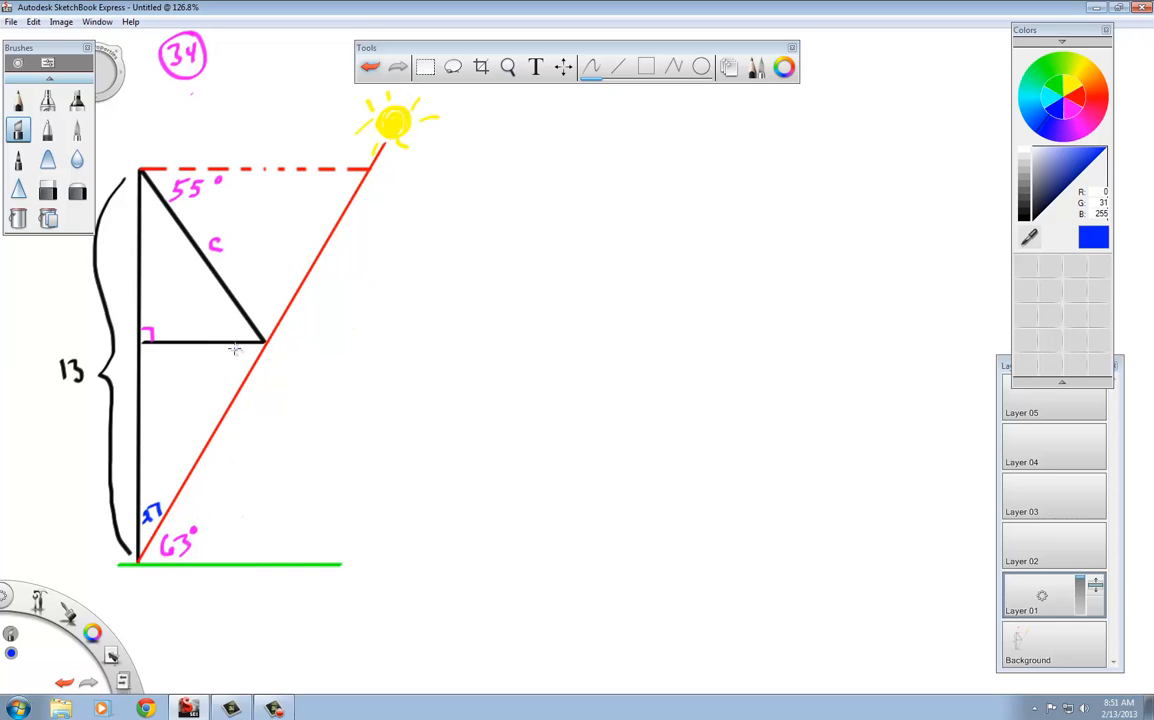
{"action": "mouse_move", "coordinate": [250, 368]}
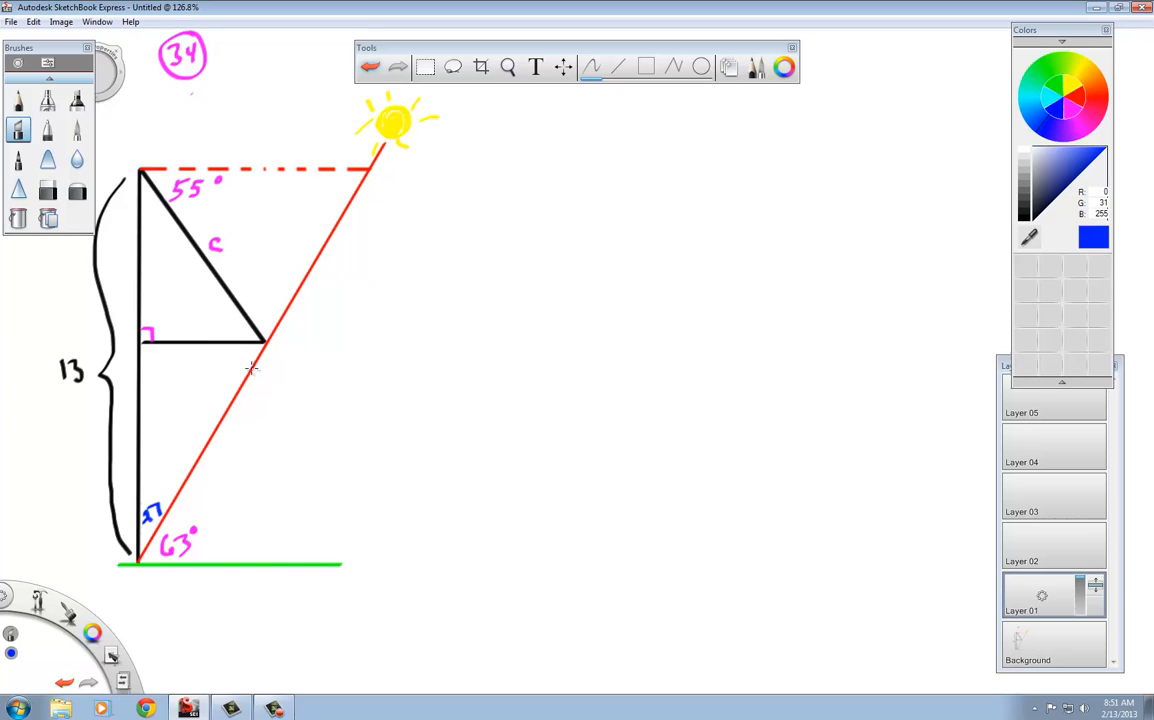
{"action": "mouse_move", "coordinate": [148, 360]}
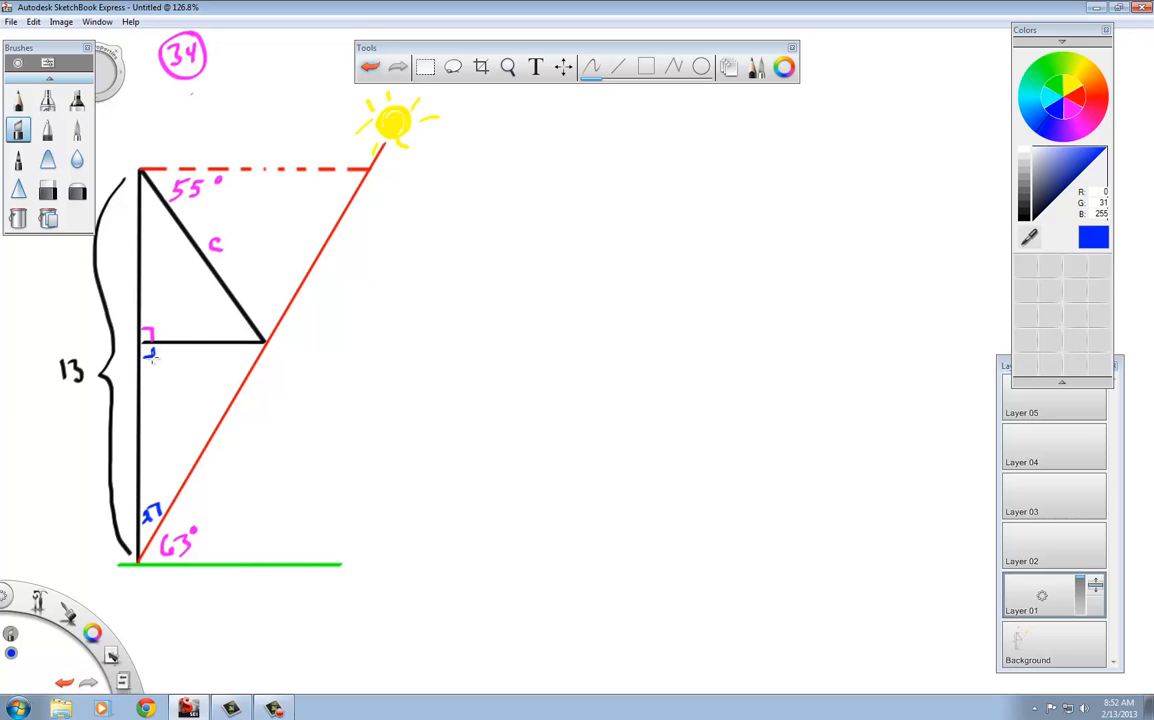
{"action": "mouse_move", "coordinate": [230, 374]}
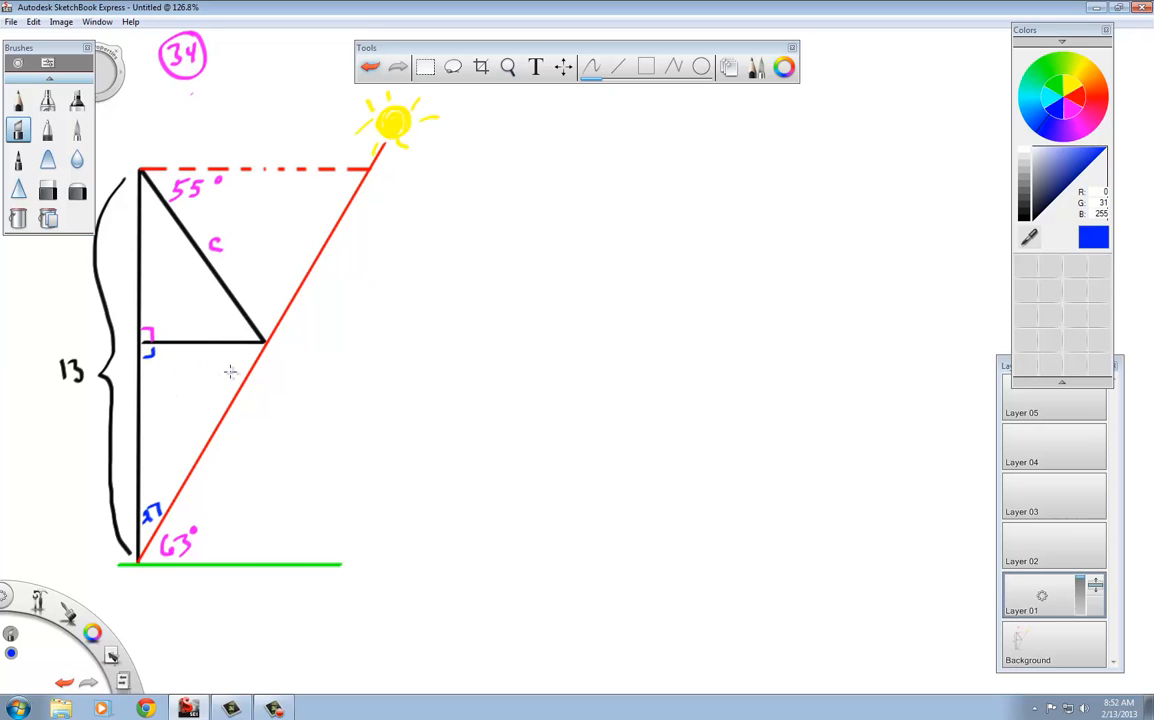
{"action": "mouse_move", "coordinate": [144, 356]}
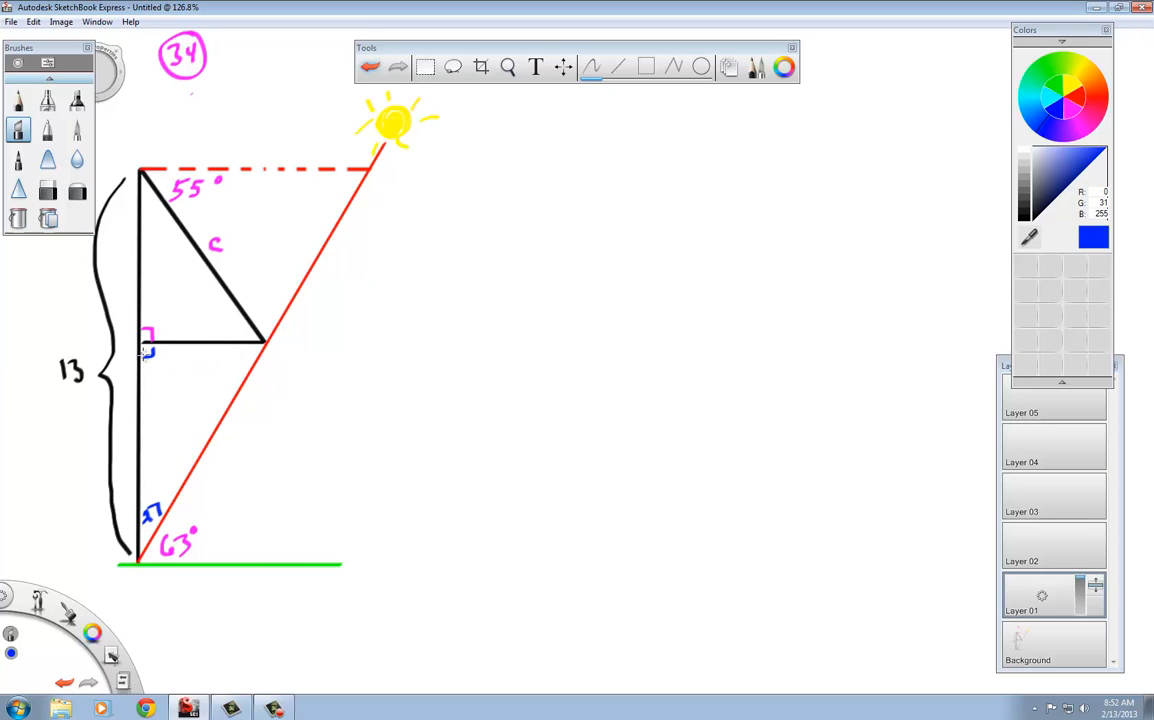
{"action": "mouse_move", "coordinate": [224, 364]}
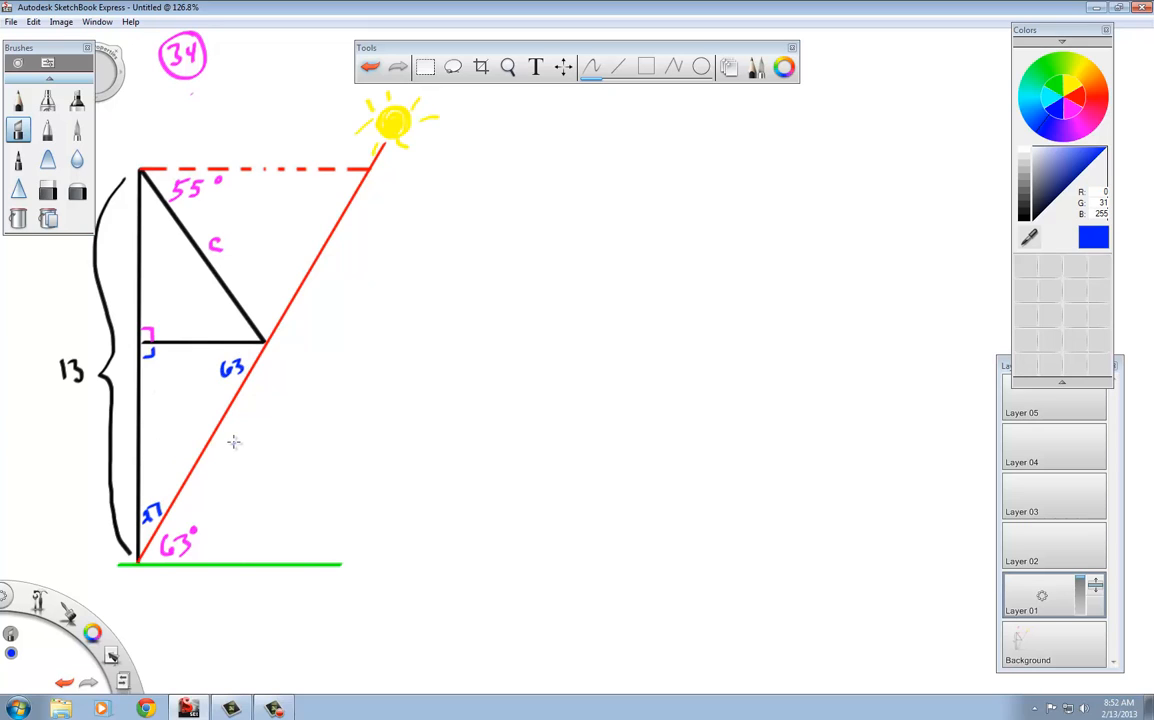
{"action": "mouse_move", "coordinate": [228, 330]}
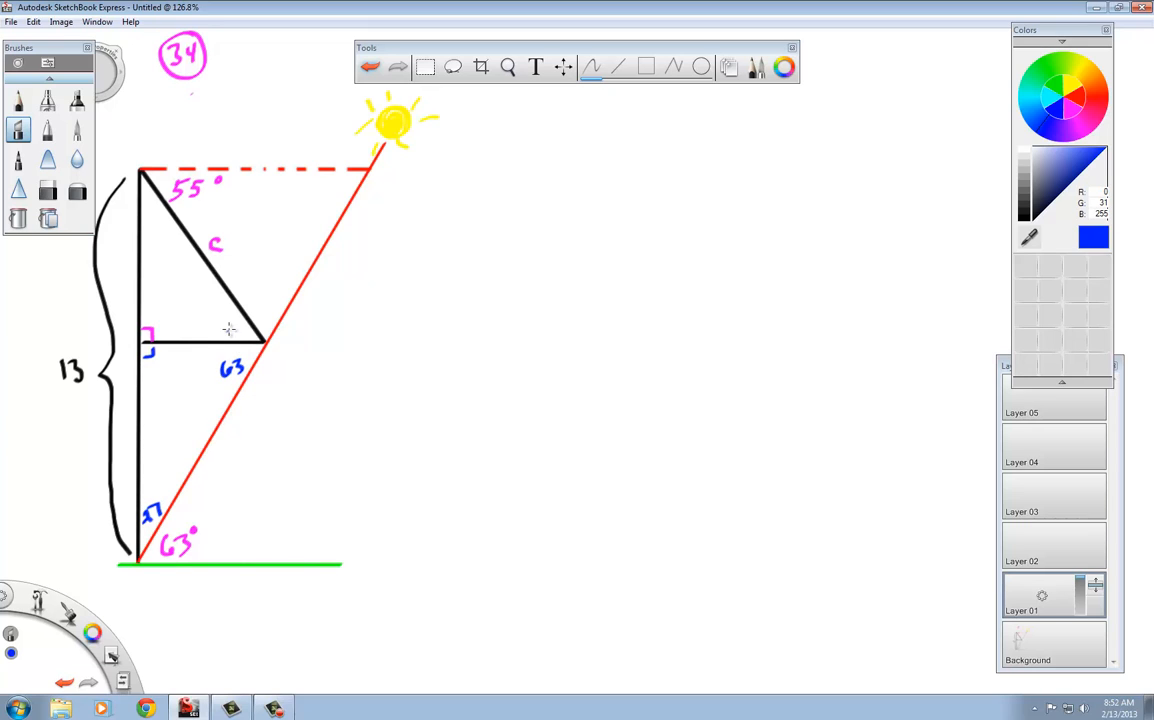
{"action": "mouse_move", "coordinate": [232, 344]}
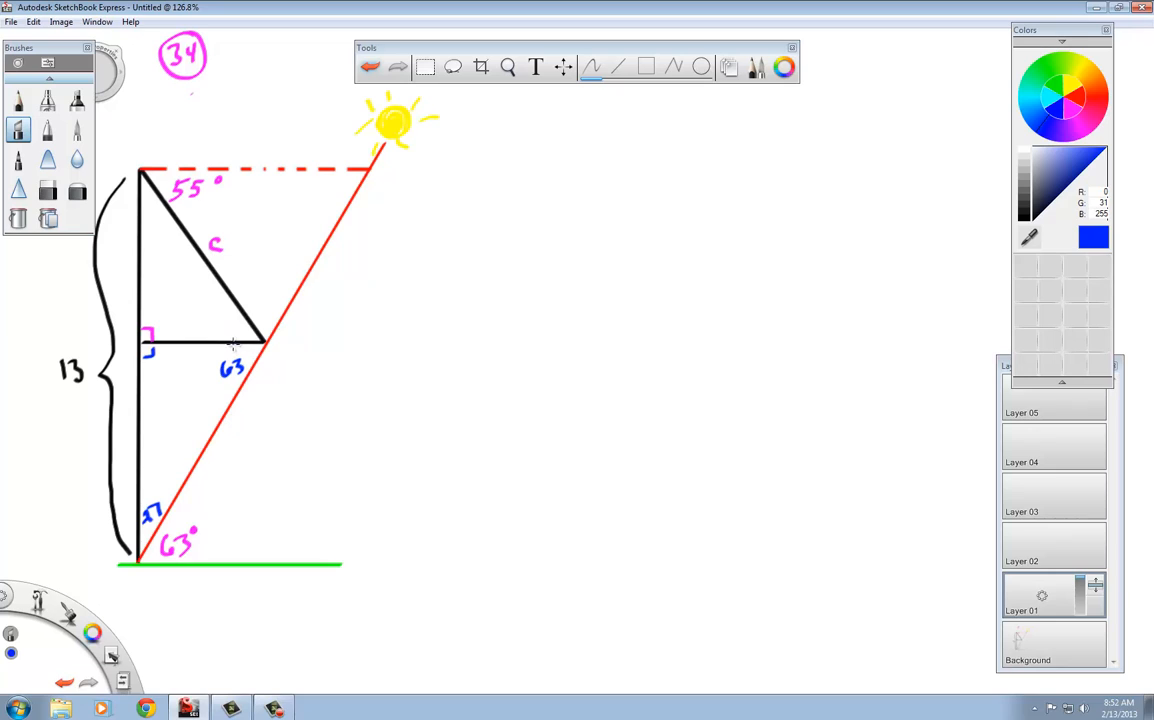
{"action": "mouse_move", "coordinate": [188, 230]}
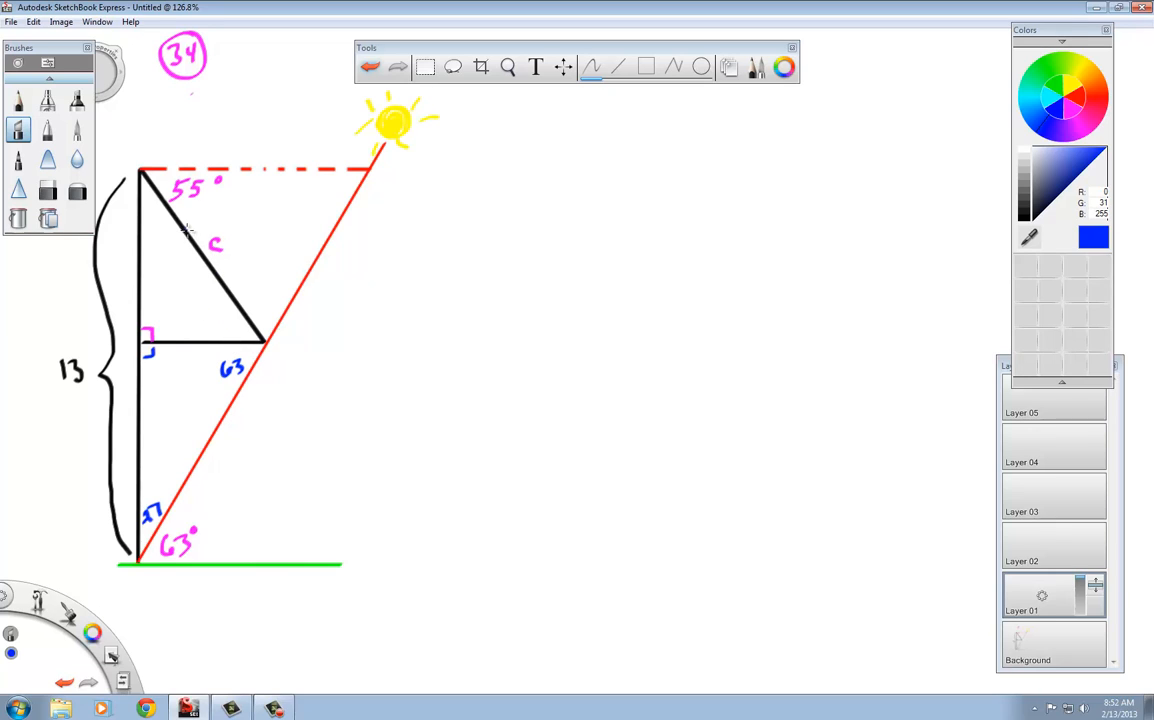
{"action": "mouse_move", "coordinate": [168, 248]}
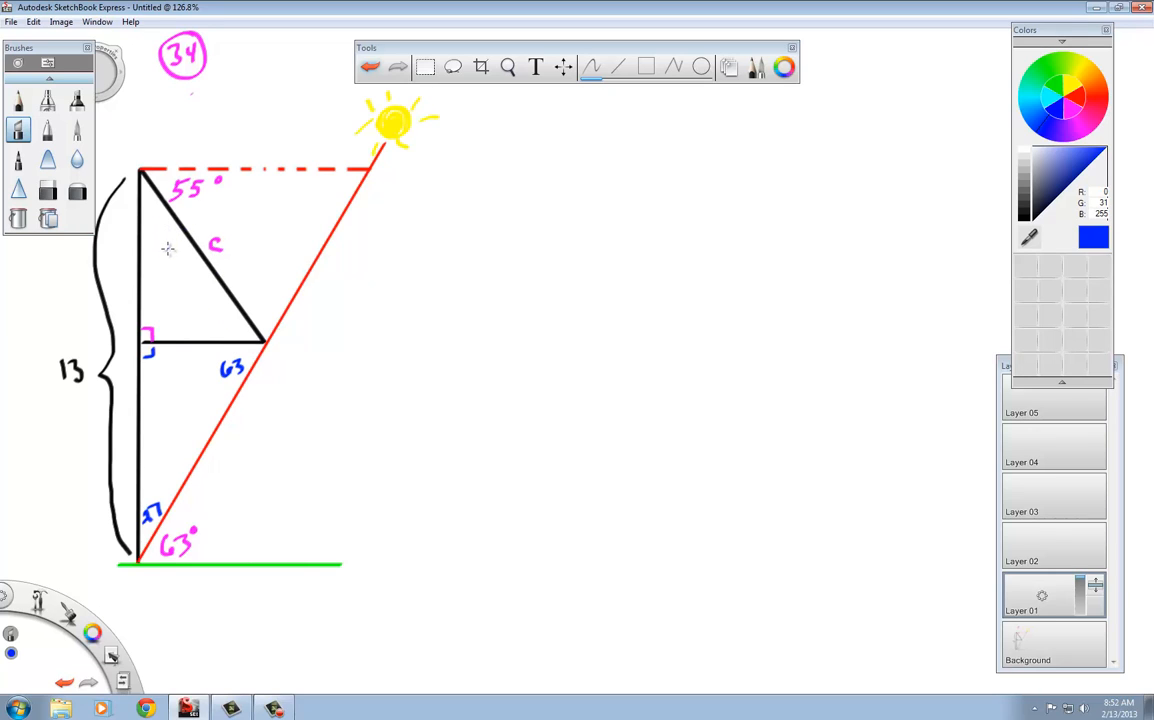
{"action": "mouse_move", "coordinate": [182, 180]}
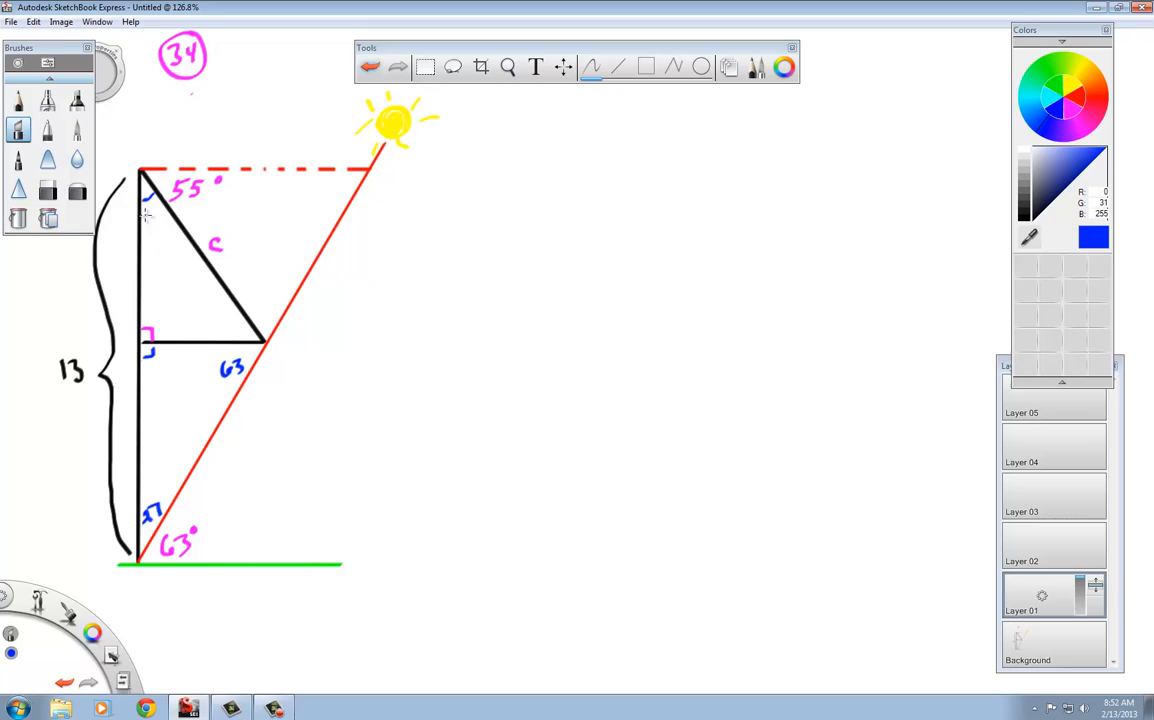
- Write the angle 35 at the small black triangle's top corner along the wall
{"action": "left_click", "coordinate": [152, 220]}
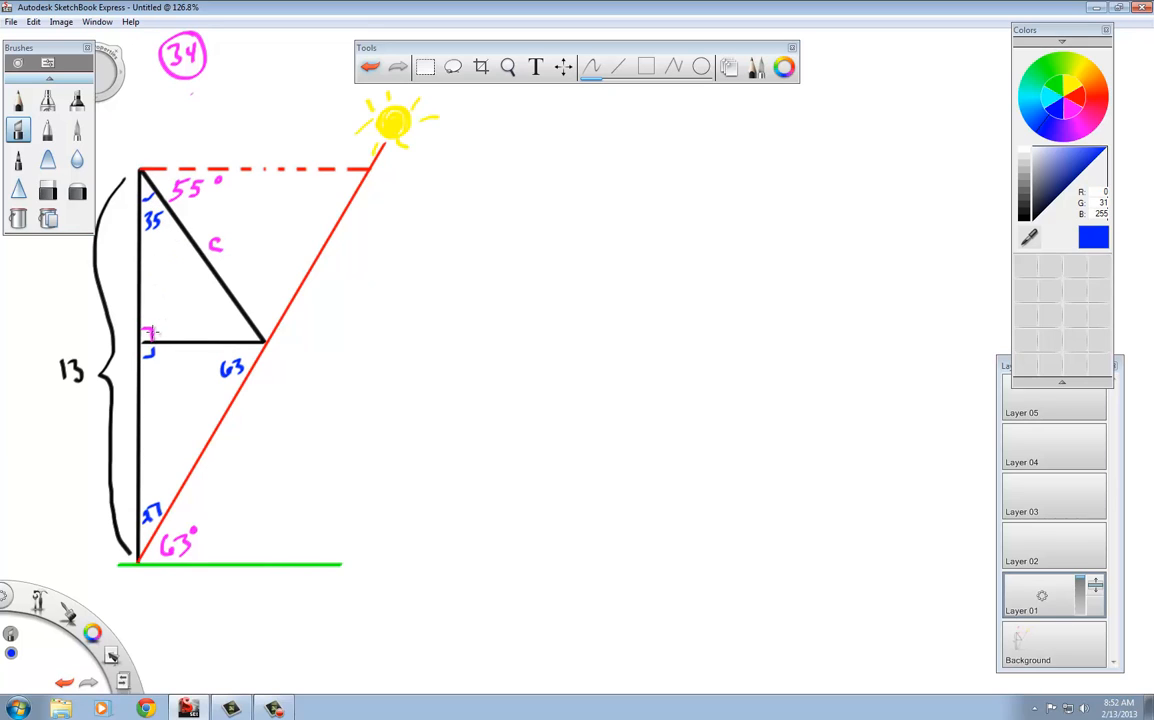
{"action": "mouse_move", "coordinate": [212, 322]}
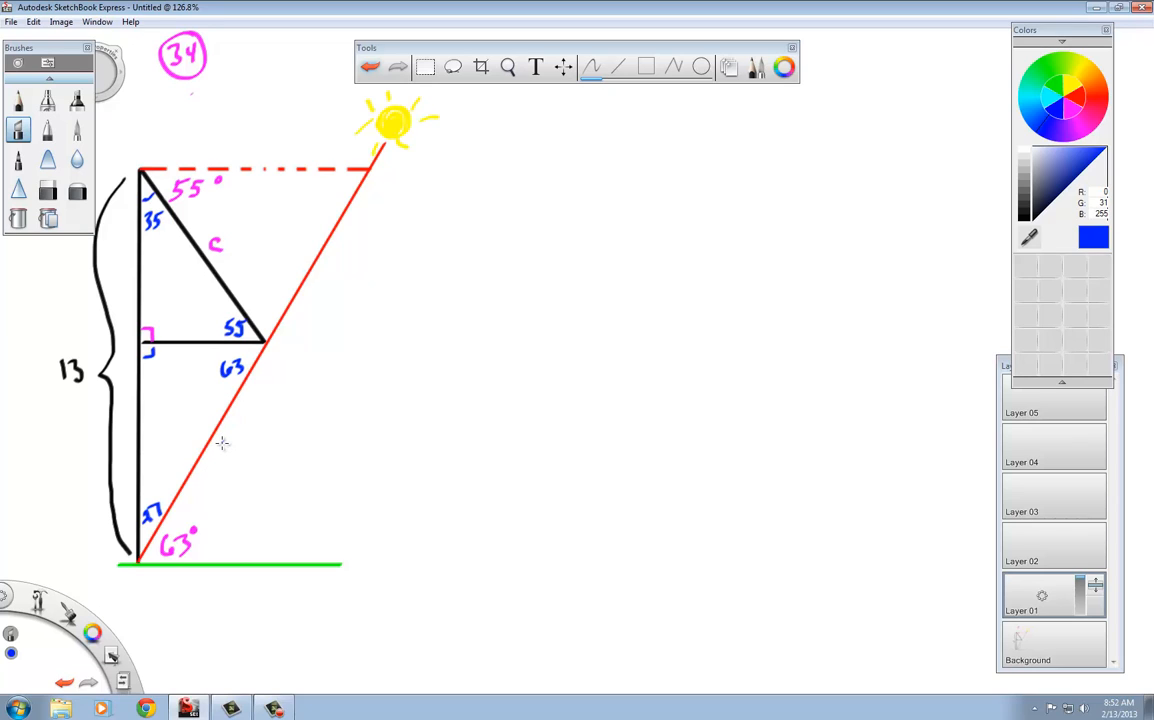
{"action": "mouse_move", "coordinate": [220, 404]}
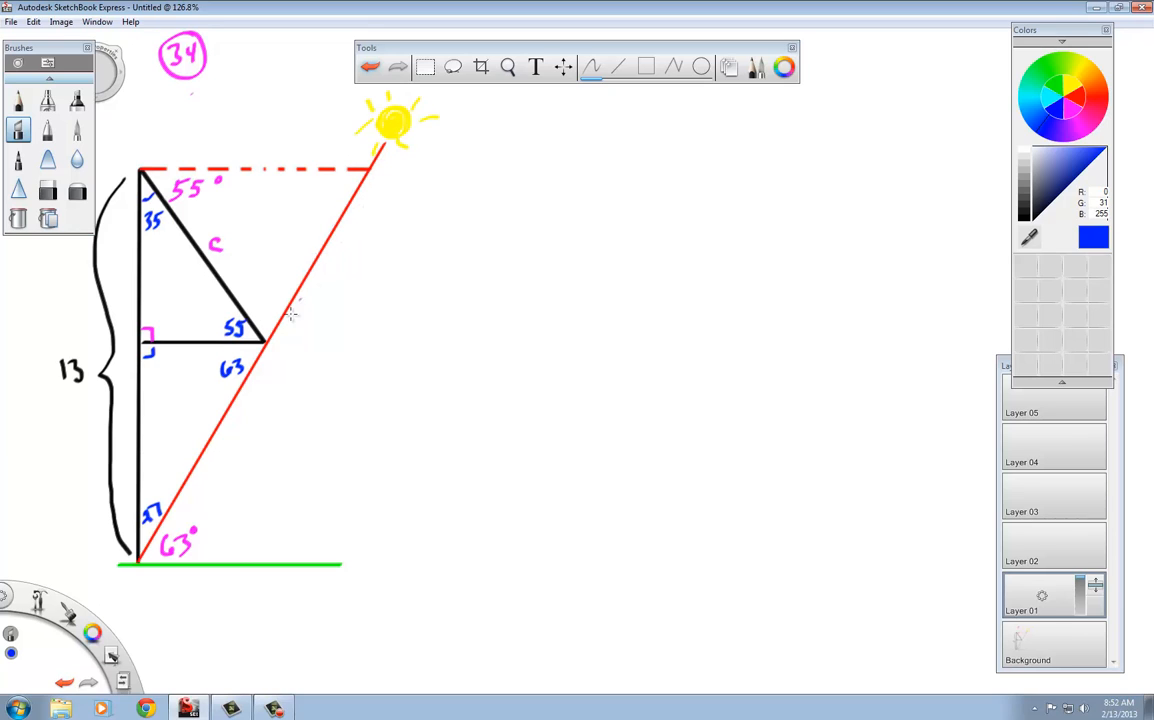
{"action": "mouse_move", "coordinate": [314, 262]}
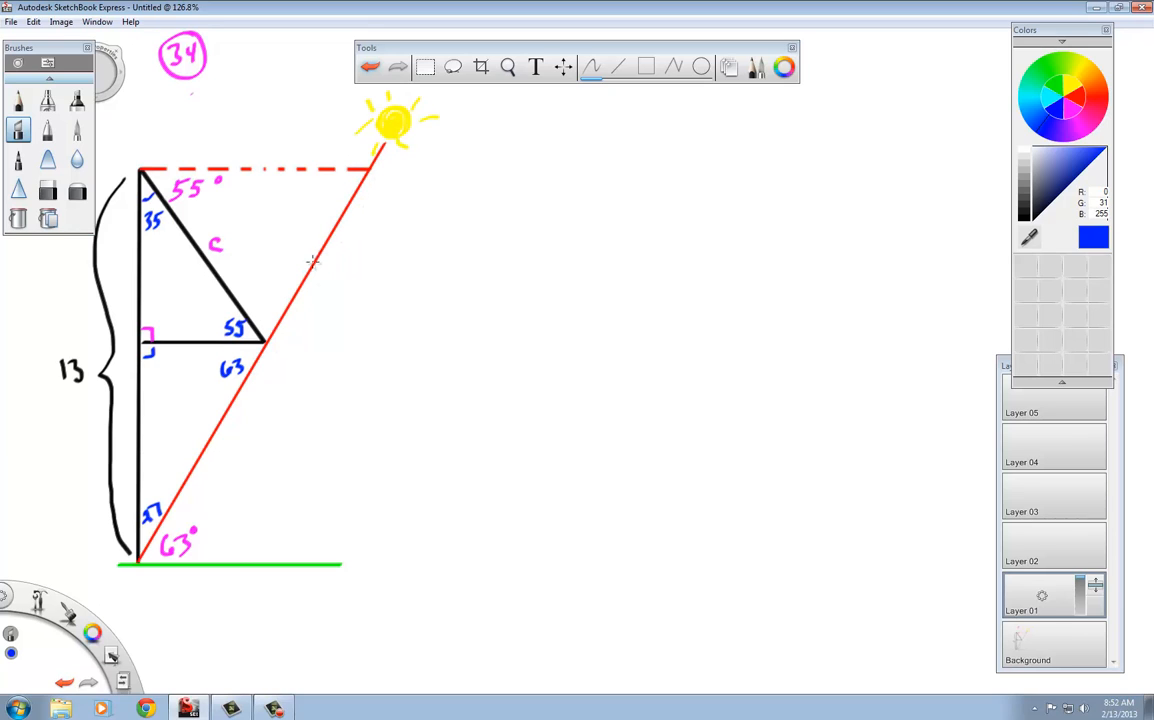
{"action": "mouse_move", "coordinate": [288, 300]}
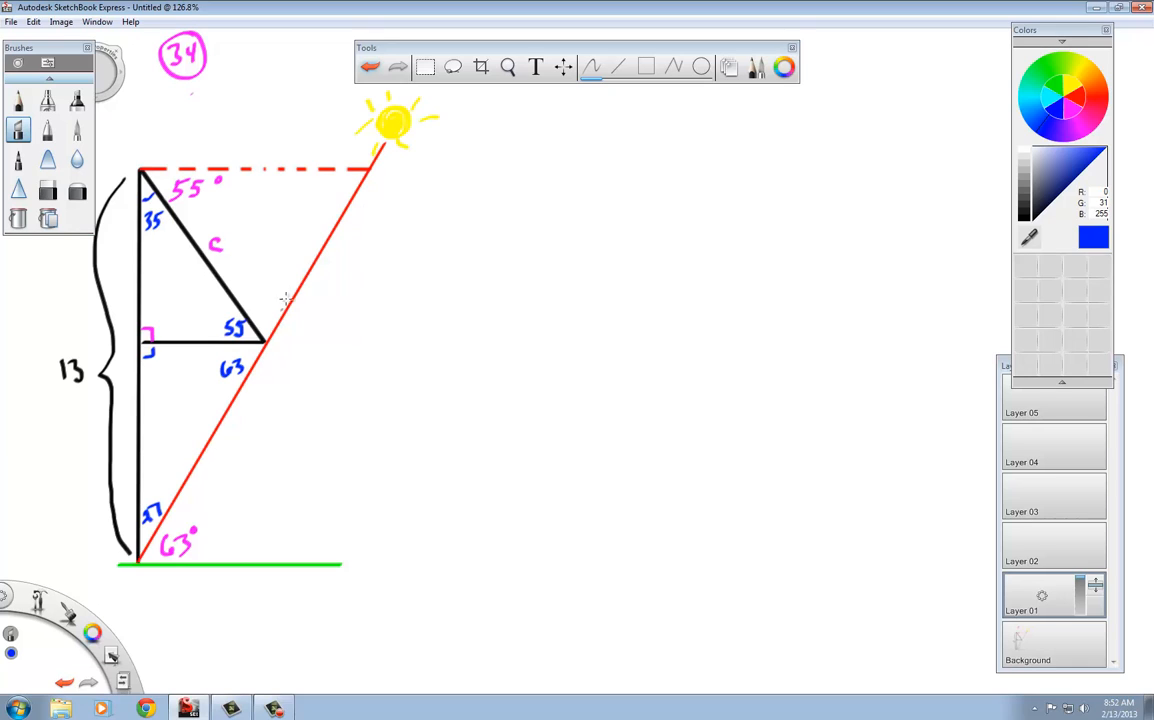
{"action": "mouse_move", "coordinate": [344, 178]}
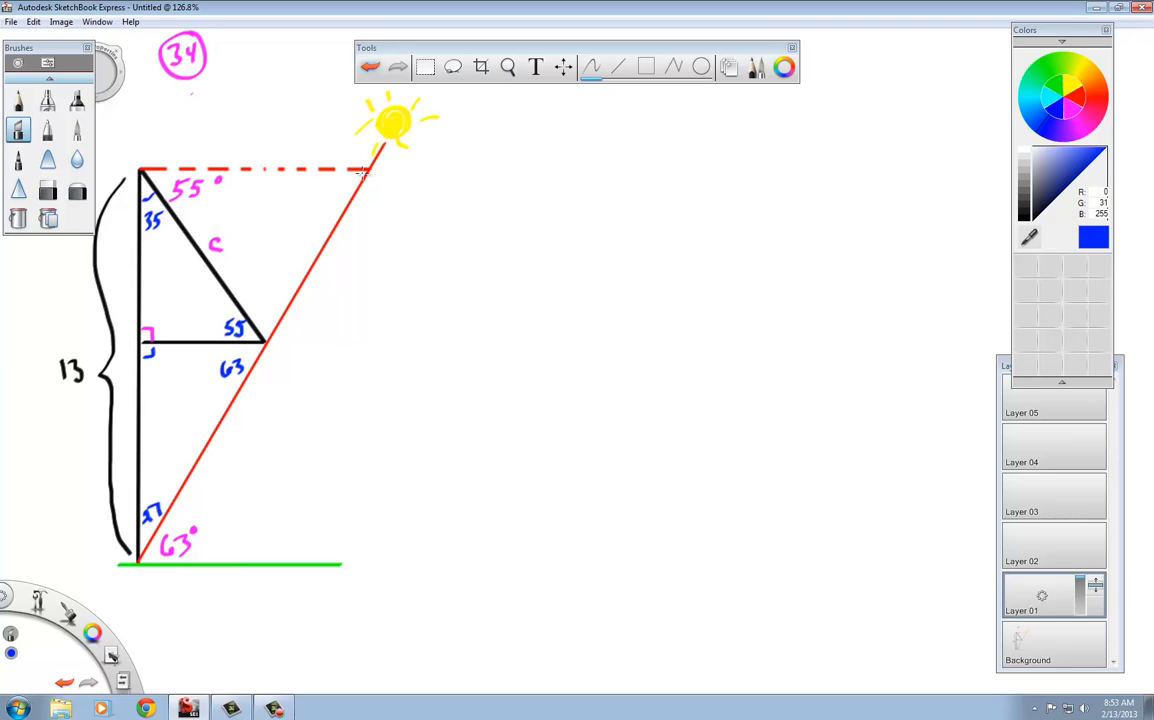
{"action": "mouse_move", "coordinate": [352, 178]}
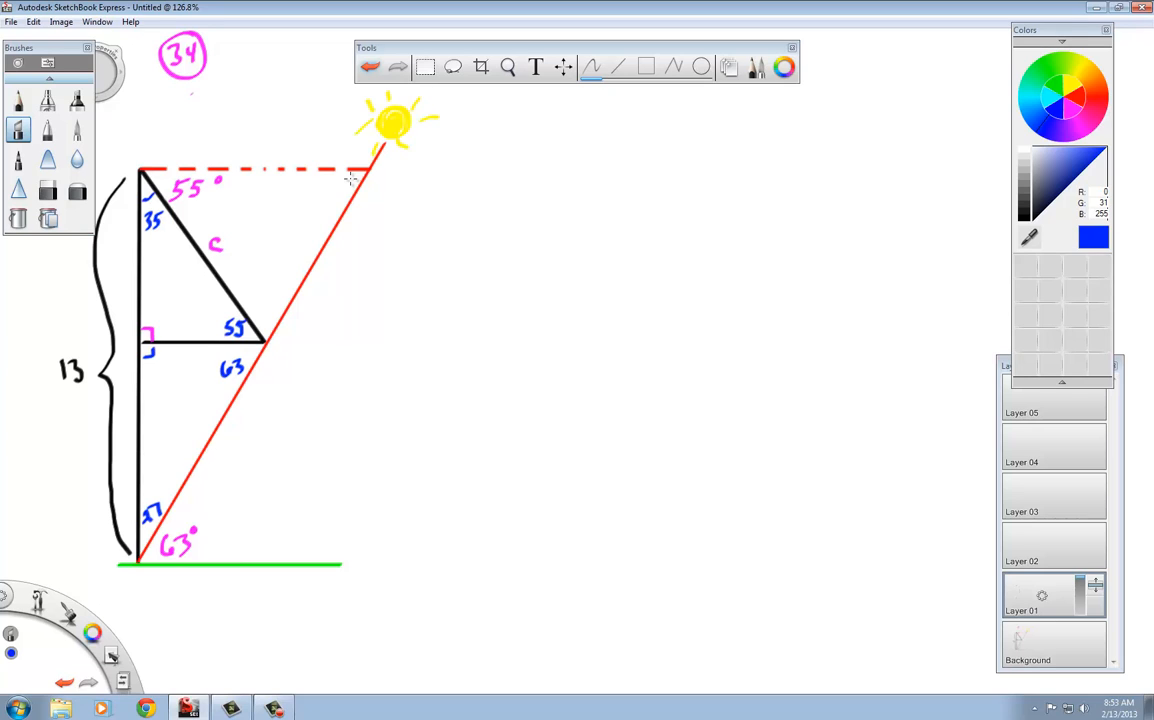
{"action": "mouse_move", "coordinate": [264, 302]}
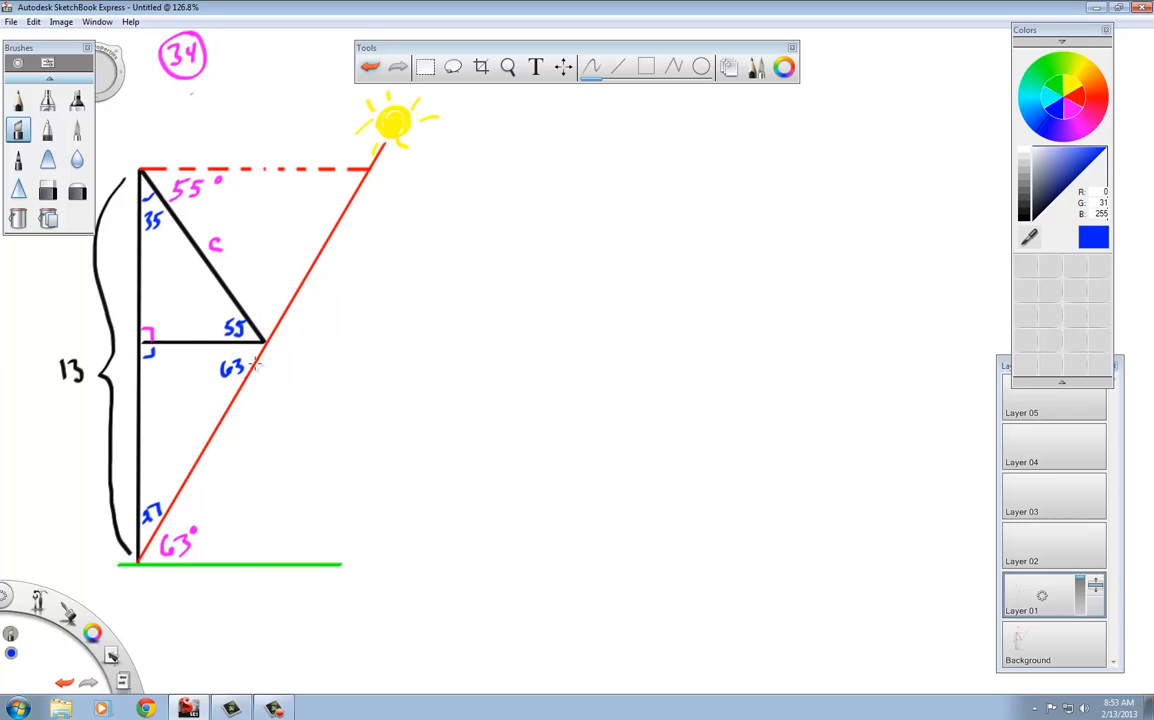
{"action": "mouse_move", "coordinate": [252, 328]}
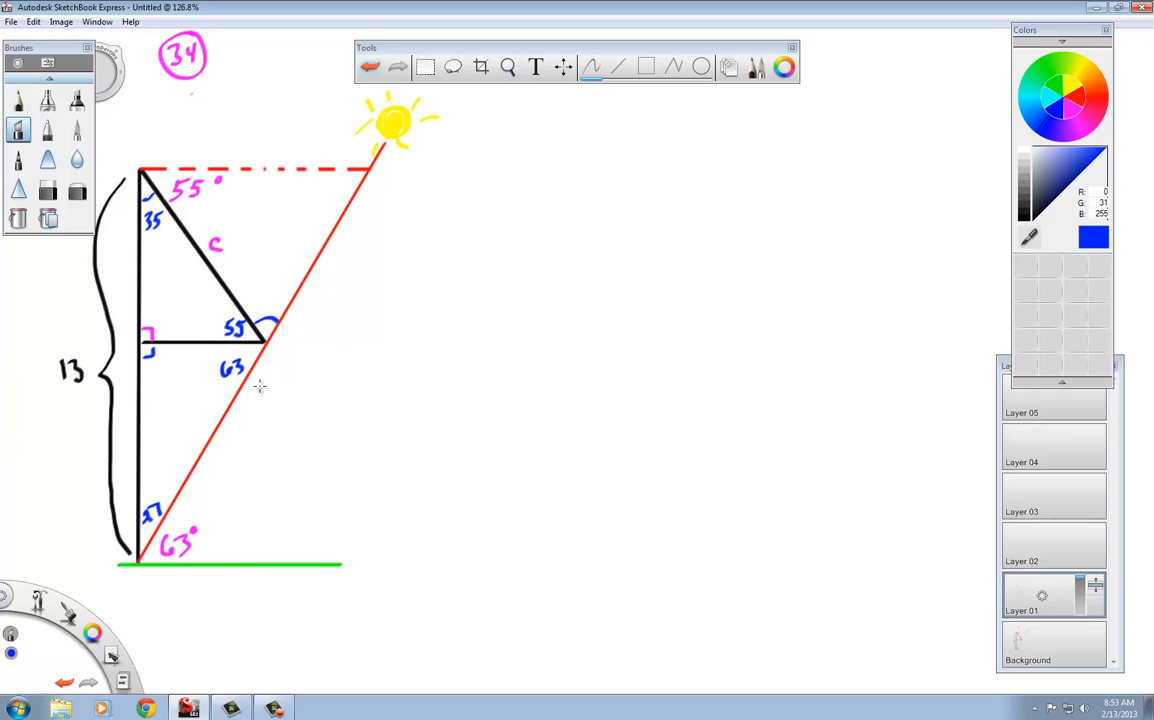
{"action": "mouse_move", "coordinate": [268, 296]}
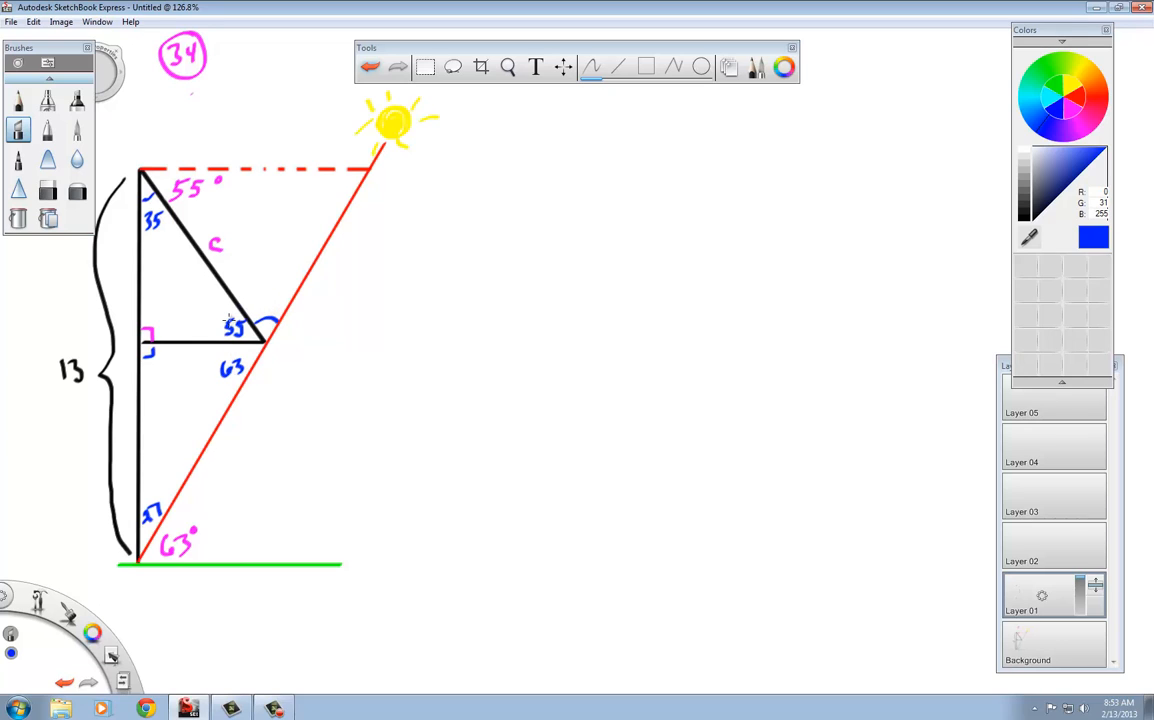
{"action": "mouse_move", "coordinate": [260, 296]}
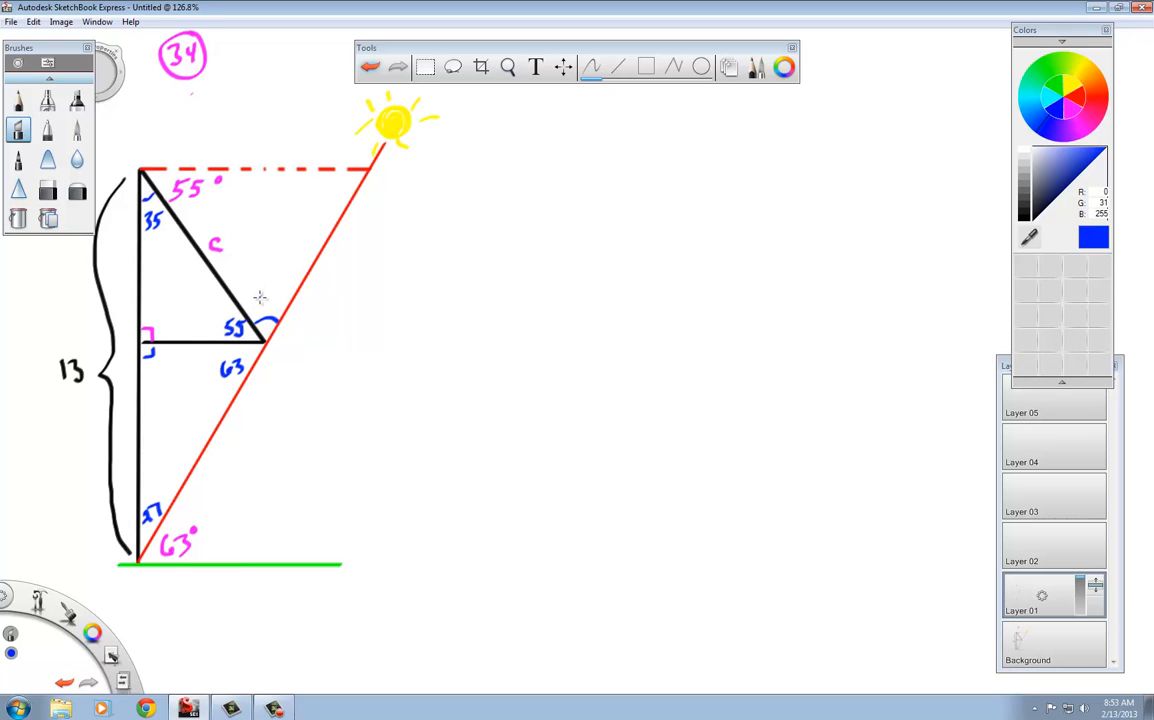
{"action": "mouse_move", "coordinate": [260, 304]}
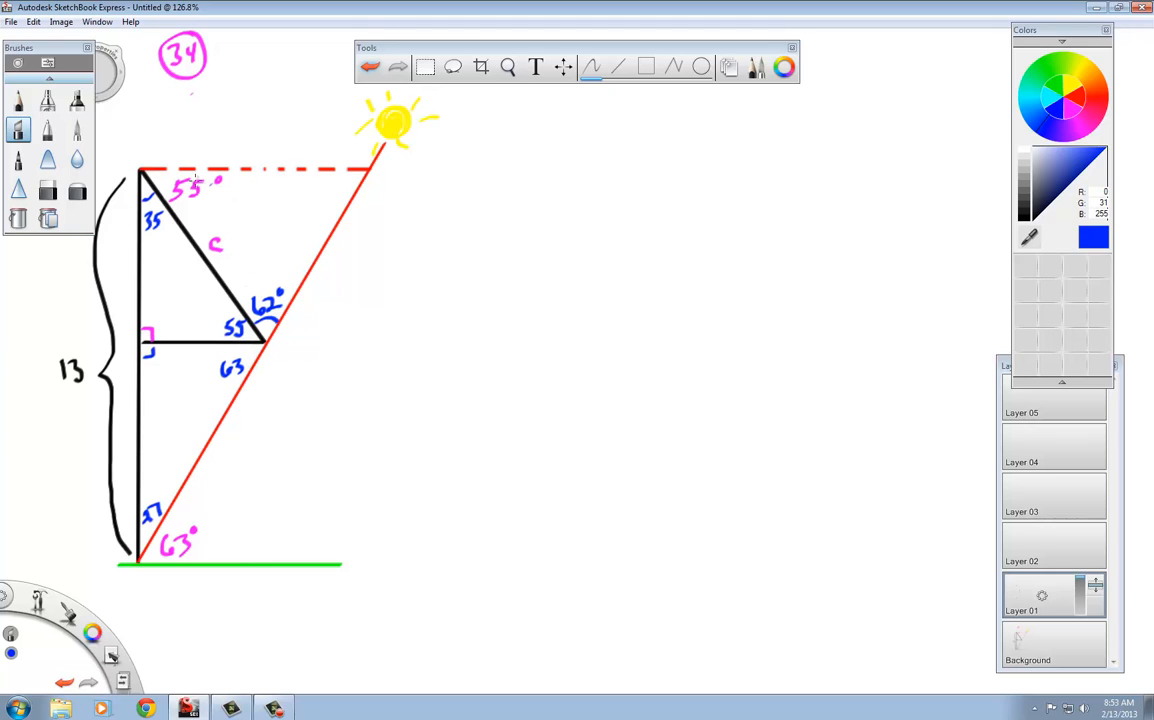
{"action": "mouse_move", "coordinate": [308, 262]}
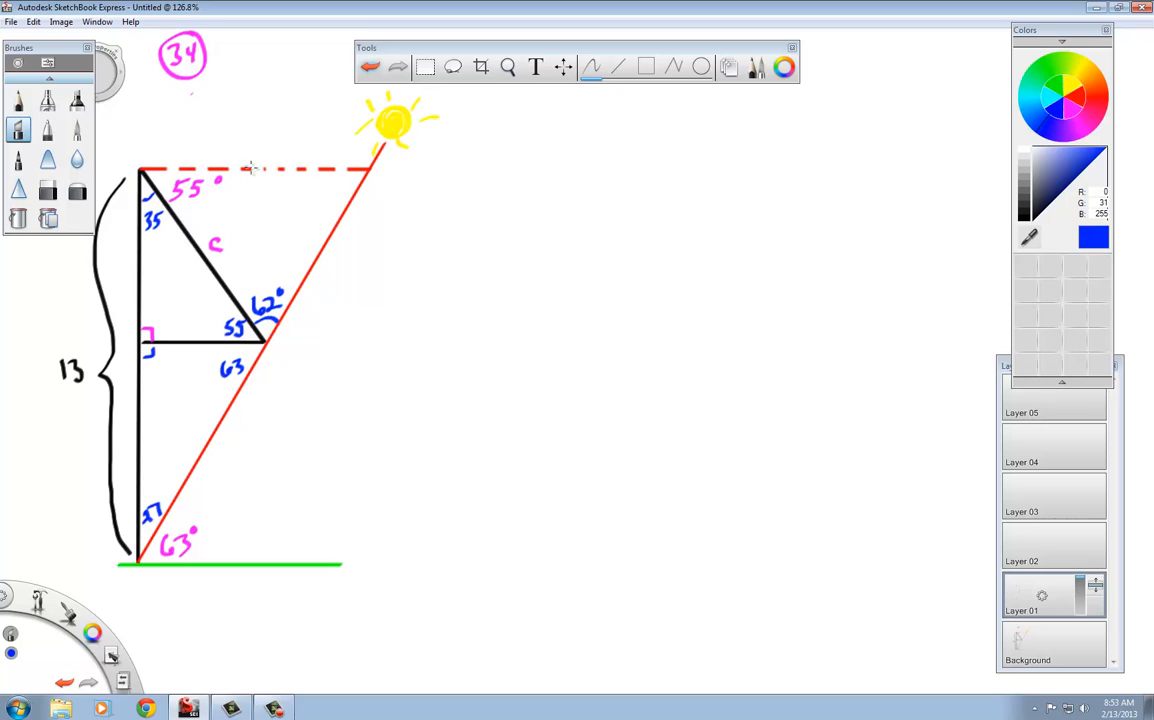
{"action": "mouse_move", "coordinate": [176, 180]}
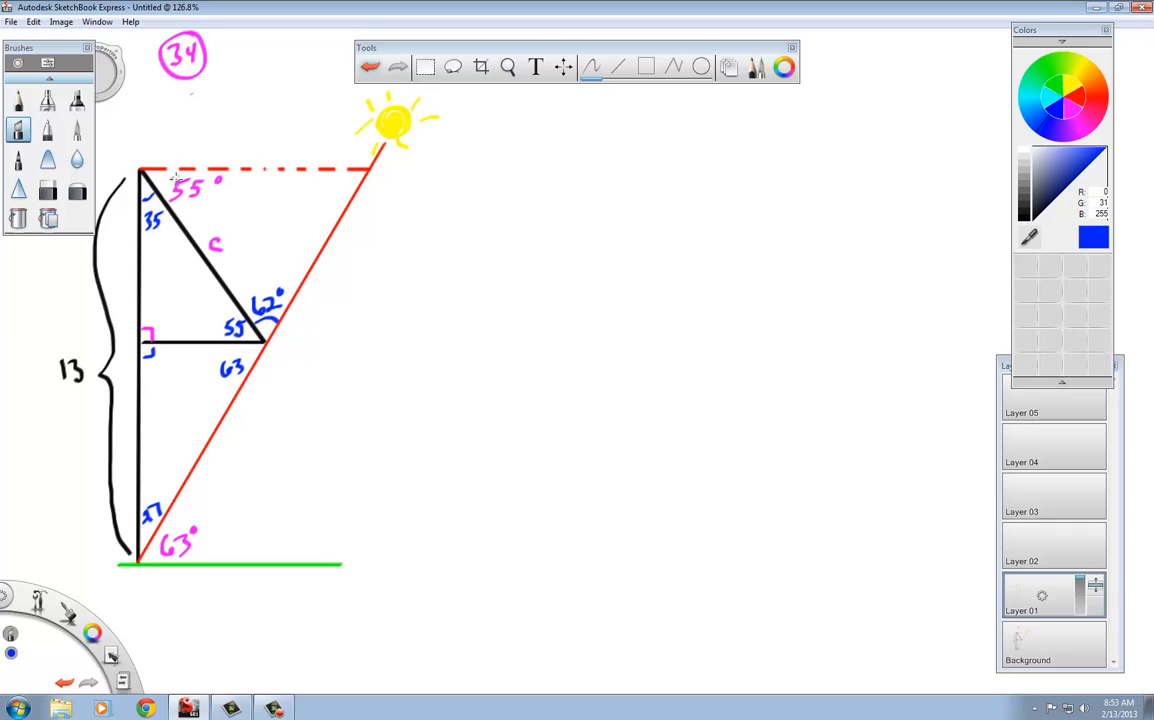
{"action": "mouse_move", "coordinate": [264, 272]}
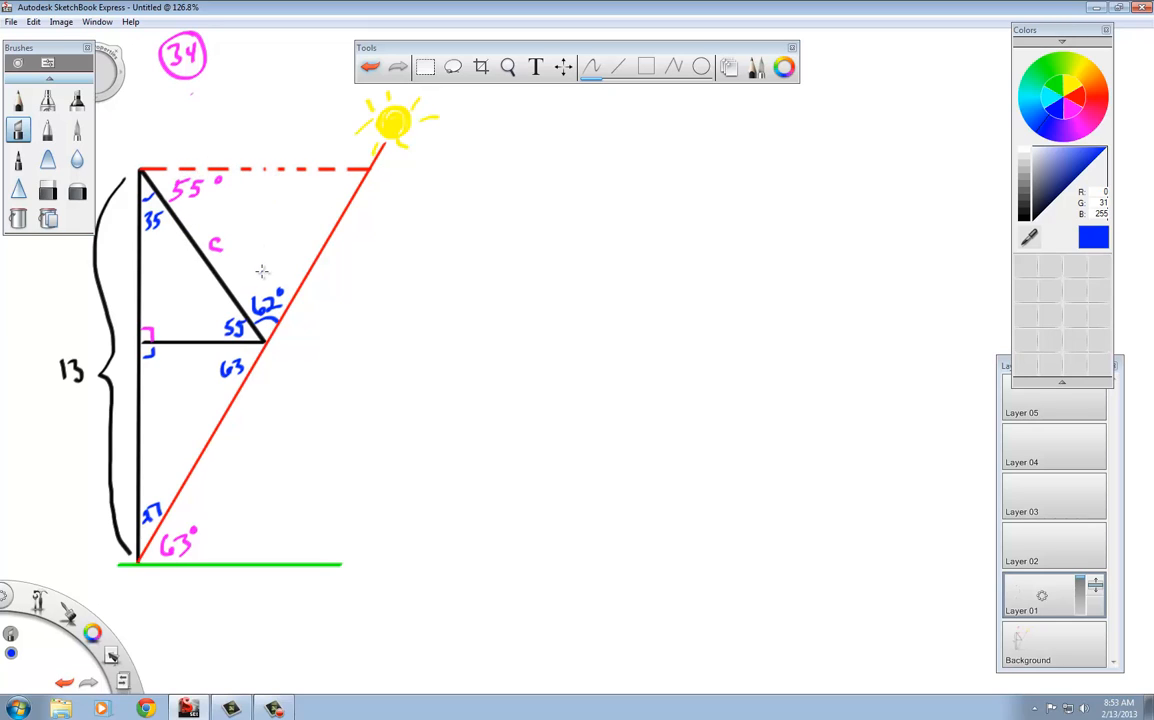
{"action": "mouse_move", "coordinate": [202, 182]}
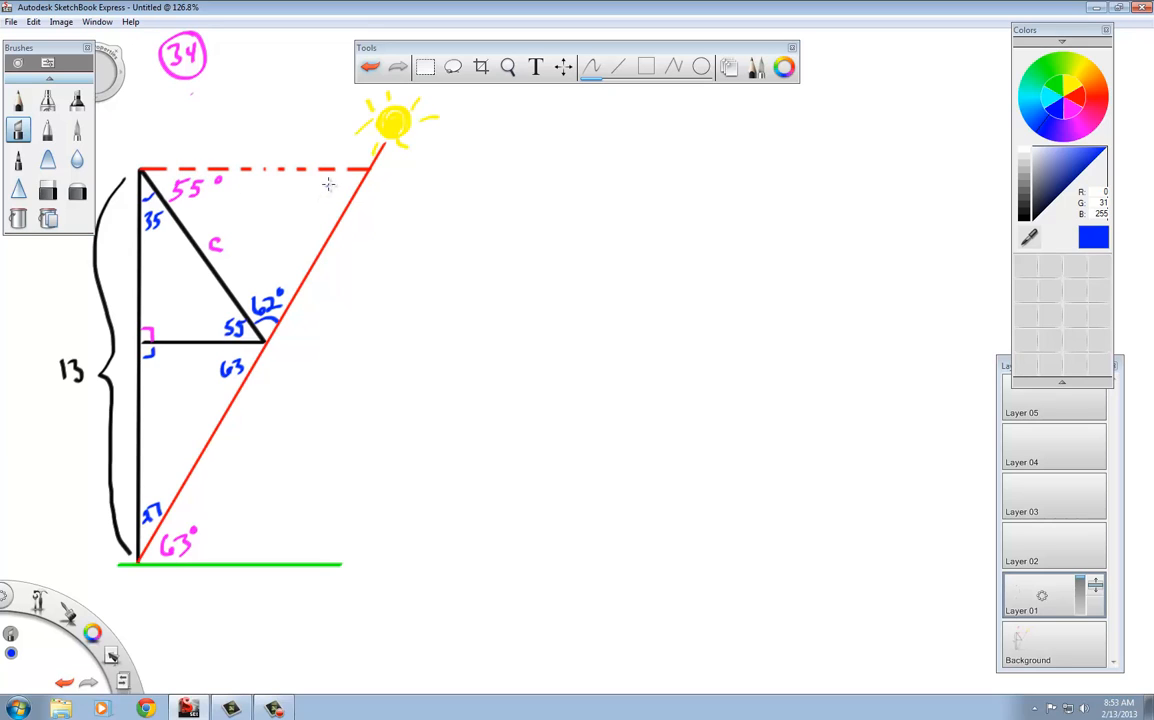
- Write 63 at the red triangle's top-right vertex near the sun
{"action": "type", "text": "63"}
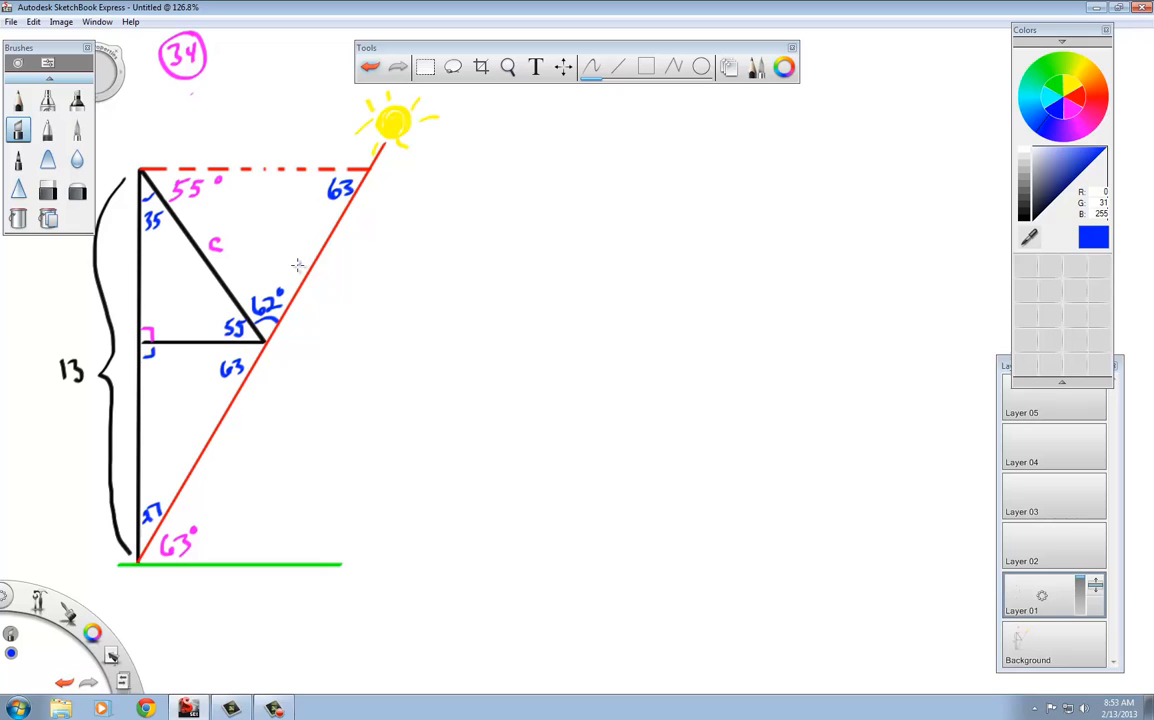
{"action": "mouse_move", "coordinate": [290, 264]}
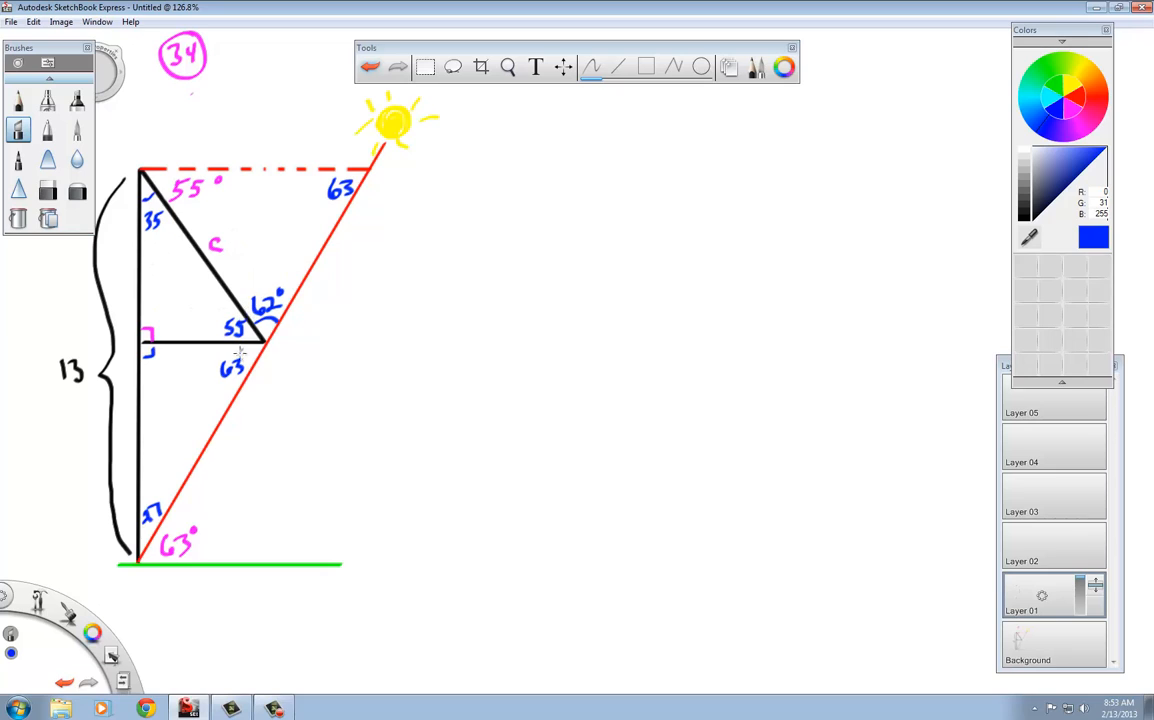
{"action": "mouse_move", "coordinate": [260, 400]}
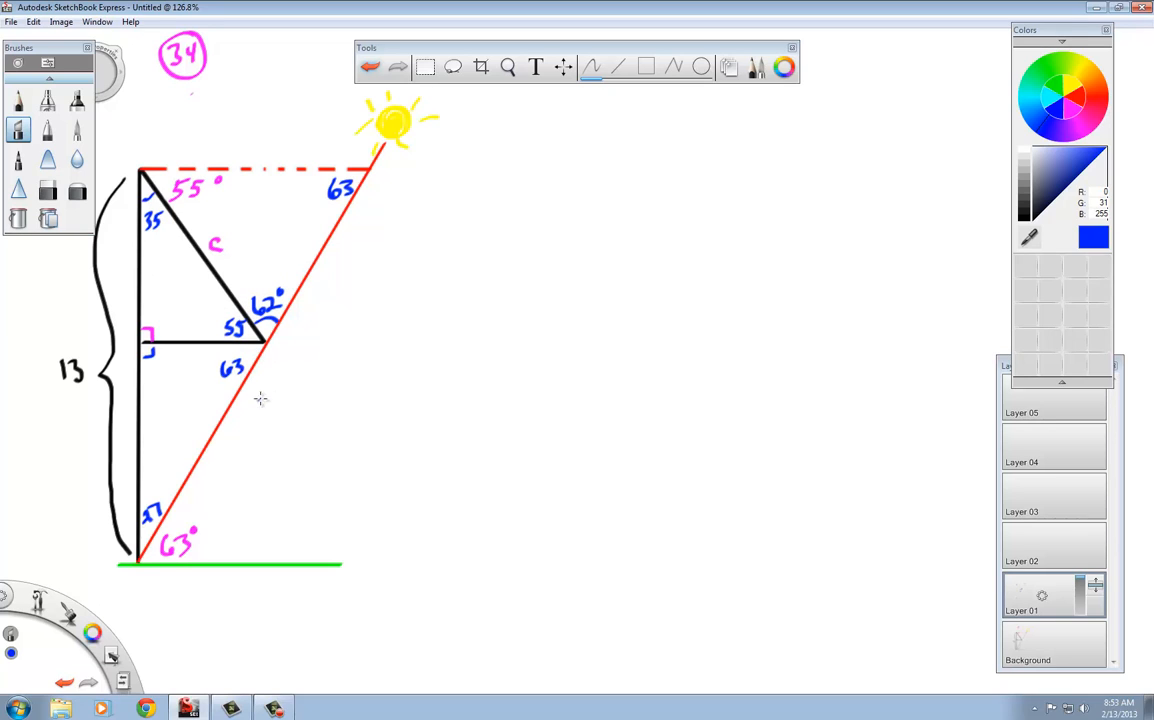
{"action": "mouse_move", "coordinate": [256, 408]}
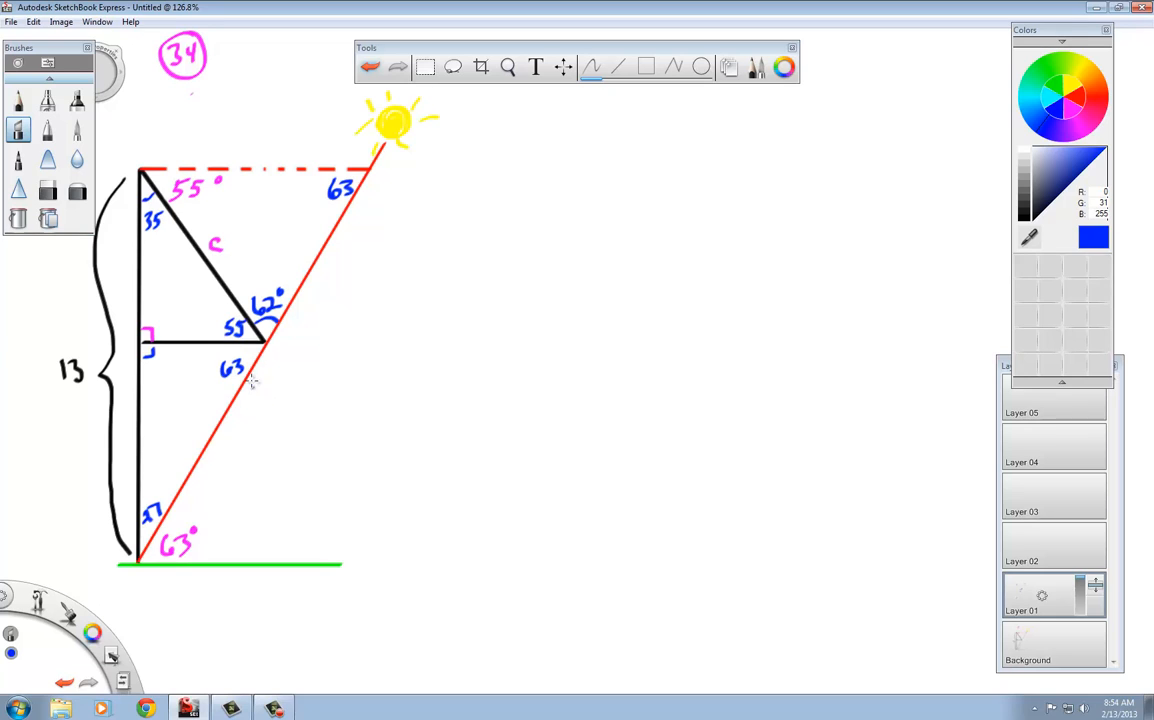
{"action": "mouse_move", "coordinate": [448, 184]}
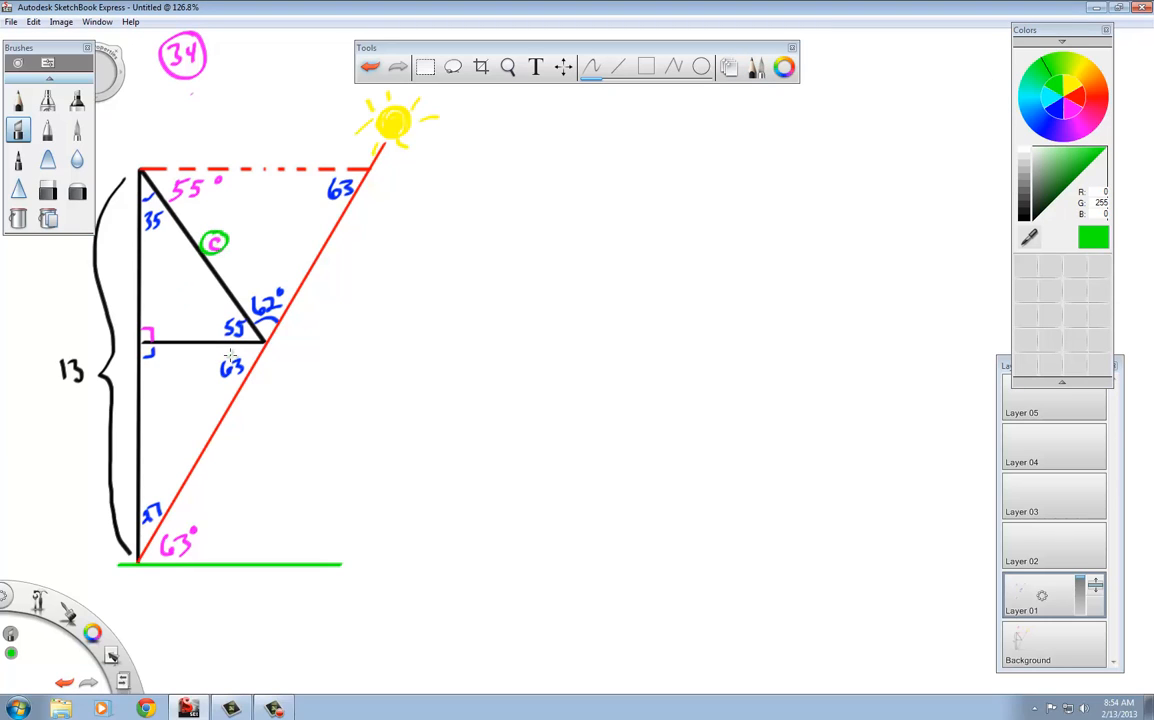
{"action": "mouse_move", "coordinate": [300, 216]}
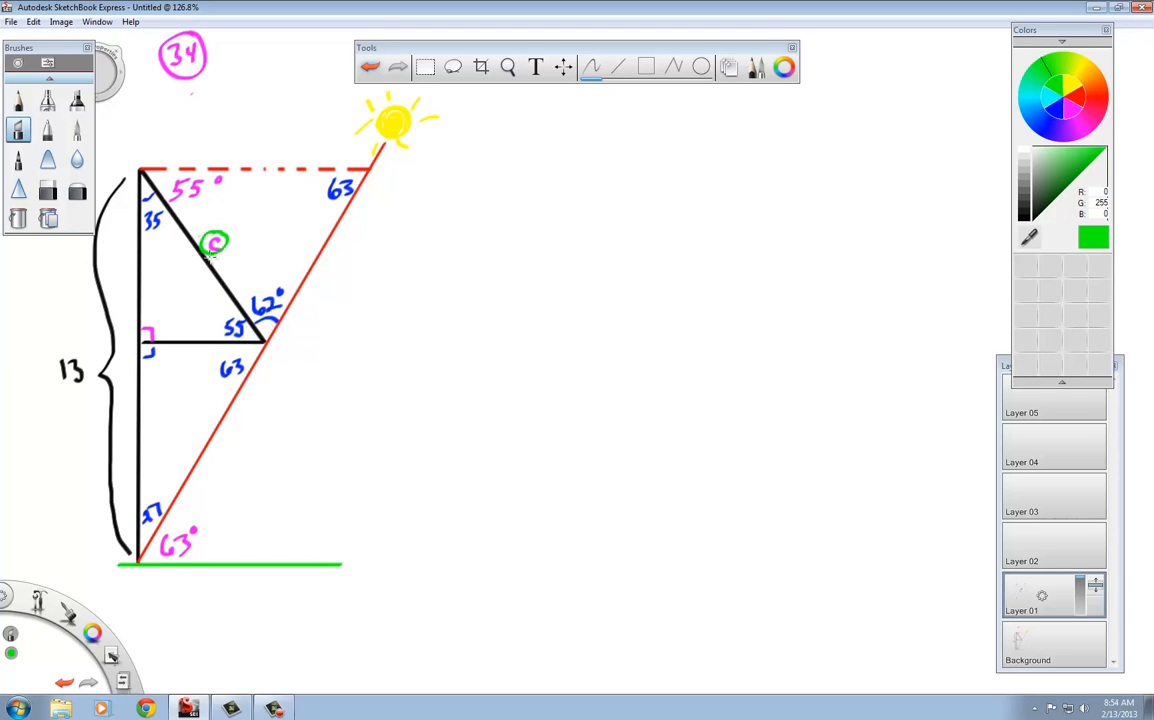
{"action": "mouse_move", "coordinate": [148, 370]}
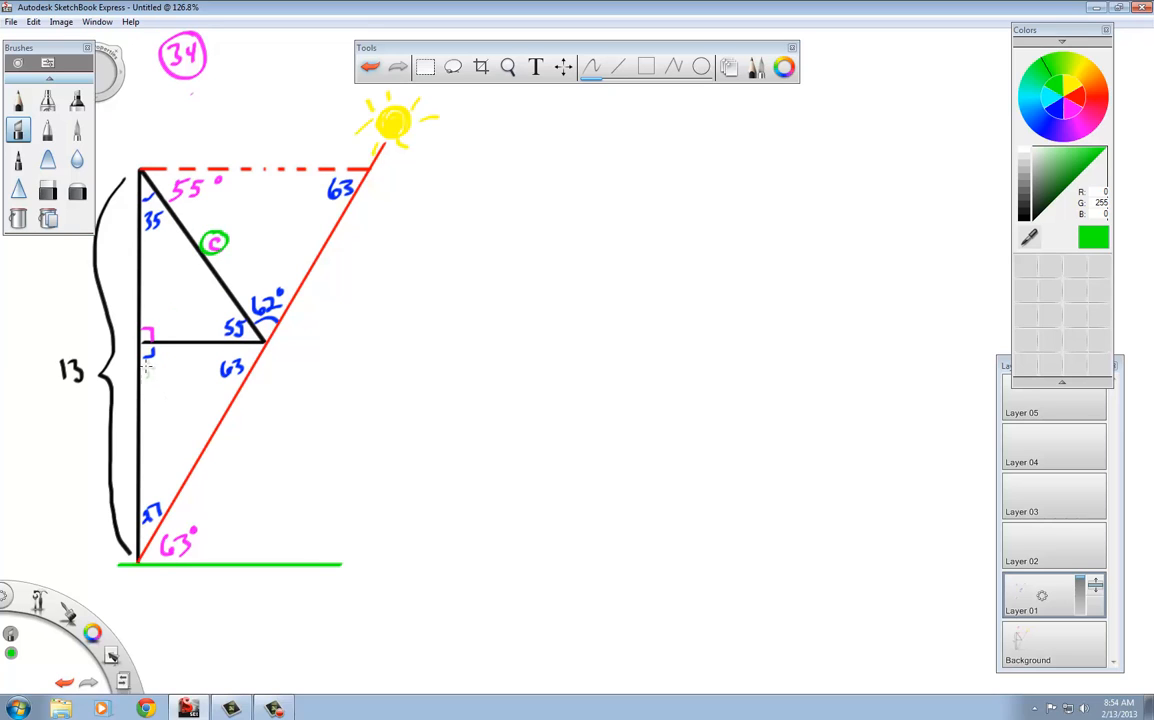
{"action": "mouse_move", "coordinate": [674, 104]}
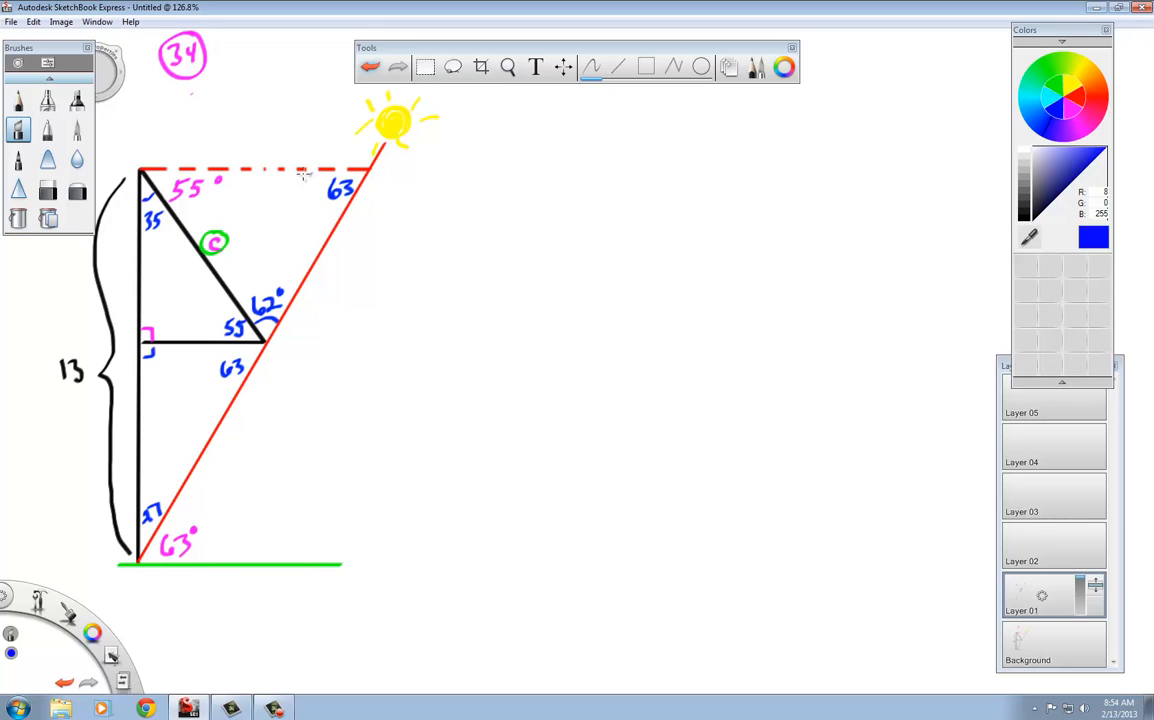
{"action": "mouse_move", "coordinate": [164, 428]}
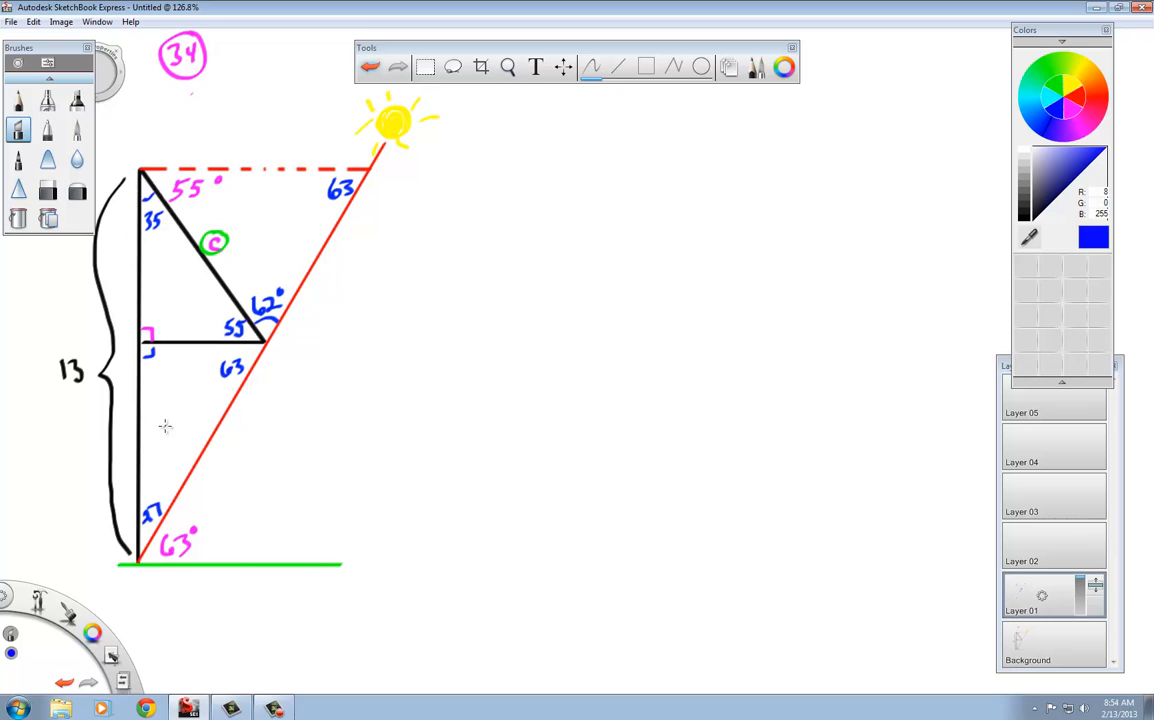
{"action": "mouse_move", "coordinate": [128, 196]}
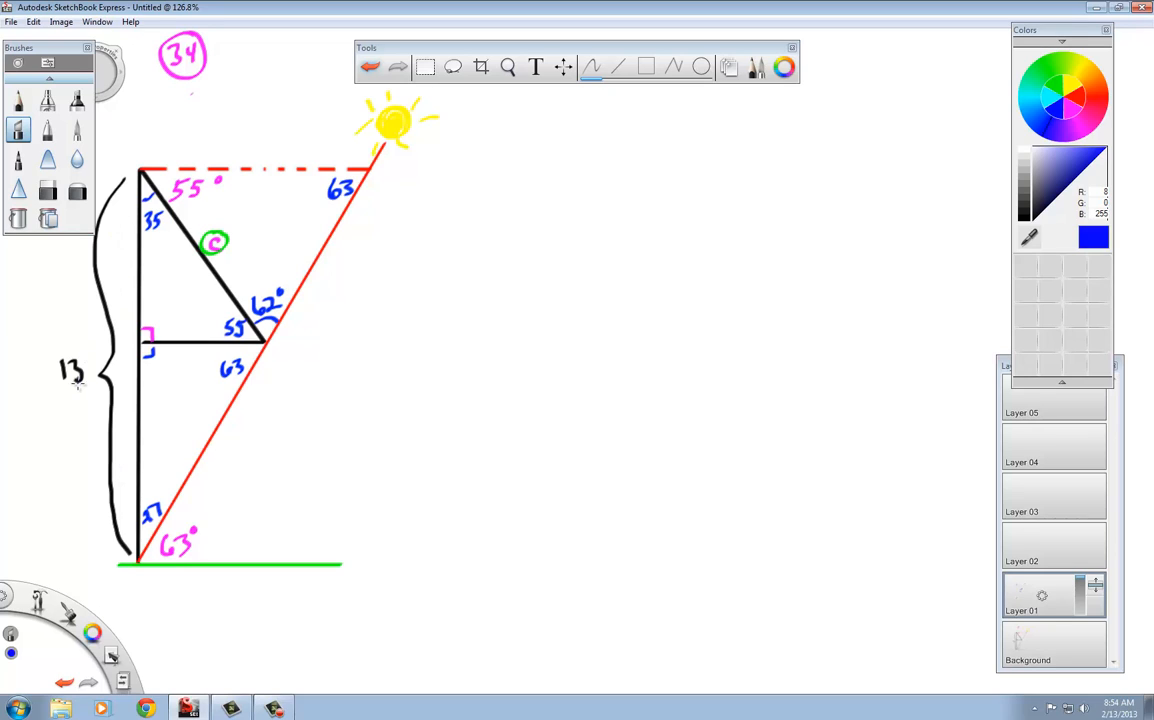
{"action": "mouse_move", "coordinate": [148, 490]}
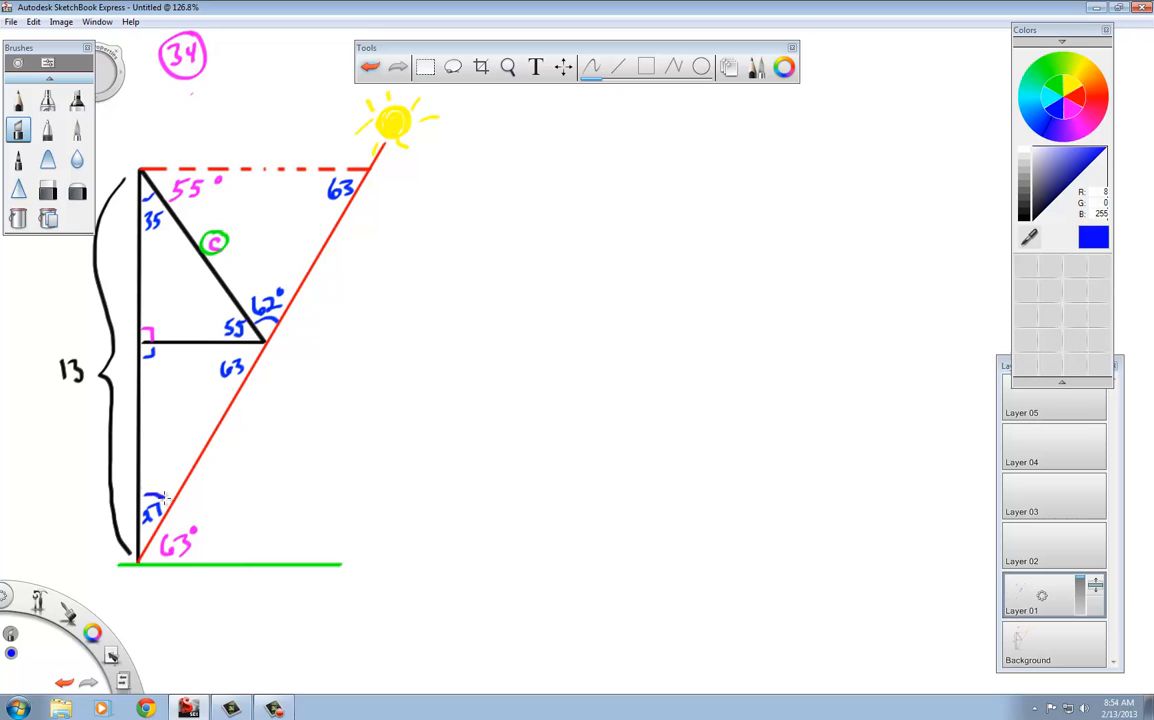
{"action": "mouse_move", "coordinate": [672, 48]}
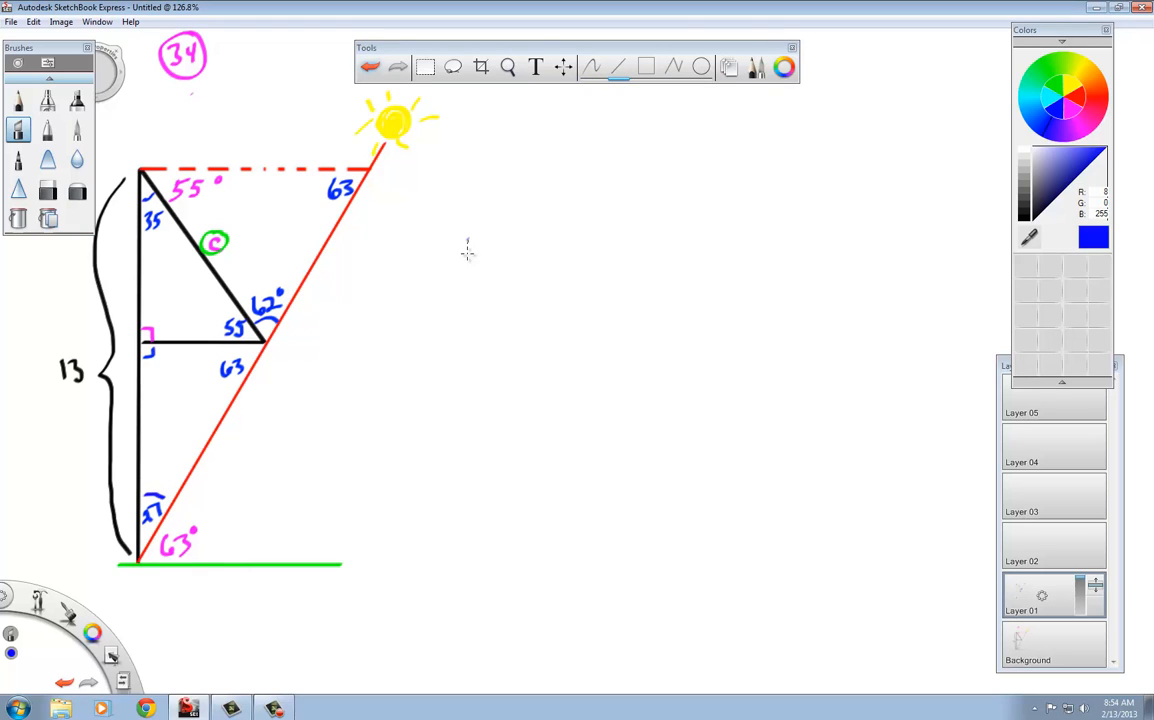
- Draw a small blue right triangle right of the diagram with bottom angle 27
{"action": "left_click_drag", "start_coordinate": [468, 236], "coordinate": [468, 382]}
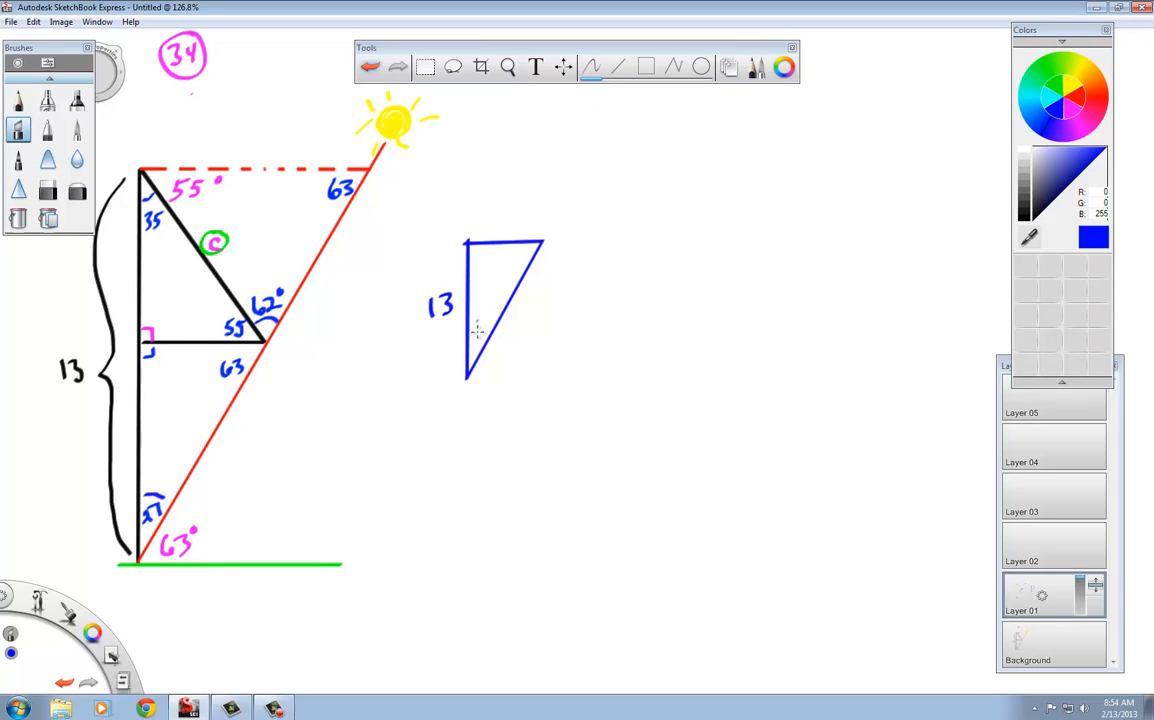
{"action": "left_click_drag", "start_coordinate": [470, 340], "coordinate": [484, 350]}
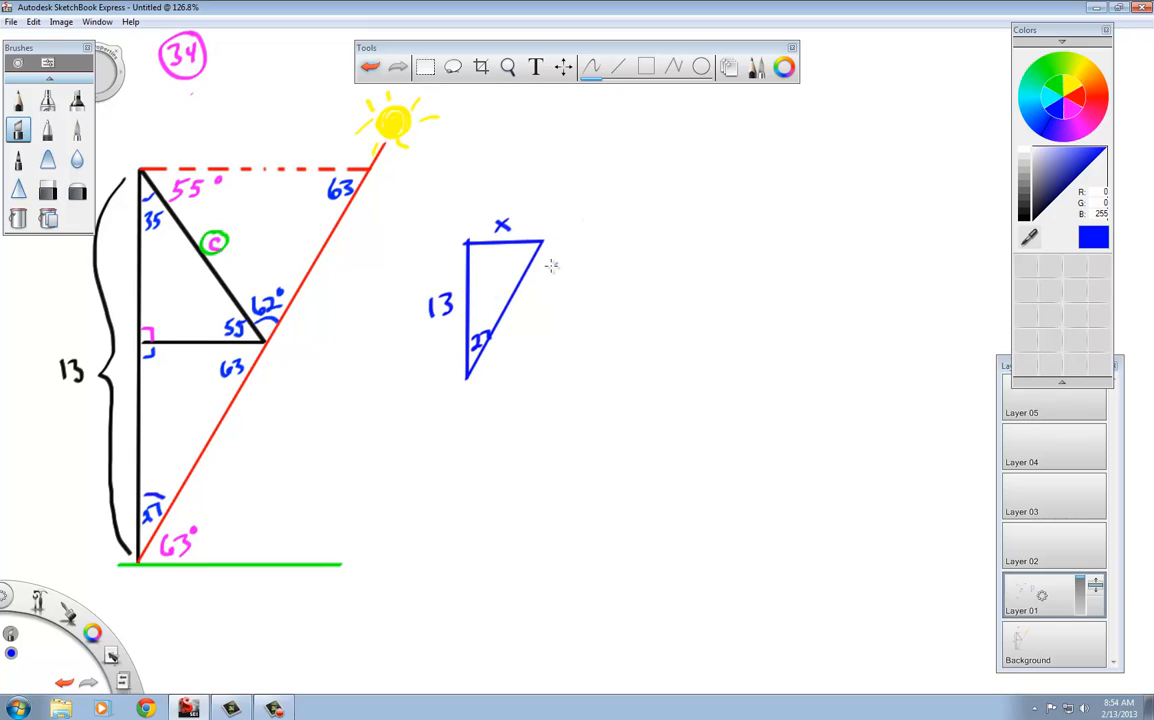
- Write the equation tan27° = x/13 beside the small triangle
{"action": "left_click_drag", "start_coordinate": [536, 300], "coordinate": [576, 300]}
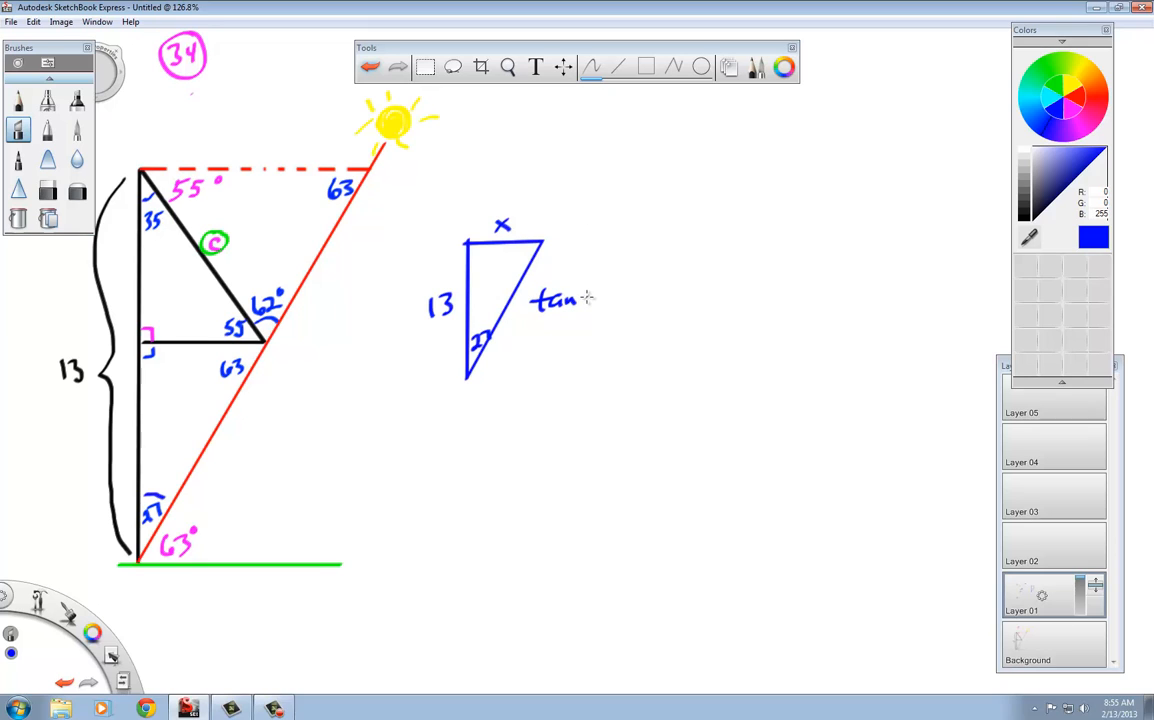
{"action": "left_click_drag", "start_coordinate": [586, 298], "coordinate": [610, 300]}
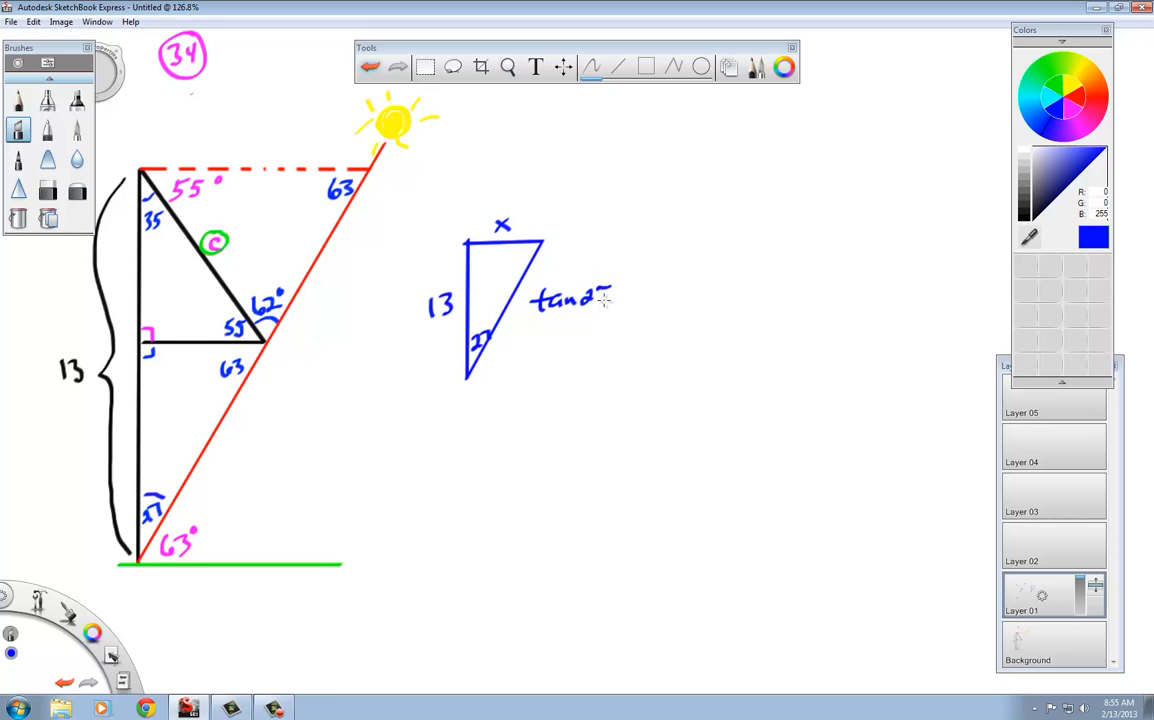
{"action": "left_click_drag", "start_coordinate": [616, 296], "coordinate": [660, 280]}
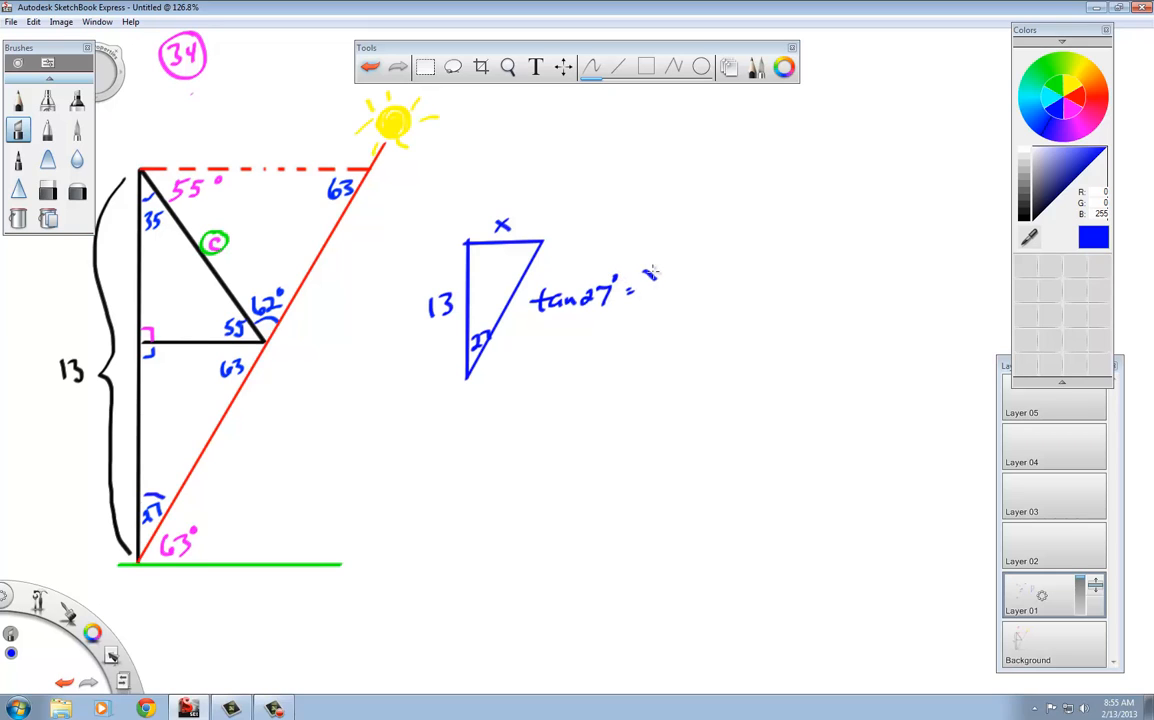
{"action": "left_click_drag", "start_coordinate": [650, 276], "coordinate": [652, 310]}
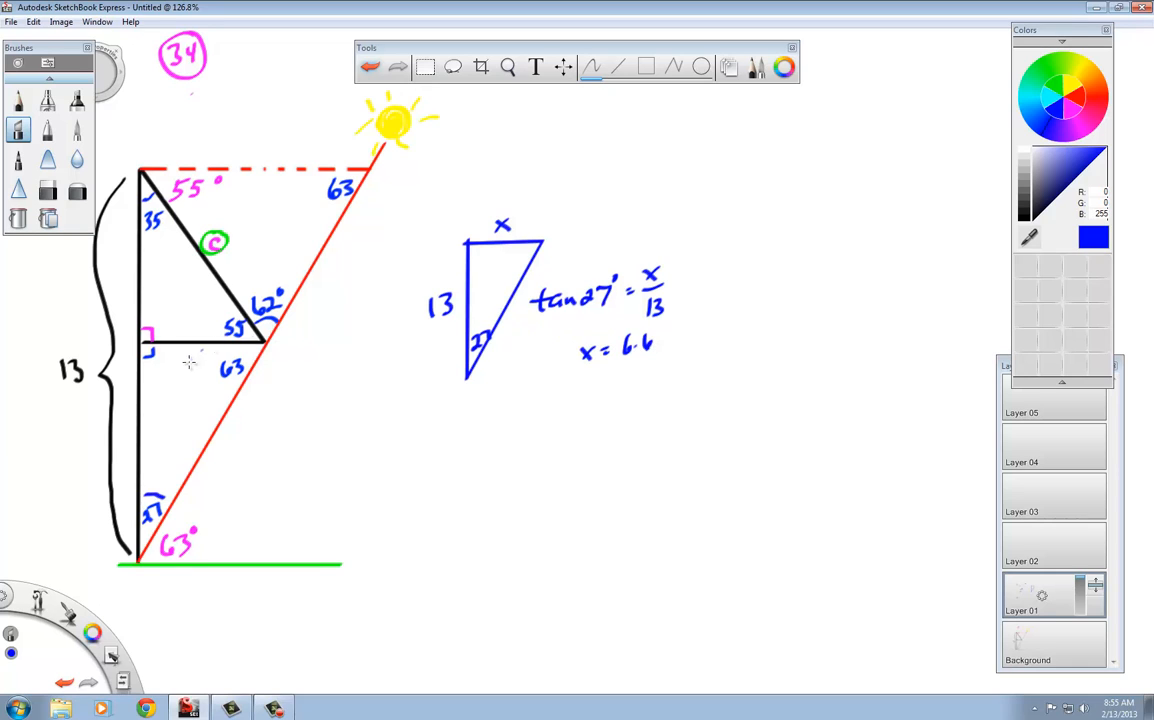
{"action": "mouse_move", "coordinate": [124, 372]}
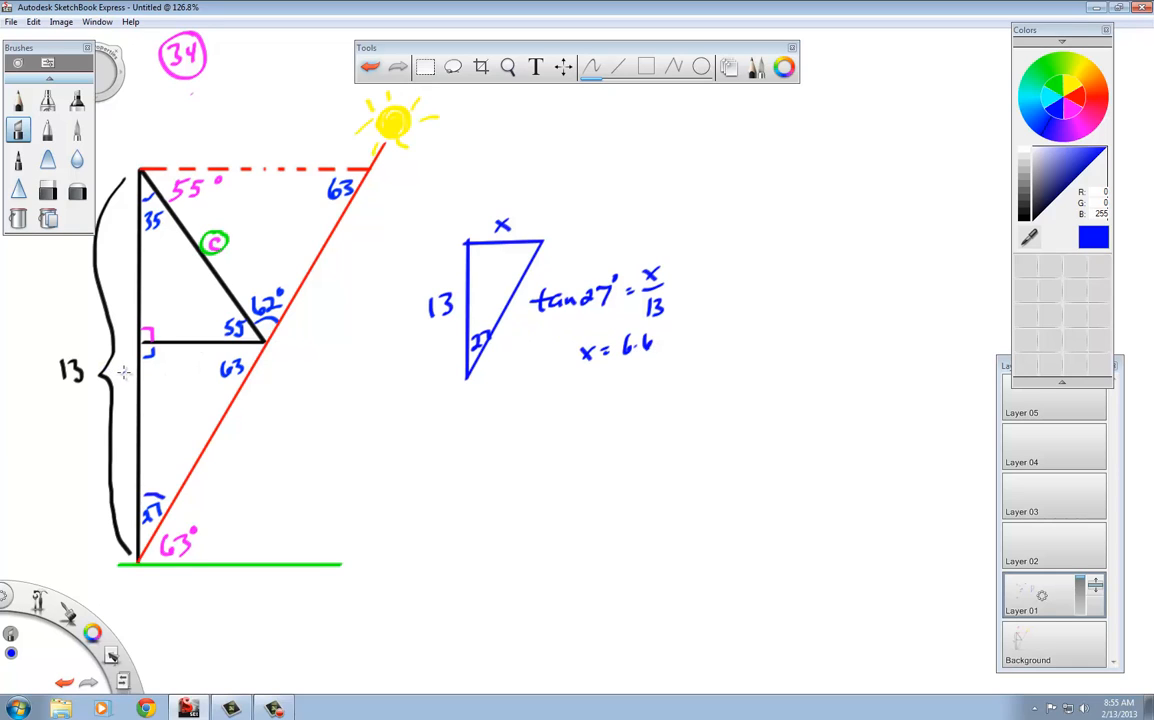
{"action": "mouse_move", "coordinate": [246, 156]}
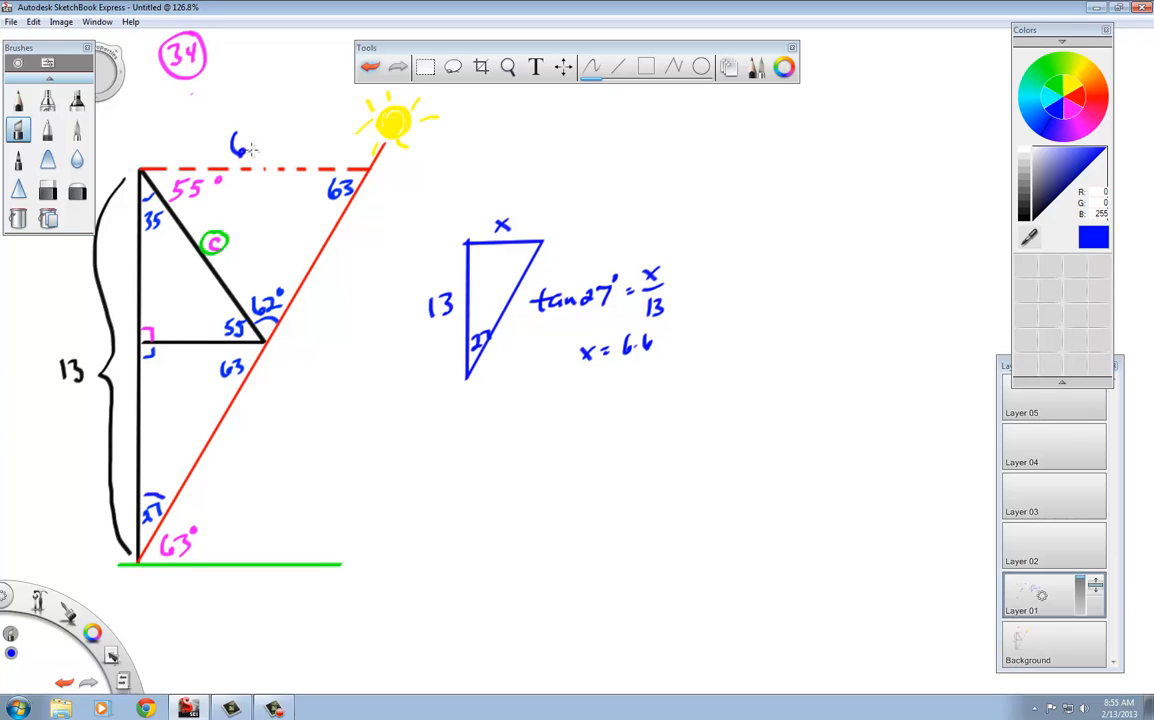
- Write 6.6 in blue above the dashed top edge, then switch the colour to red
{"action": "left_click_drag", "start_coordinate": [250, 150], "coordinate": [270, 144]}
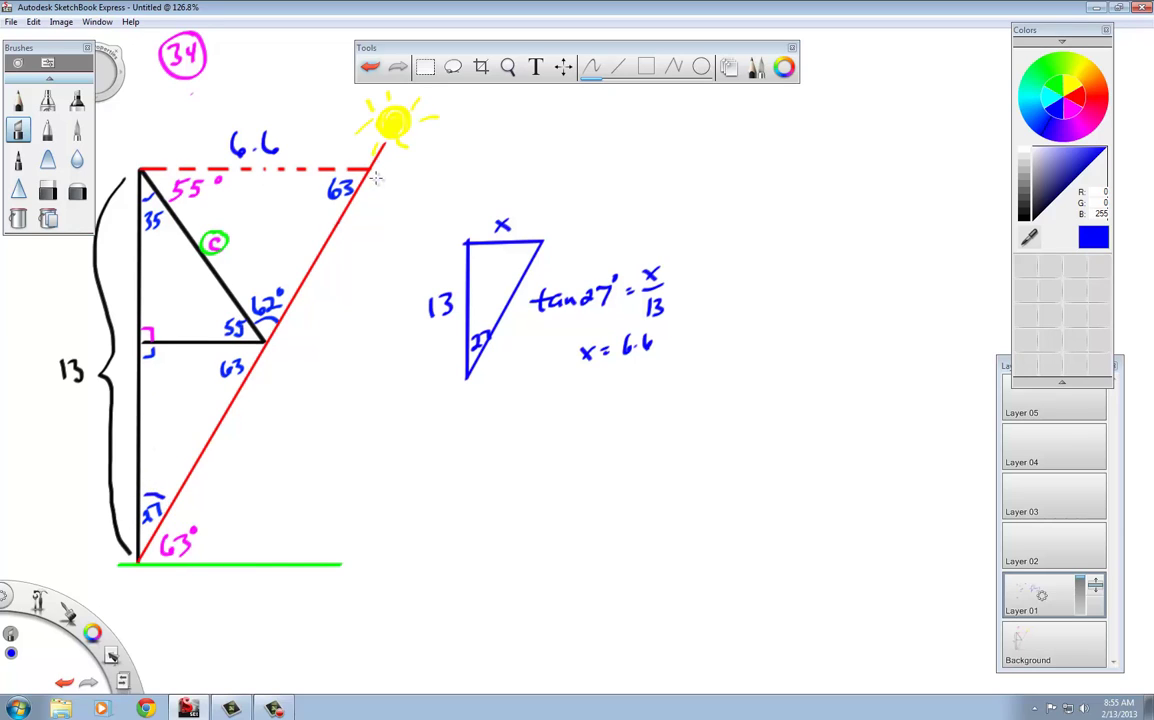
{"action": "mouse_move", "coordinate": [146, 428]}
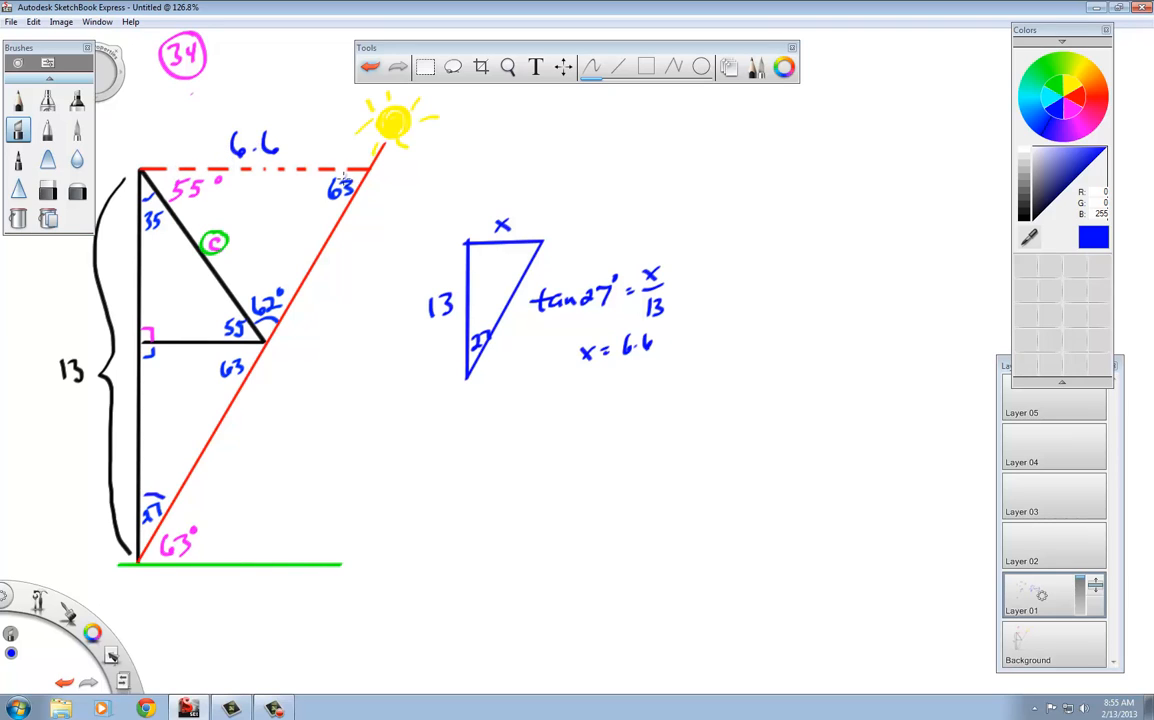
{"action": "mouse_move", "coordinate": [616, 164]}
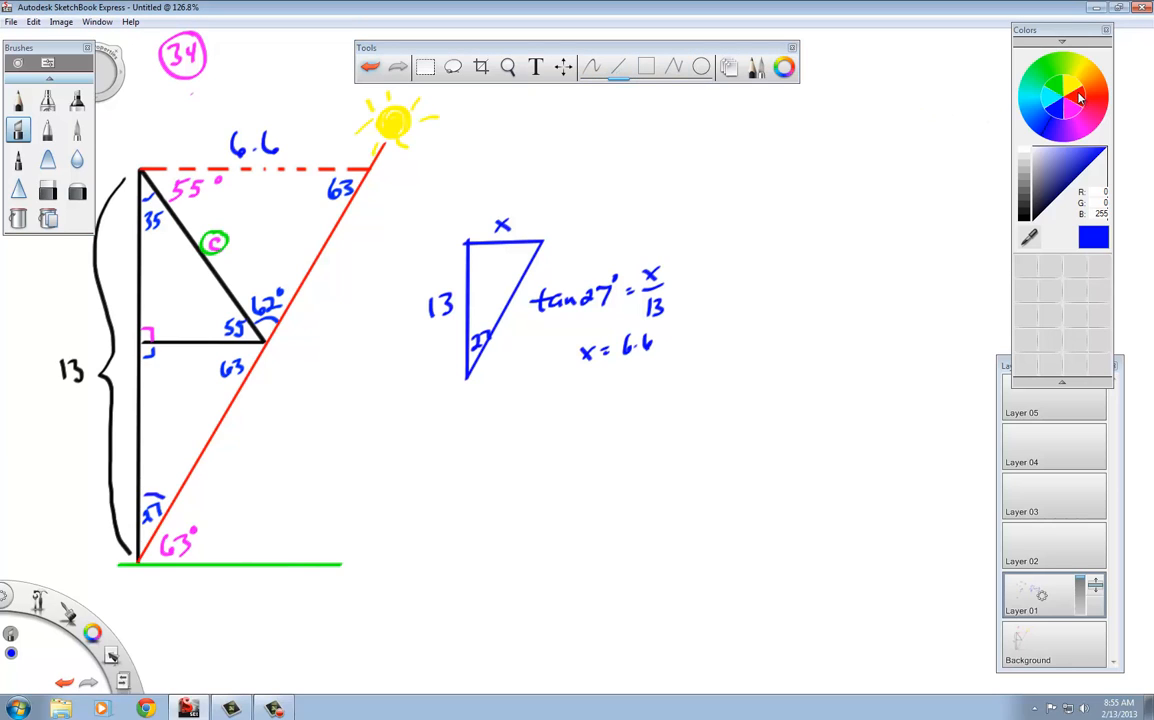
{"action": "left_click", "coordinate": [1080, 96]}
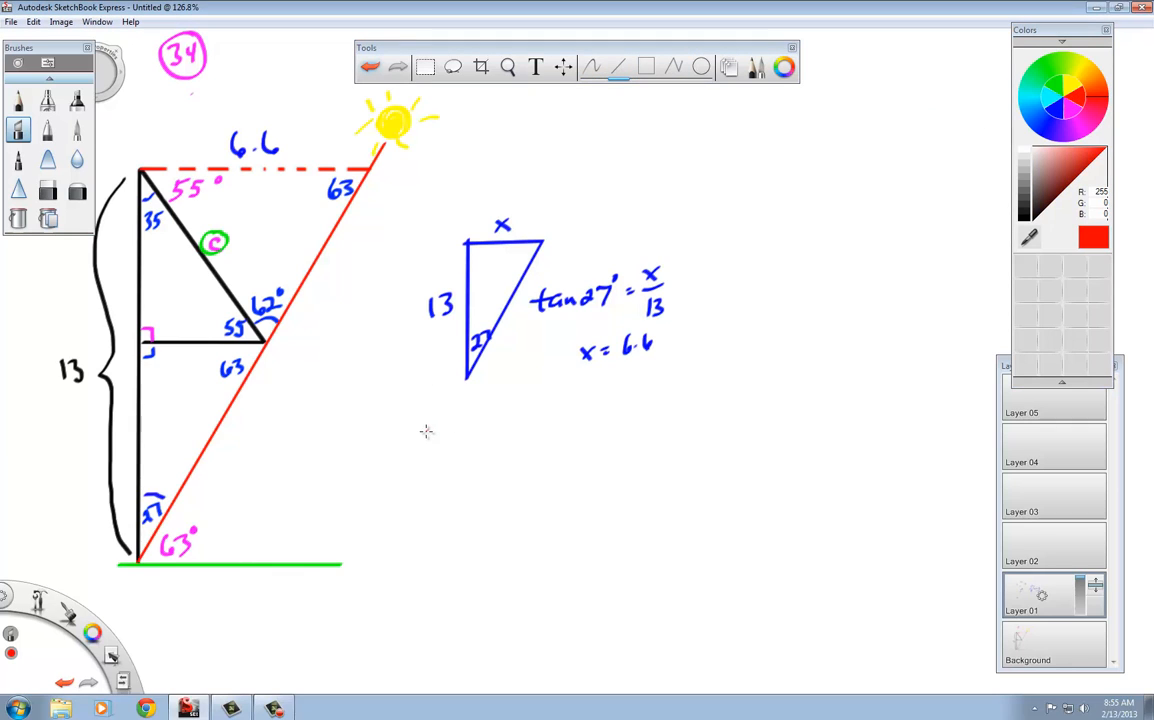
- Draw a new red triangle below the diagram with top edge and slanted sides
{"action": "left_click_drag", "start_coordinate": [424, 432], "coordinate": [616, 438]}
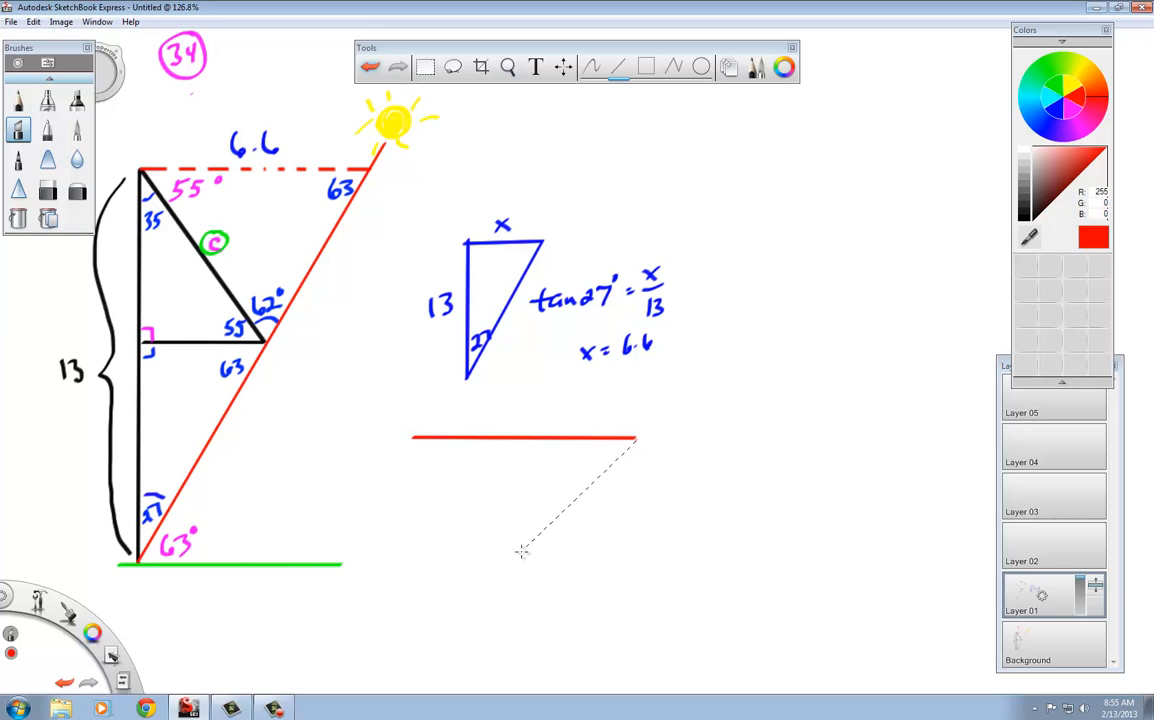
{"action": "left_click_drag", "start_coordinate": [636, 444], "coordinate": [516, 604]}
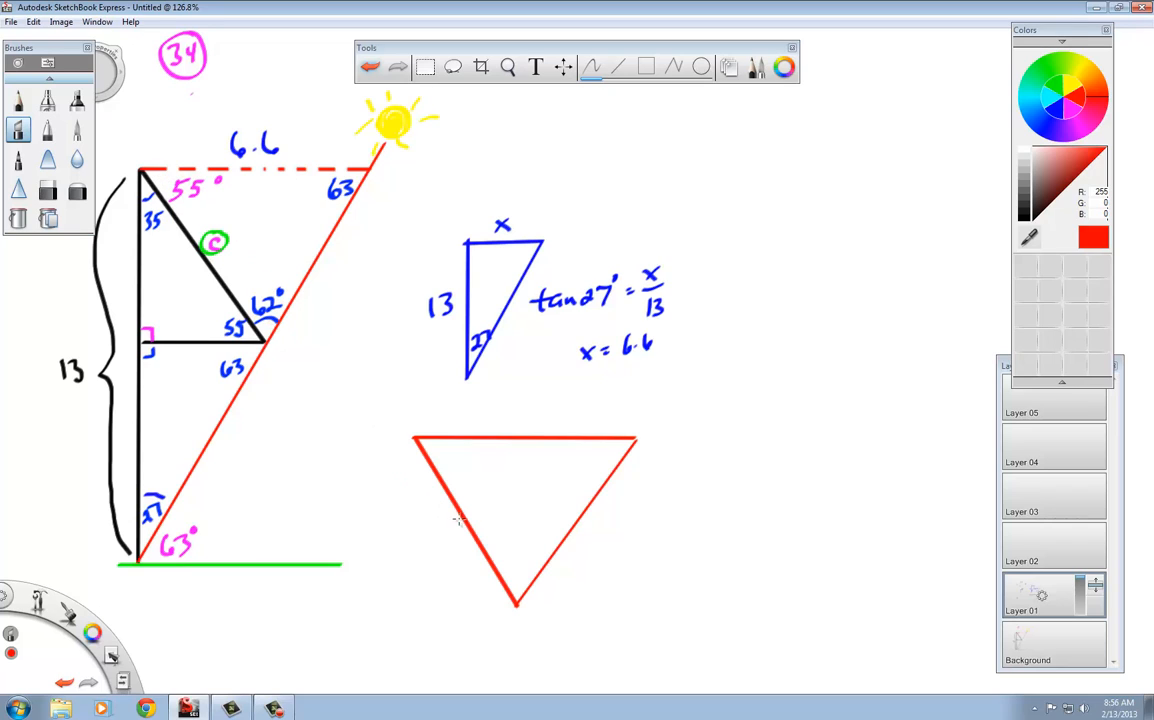
{"action": "left_click", "coordinate": [448, 530]}
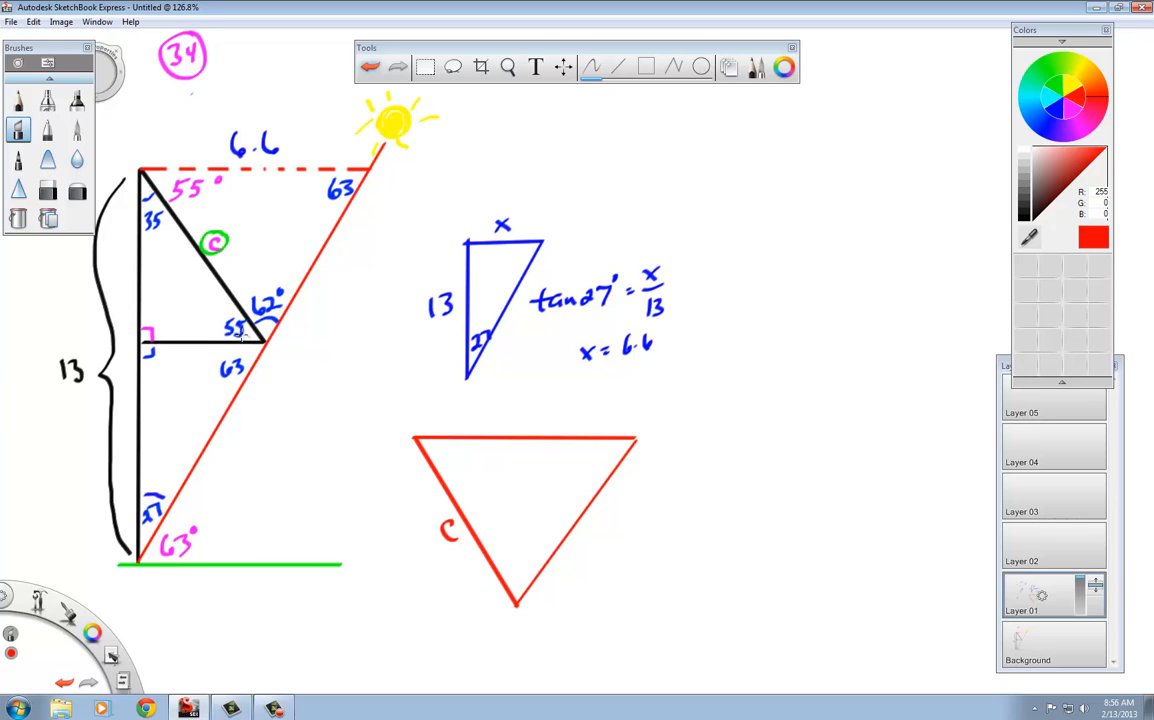
{"action": "mouse_move", "coordinate": [488, 400]}
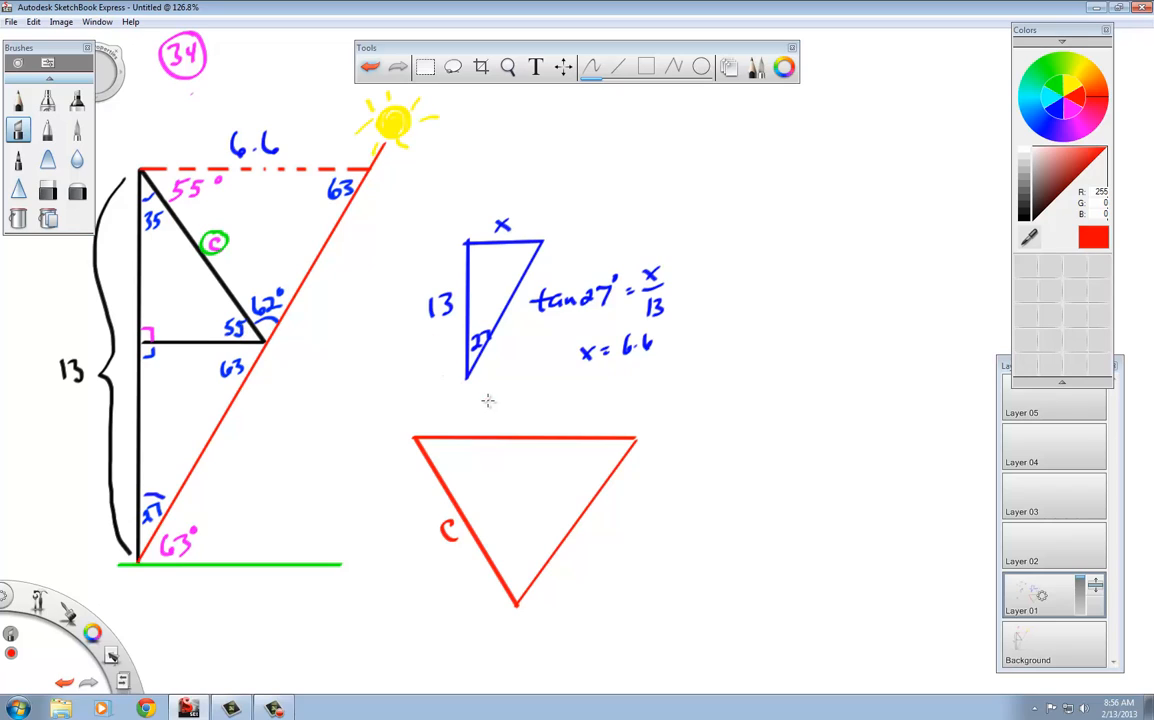
- Label the red triangle's top side 6.6 and a, and circle the unknown side c
{"action": "left_click_drag", "start_coordinate": [510, 420], "coordinate": [550, 424]}
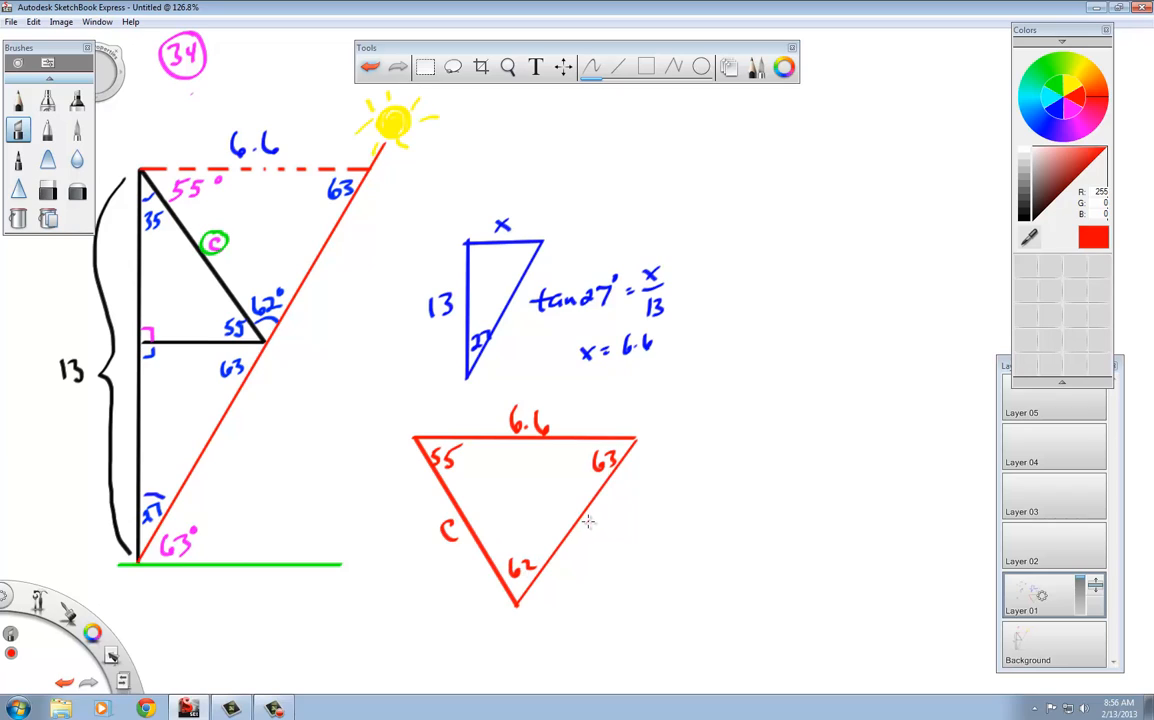
{"action": "mouse_move", "coordinate": [452, 520]}
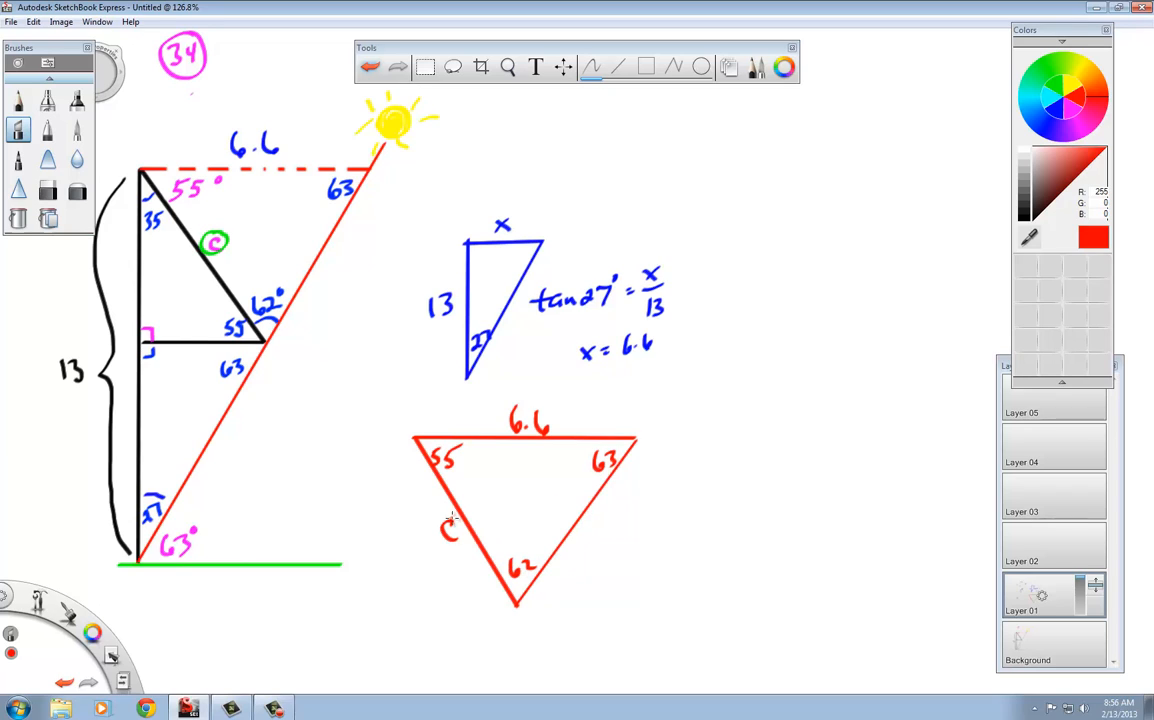
{"action": "left_click_drag", "start_coordinate": [440, 520], "coordinate": [460, 550]}
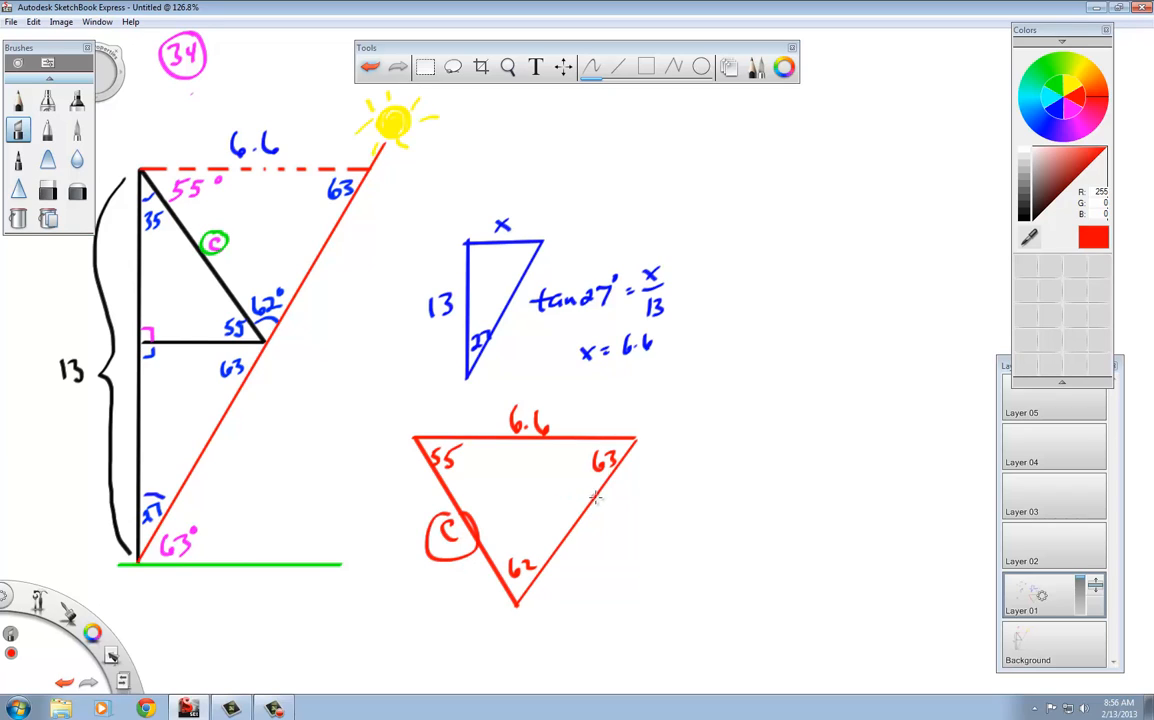
{"action": "mouse_move", "coordinate": [564, 488]}
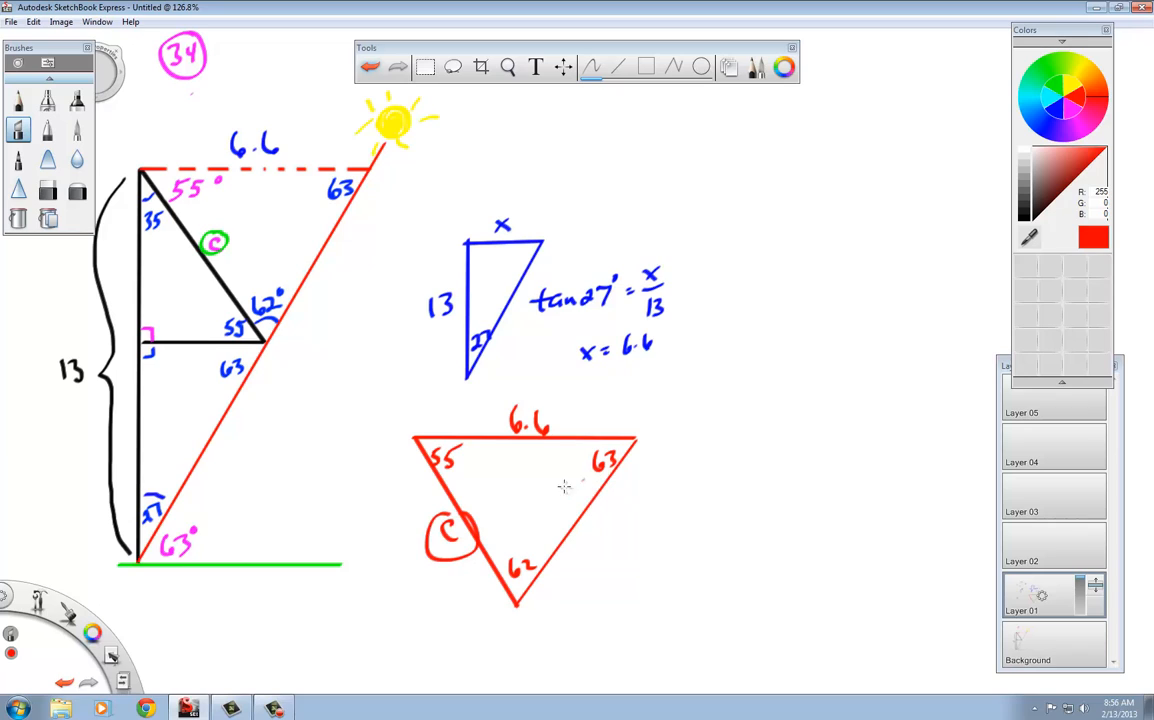
{"action": "mouse_move", "coordinate": [496, 524]}
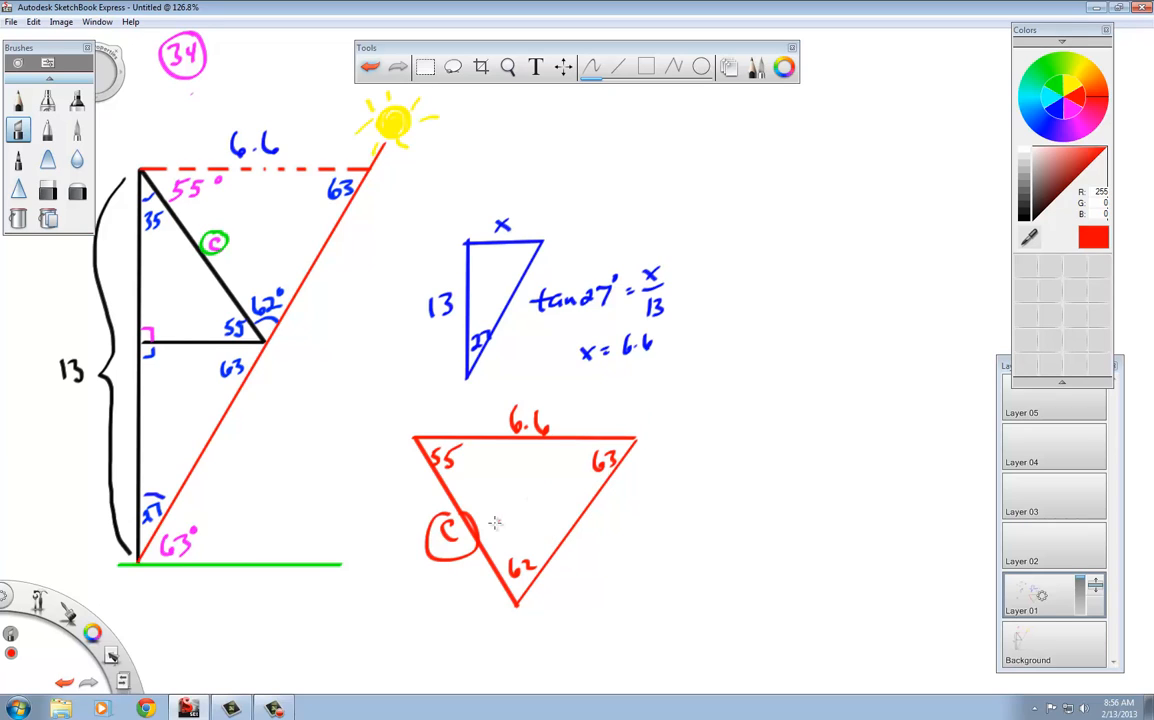
{"action": "mouse_move", "coordinate": [652, 450]}
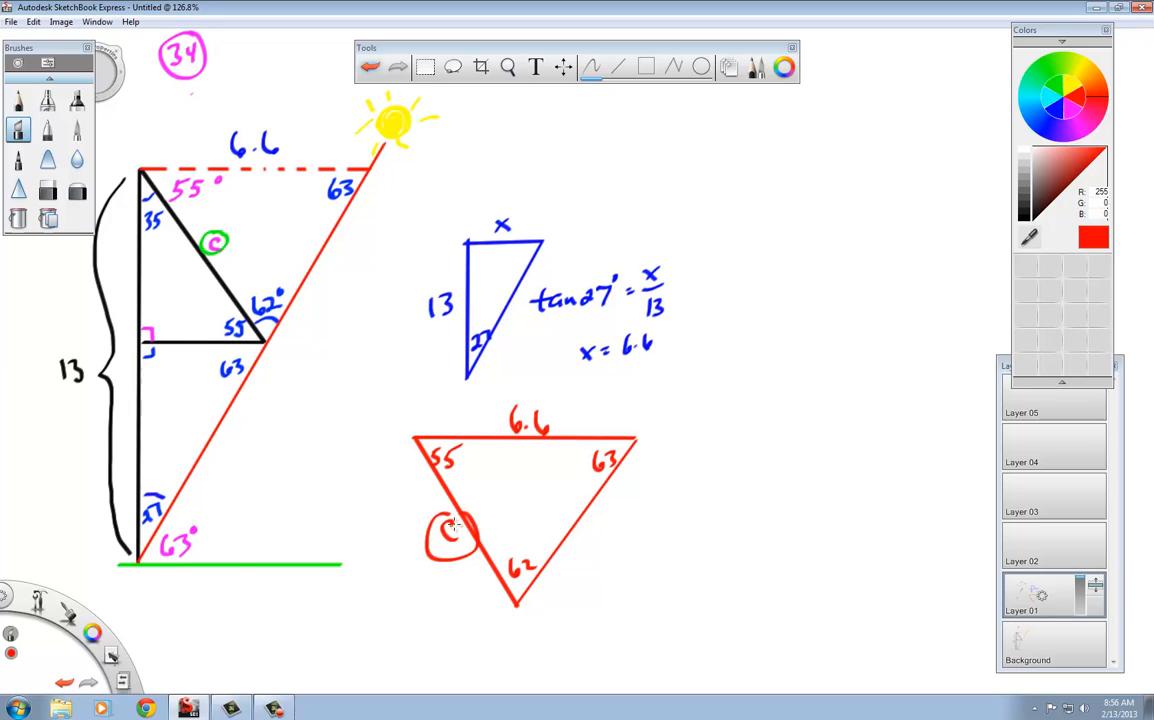
{"action": "left_click_drag", "start_coordinate": [644, 424], "coordinate": [660, 444]}
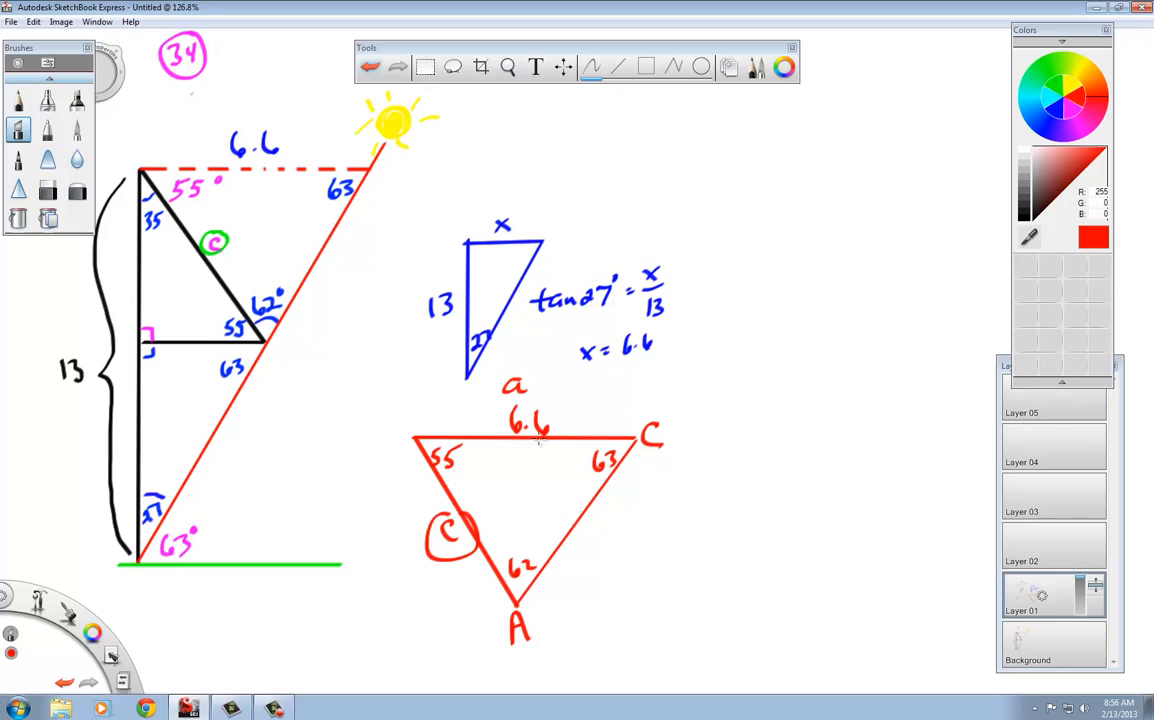
{"action": "mouse_move", "coordinate": [530, 516]}
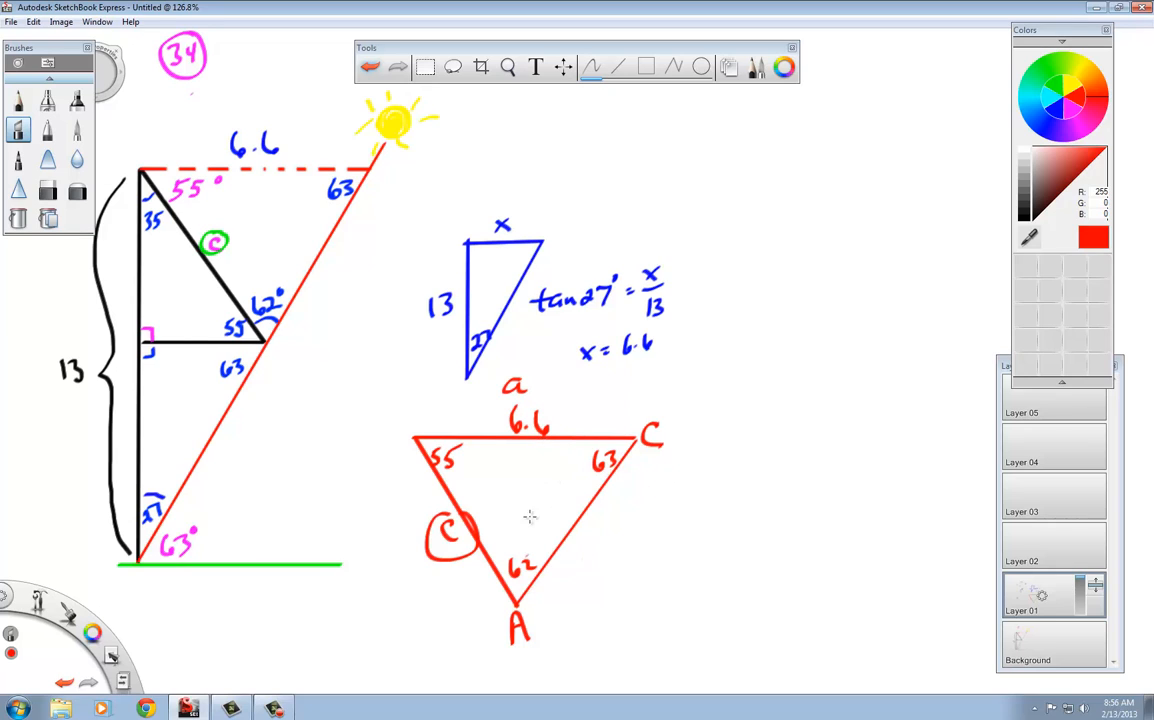
{"action": "mouse_move", "coordinate": [738, 364]}
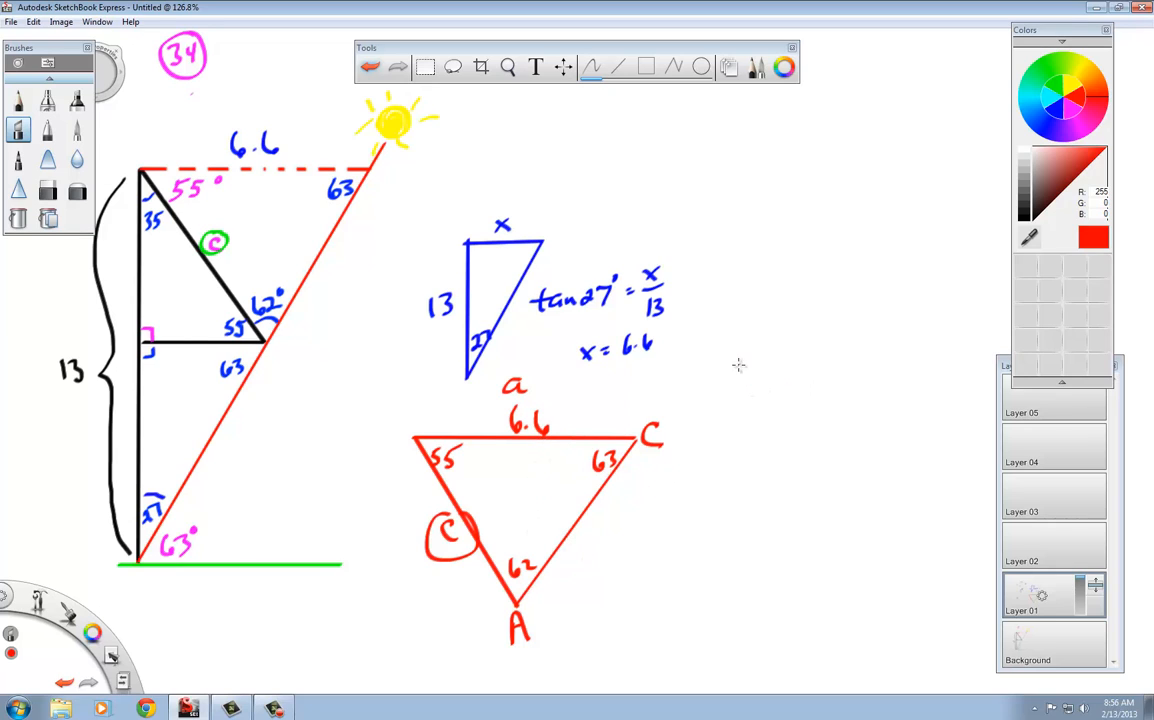
- Write the law of sines a/sinA = c/sinC right of the blue work
{"action": "left_click_drag", "start_coordinate": [744, 304], "coordinate": [764, 324]}
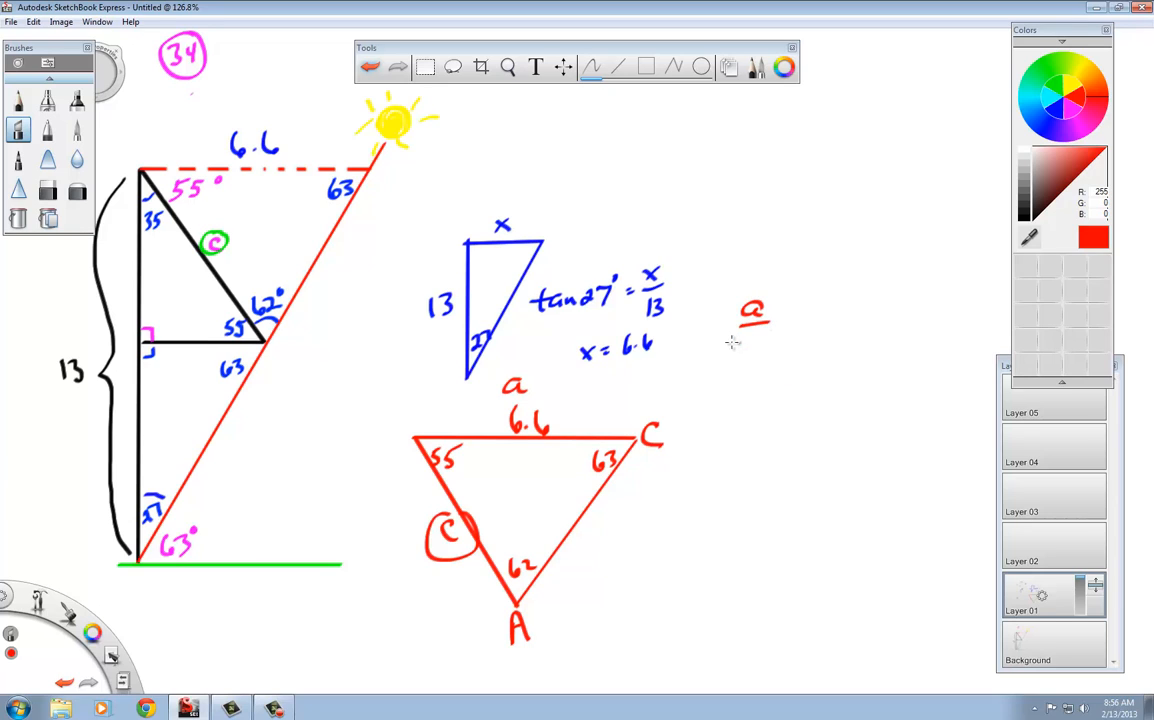
{"action": "left_click_drag", "start_coordinate": [720, 344], "coordinate": [790, 344]}
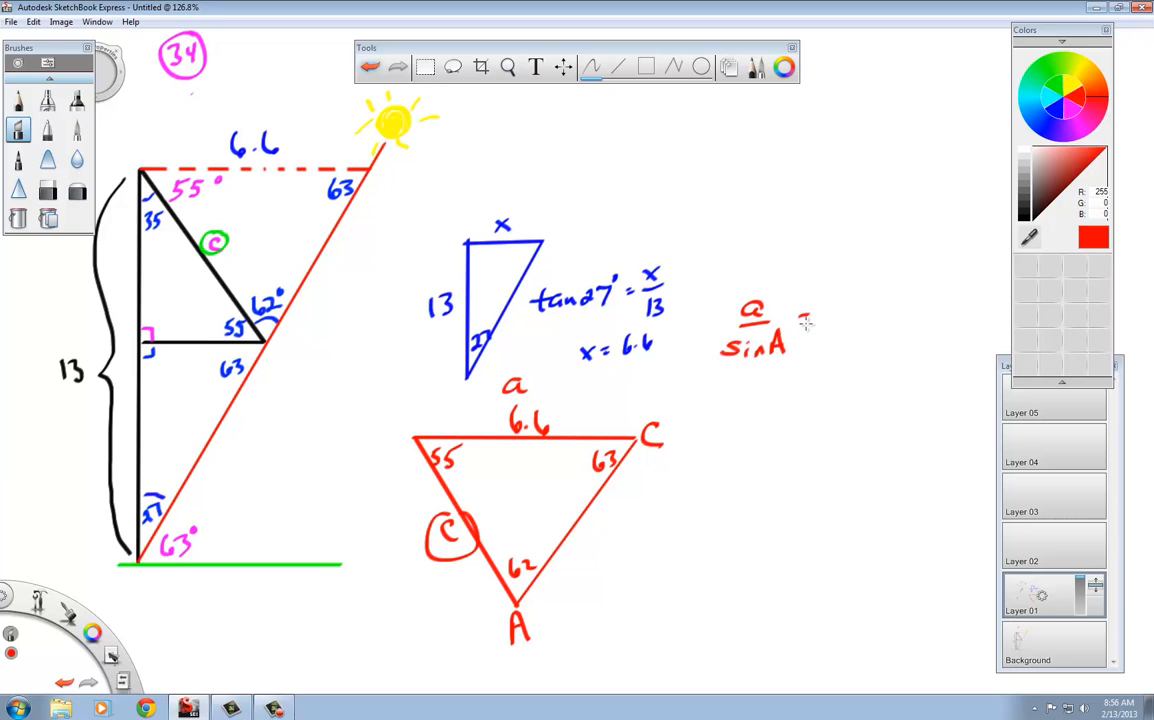
{"action": "left_click_drag", "start_coordinate": [800, 320], "coordinate": [870, 330]}
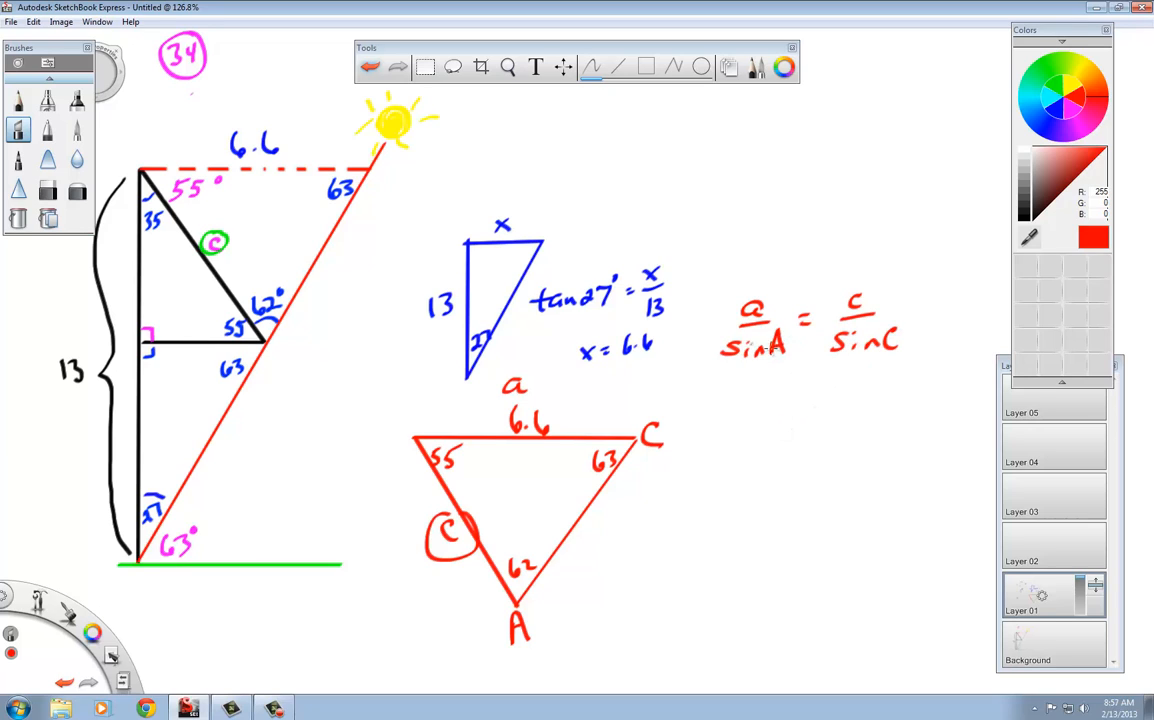
{"action": "mouse_move", "coordinate": [748, 388]}
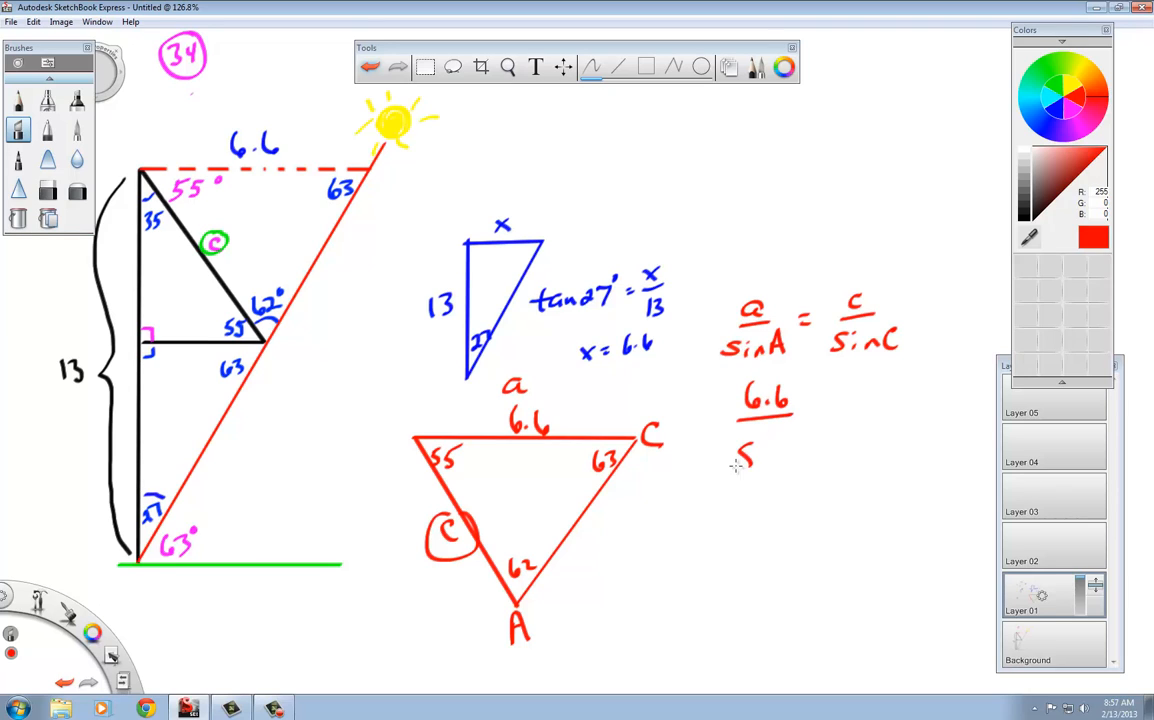
- Write the substituted form 6.6/sin62 = c/sin63 beneath it
{"action": "left_click_drag", "start_coordinate": [736, 464], "coordinate": [800, 456]}
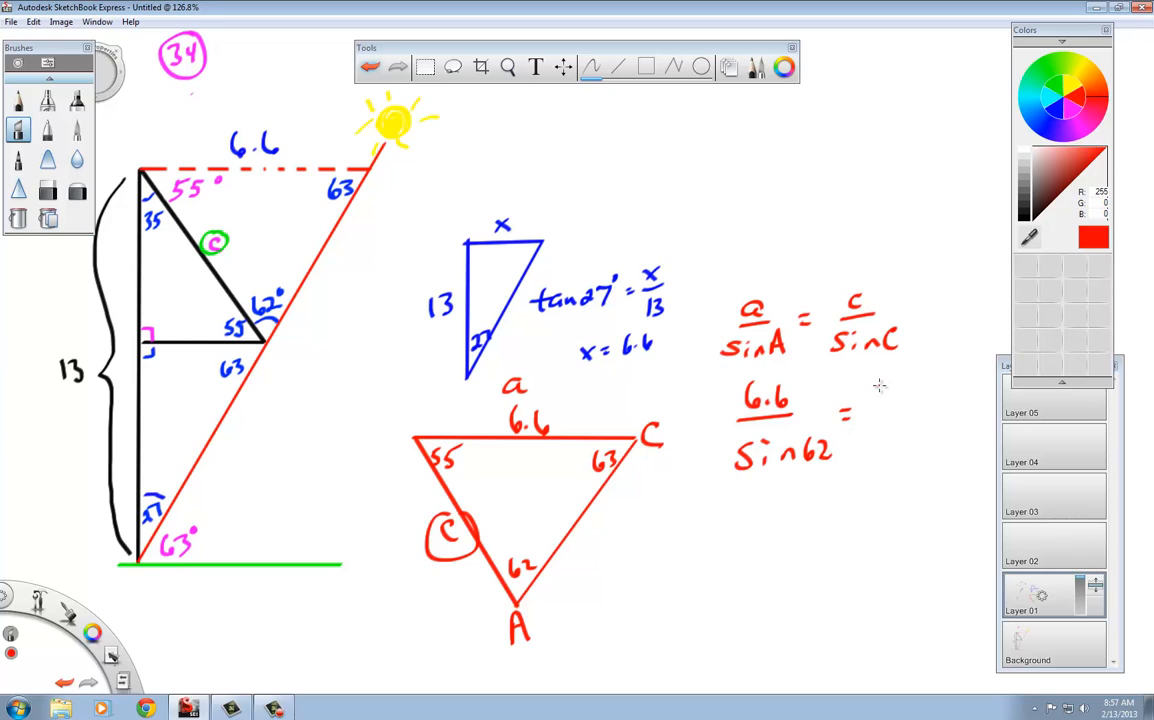
{"action": "left_click_drag", "start_coordinate": [876, 390], "coordinate": [870, 444]}
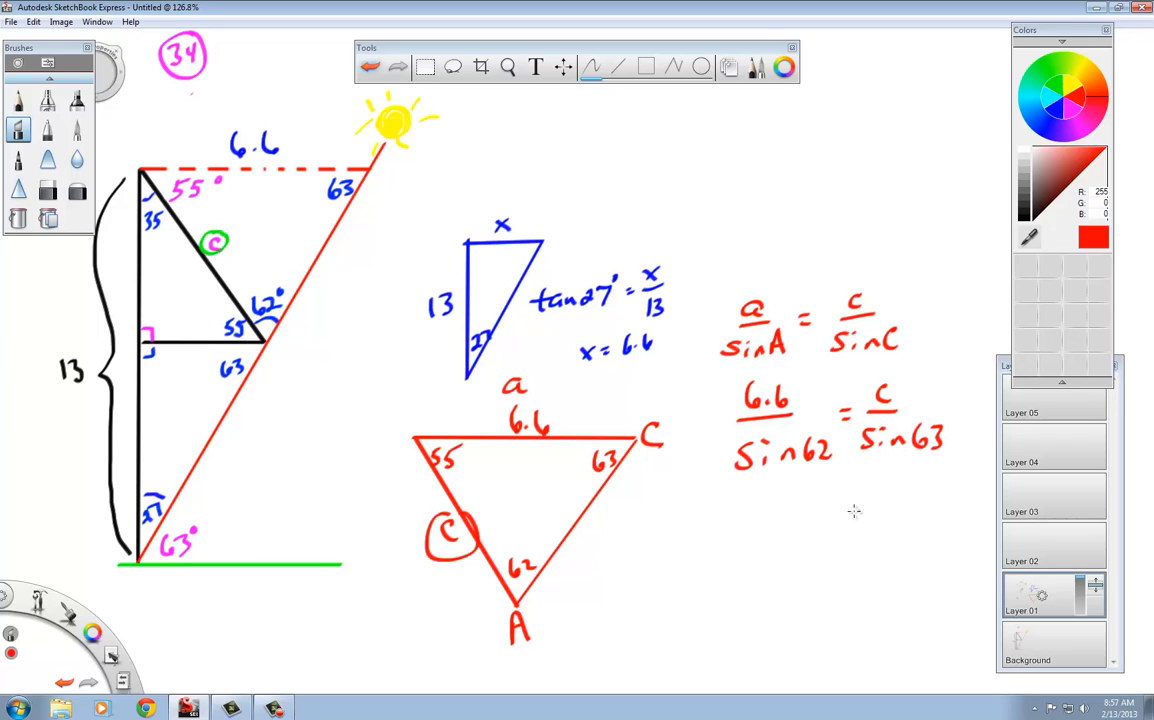
{"action": "mouse_move", "coordinate": [854, 508]}
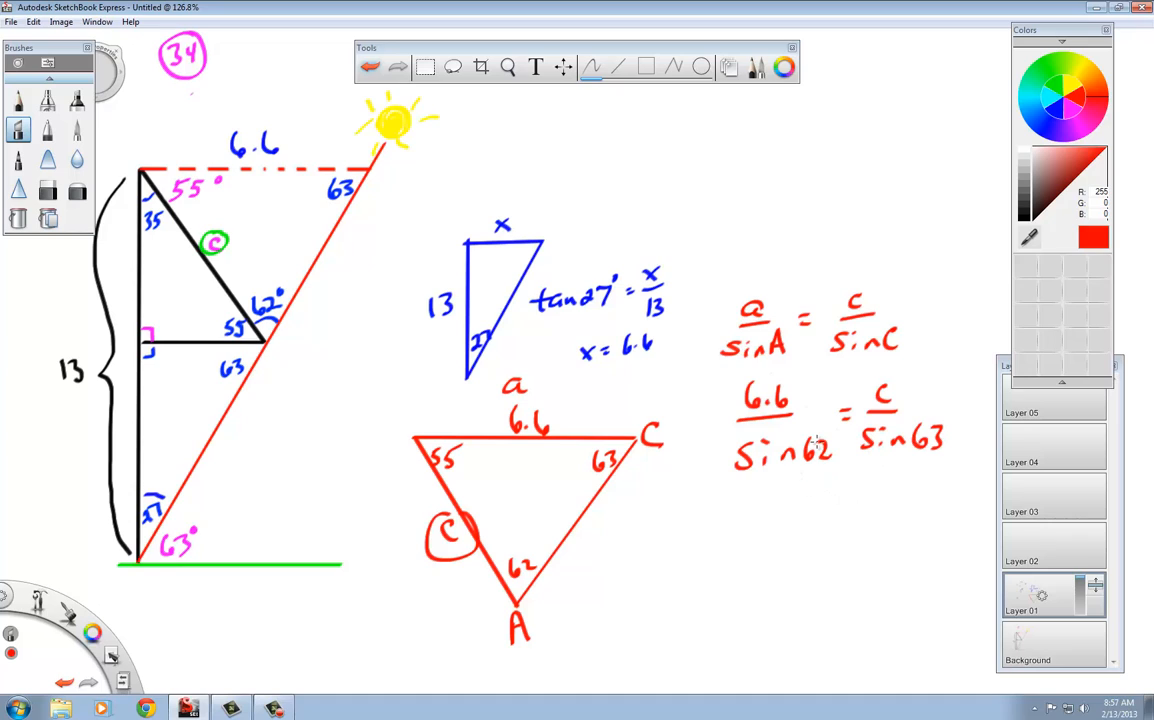
{"action": "mouse_move", "coordinate": [480, 532]}
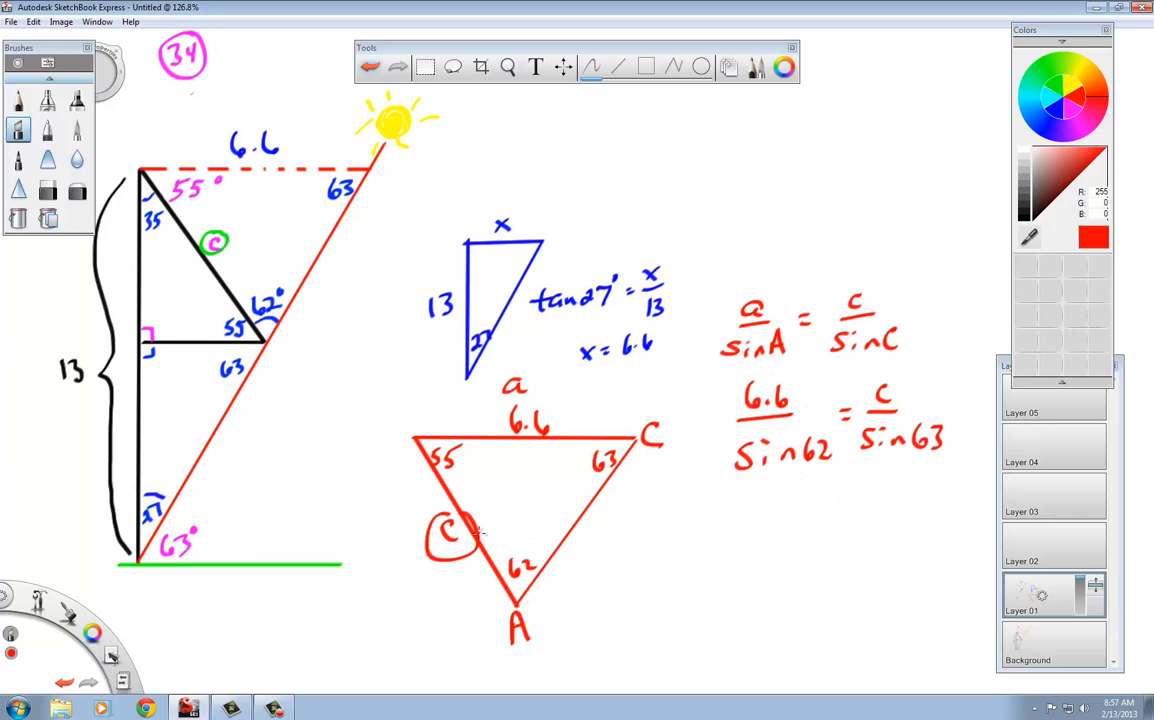
{"action": "mouse_move", "coordinate": [816, 418]}
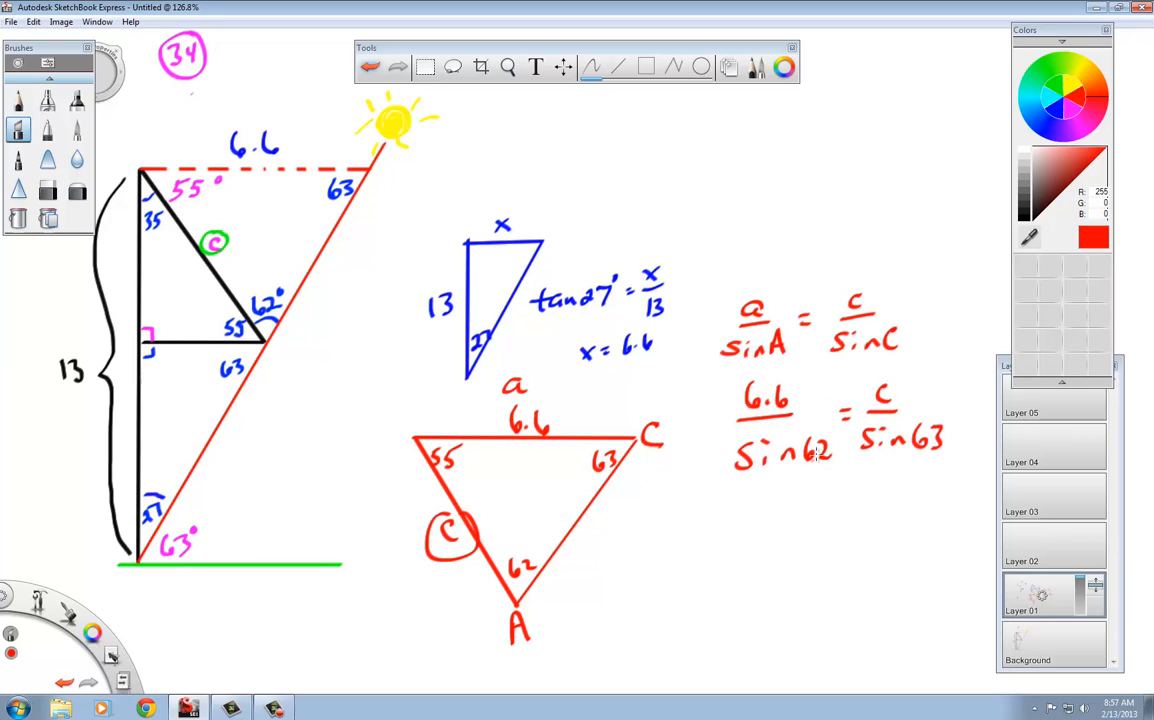
{"action": "mouse_move", "coordinate": [804, 482]}
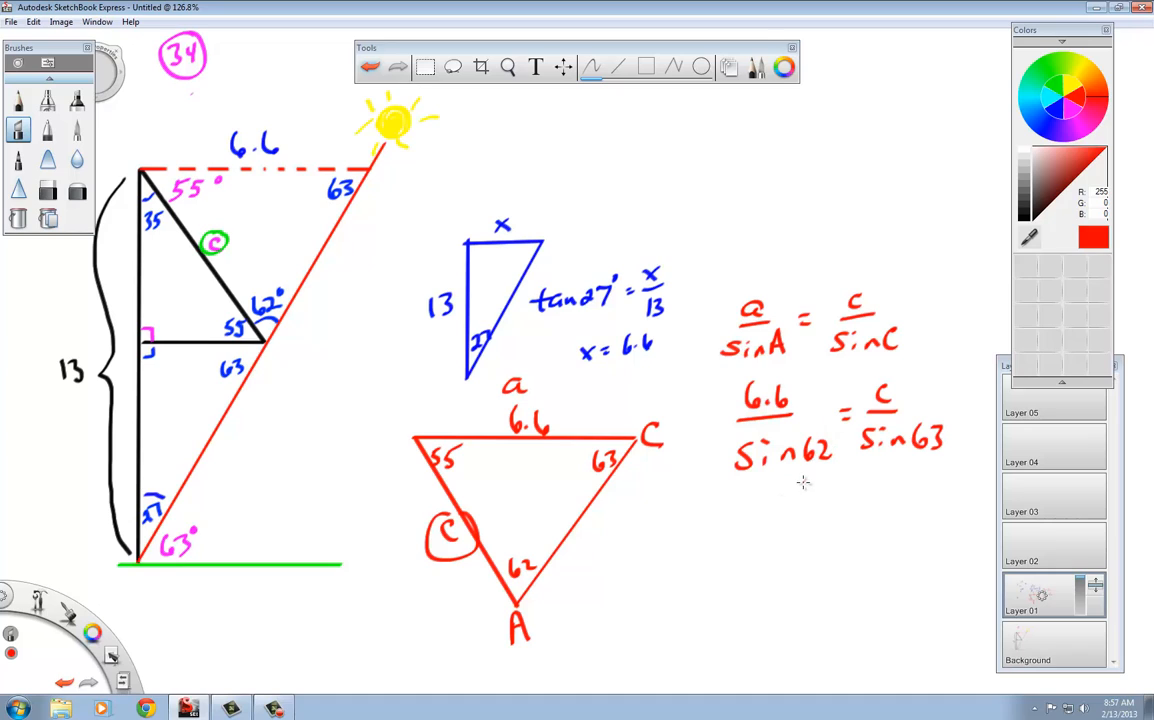
{"action": "mouse_move", "coordinate": [922, 398]}
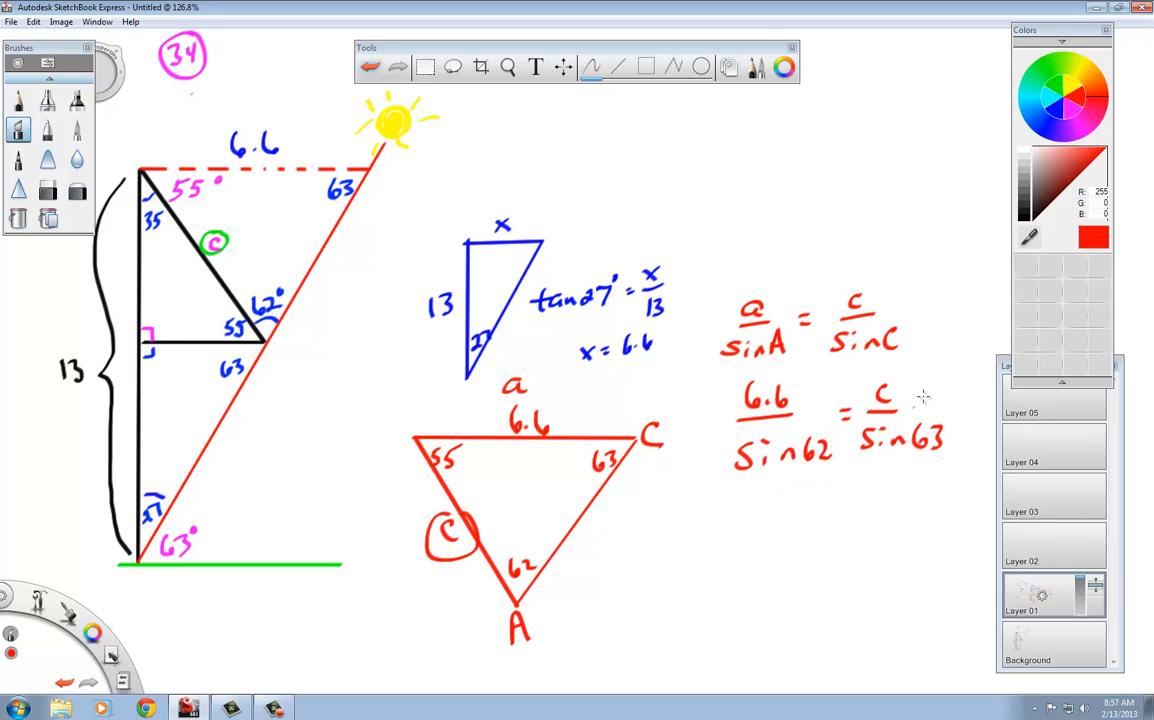
- Star the substituted equation and write the answer c = 6.7 ft below it
{"action": "left_click_drag", "start_coordinate": [924, 404], "coordinate": [944, 378]}
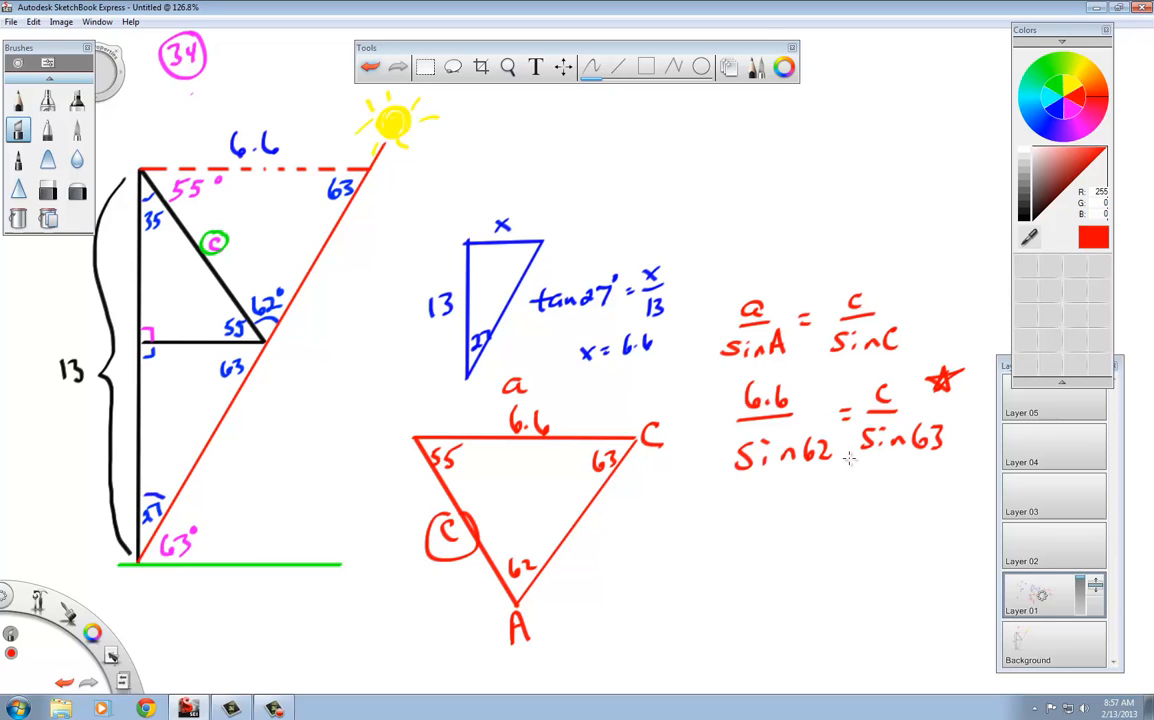
{"action": "left_click_drag", "start_coordinate": [764, 510], "coordinate": [784, 530]}
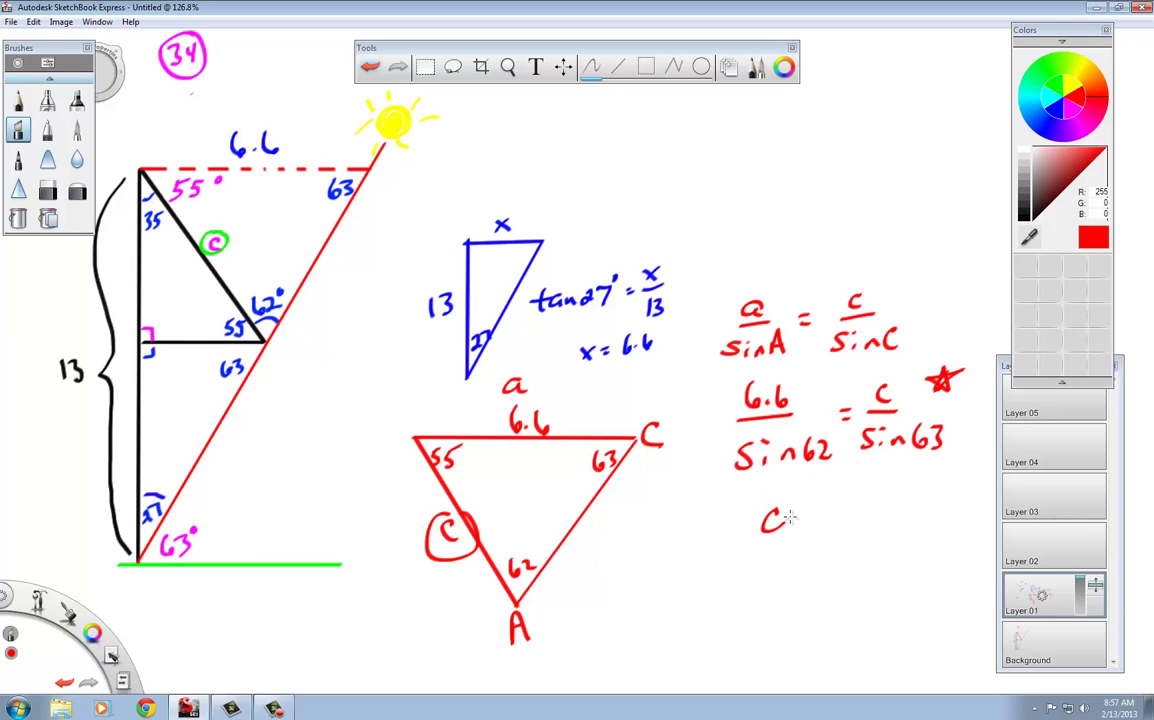
{"action": "left_click_drag", "start_coordinate": [790, 518], "coordinate": [850, 516]}
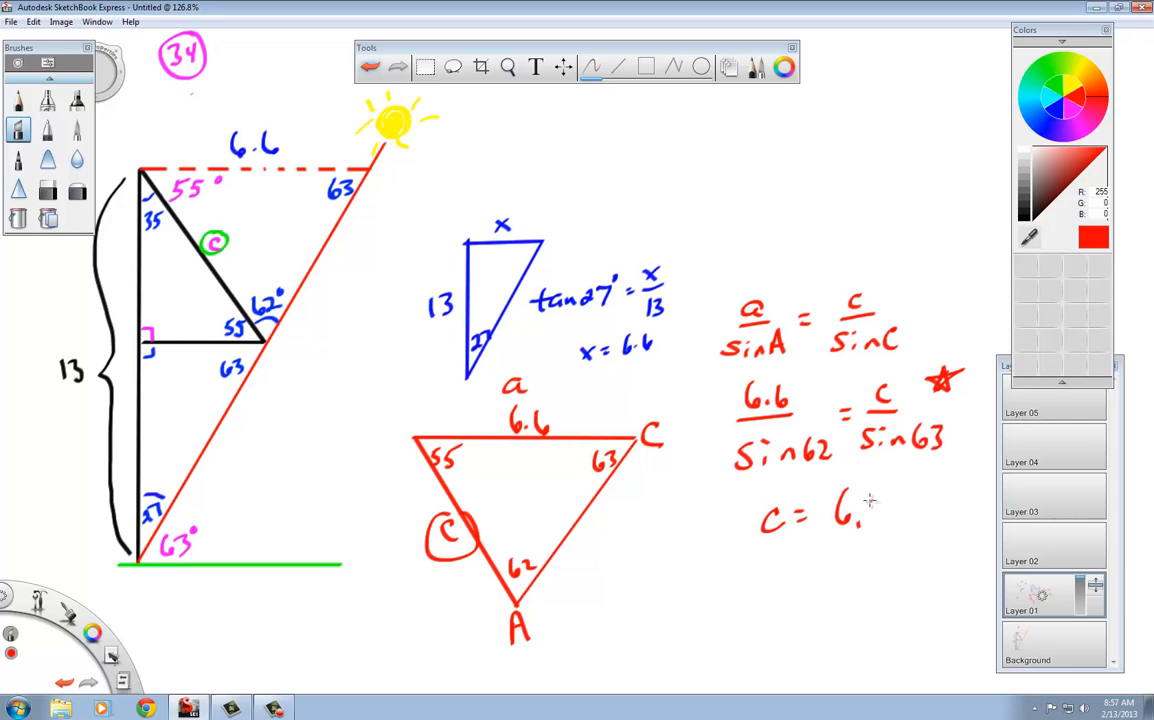
{"action": "left_click_drag", "start_coordinate": [870, 500], "coordinate": [880, 524]}
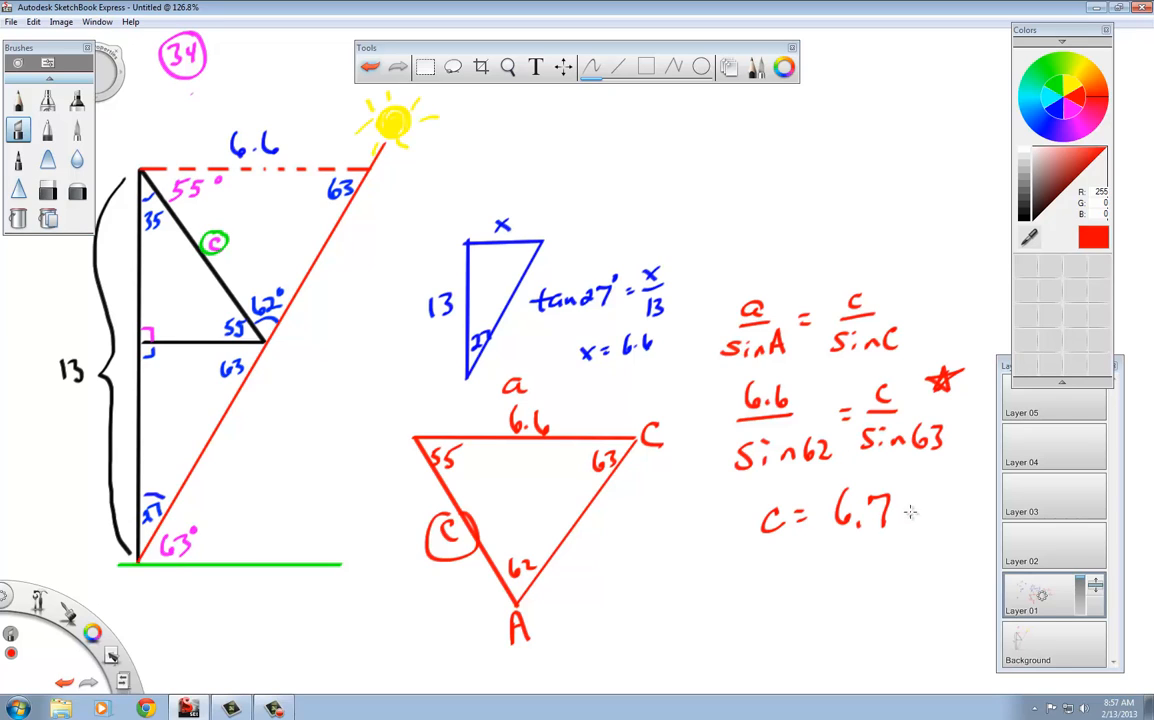
{"action": "left_click_drag", "start_coordinate": [900, 520], "coordinate": [936, 500]}
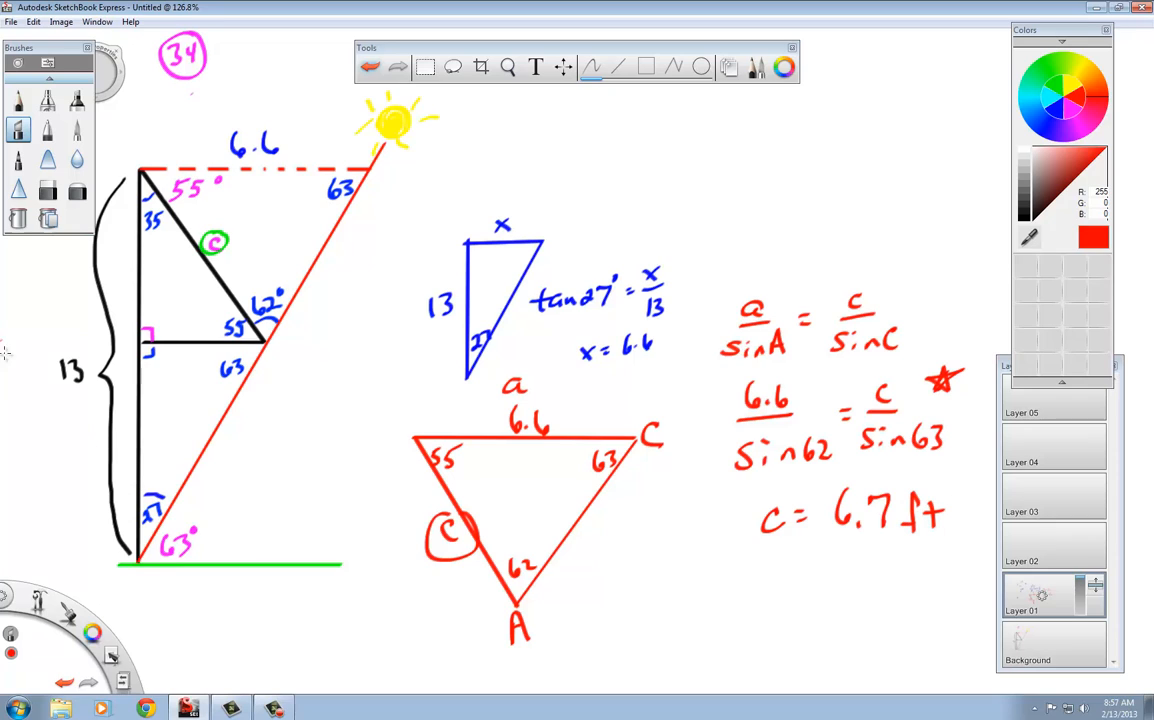
{"action": "mouse_move", "coordinate": [248, 236]}
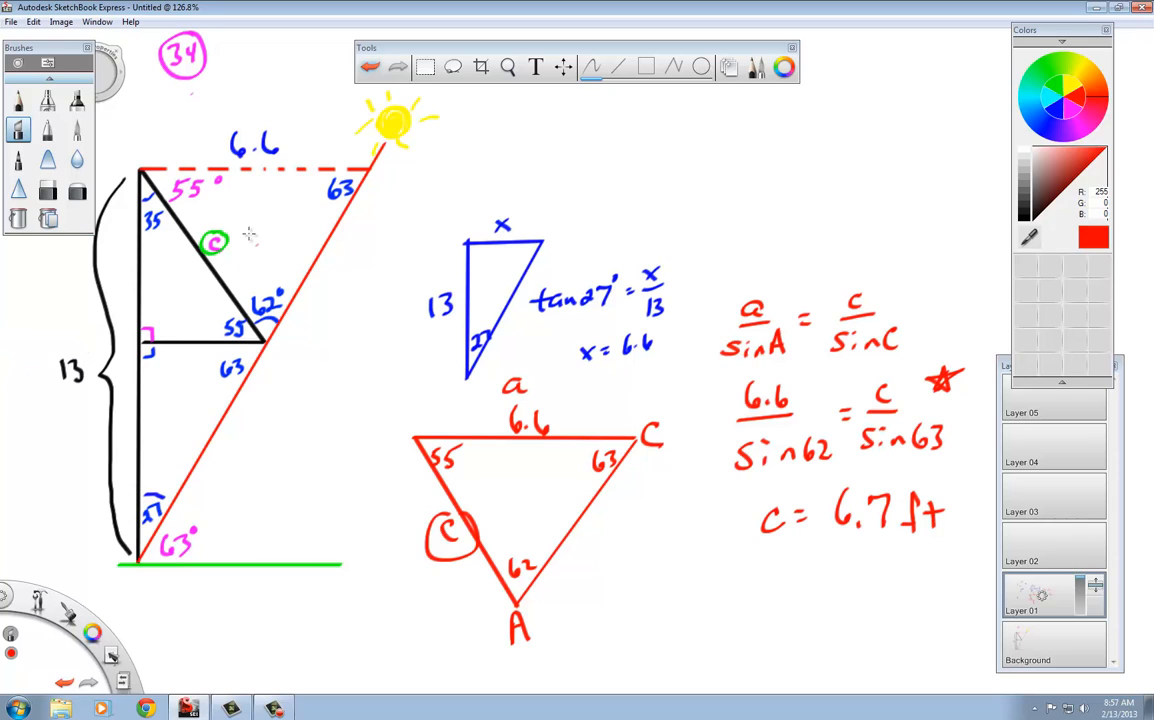